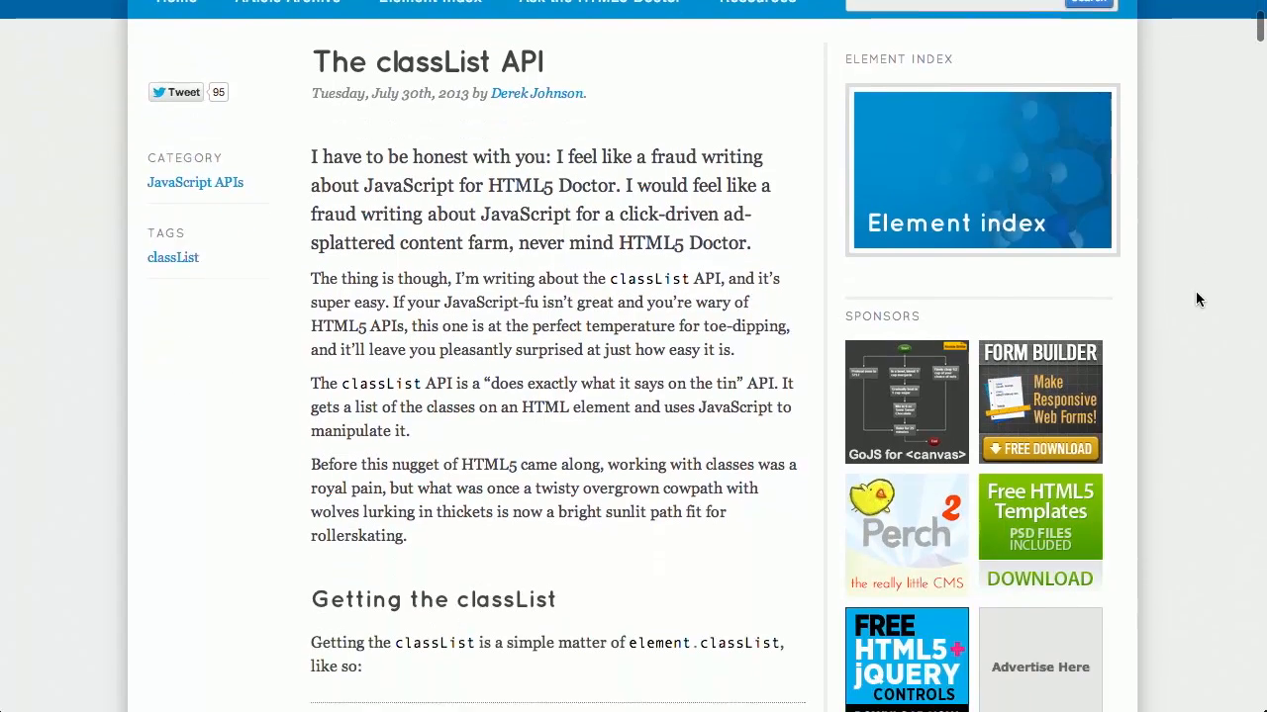
- Read the classList article to its class-methods section, then open the book showcase demo
{"action": "scroll", "scroll_direction": "down", "scroll_amount": 3}
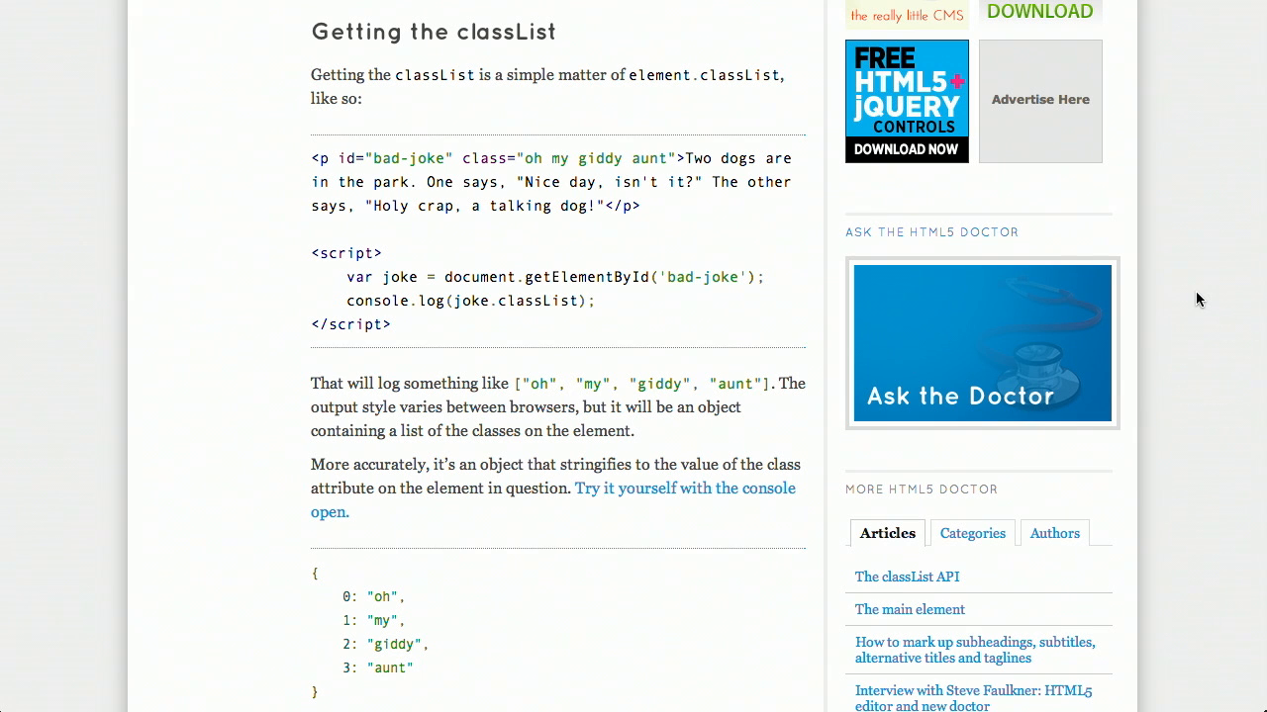
{"action": "mouse_move", "coordinate": [569, 276]}
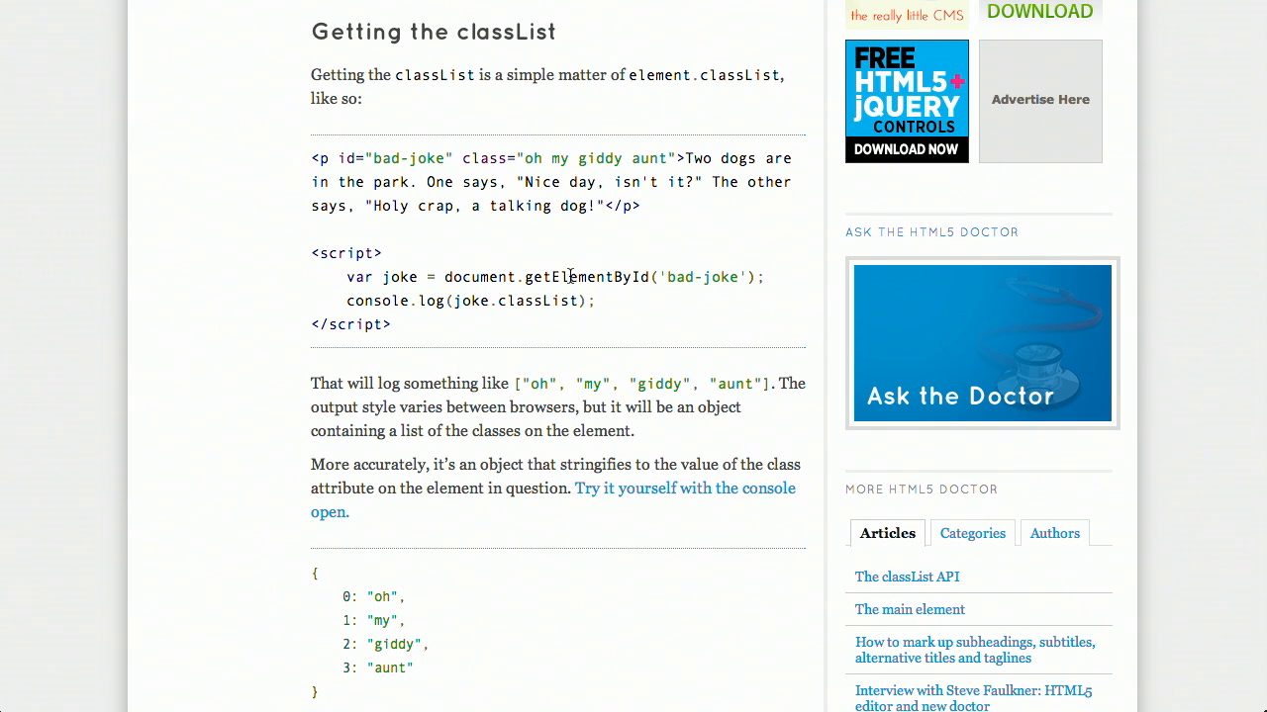
{"action": "double_click", "coordinate": [538, 301]}
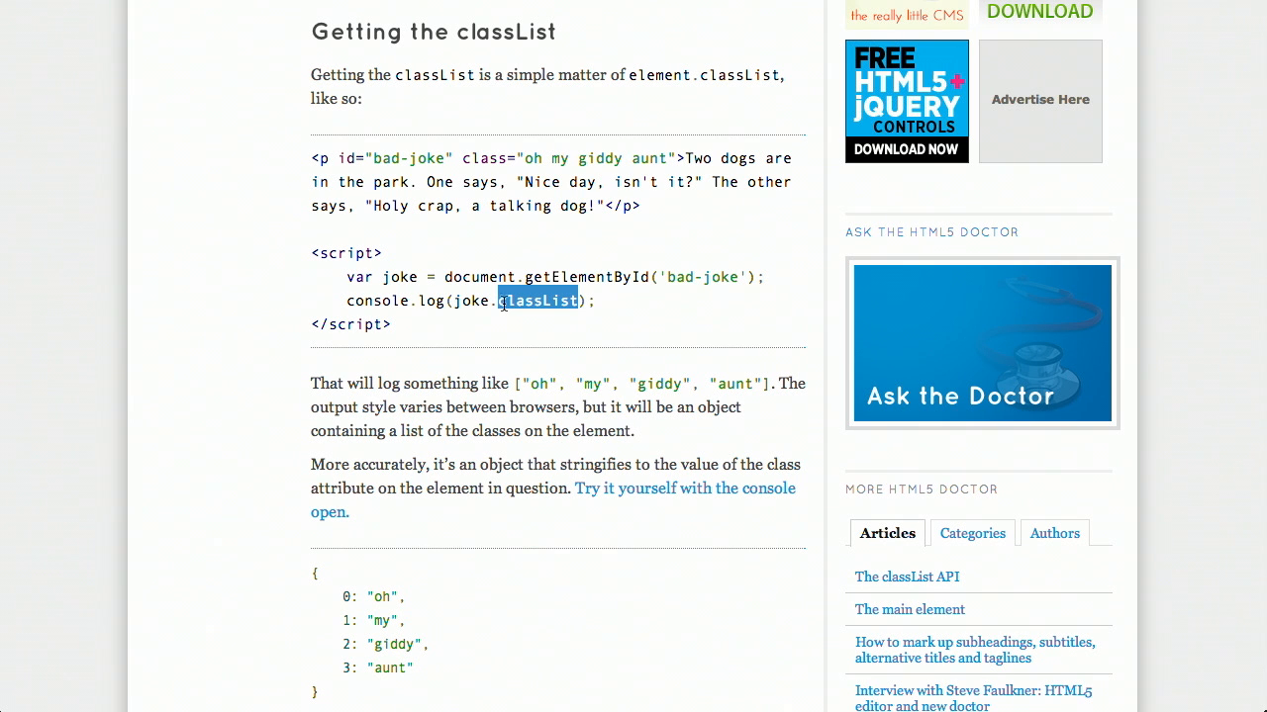
{"action": "scroll", "scroll_direction": "down", "scroll_amount": 3}
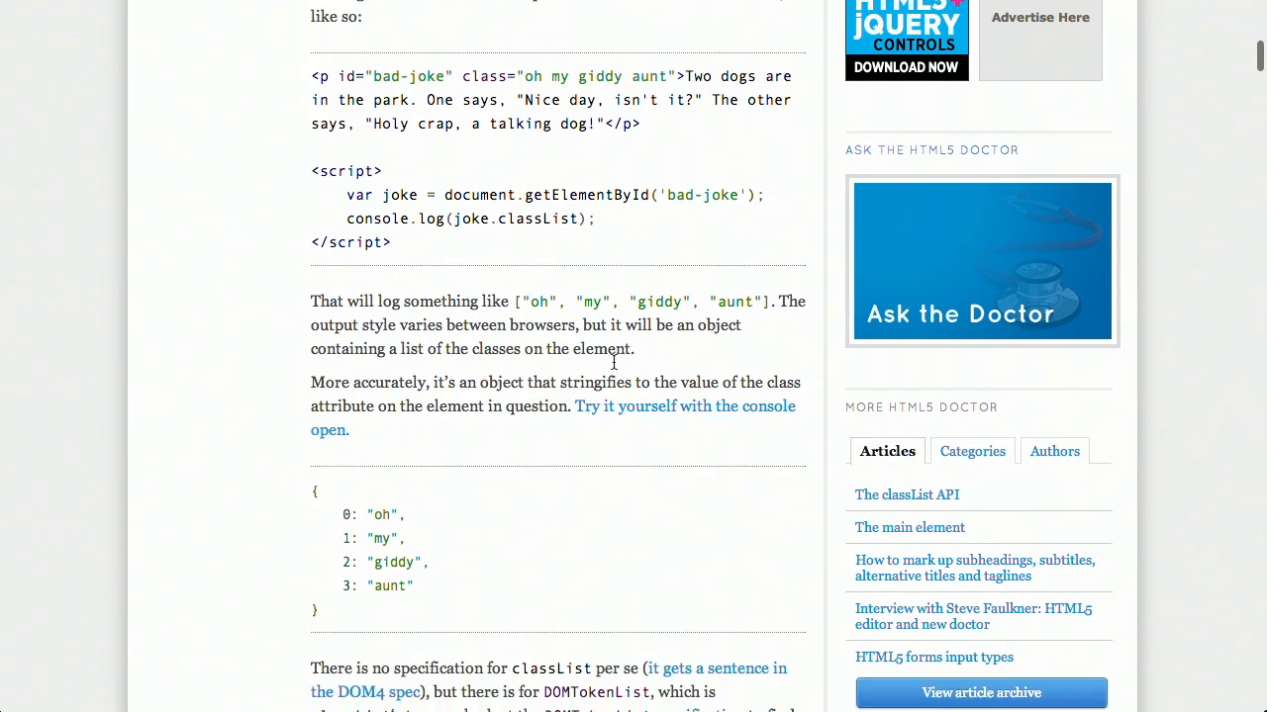
{"action": "scroll", "scroll_direction": "down", "scroll_amount": 3}
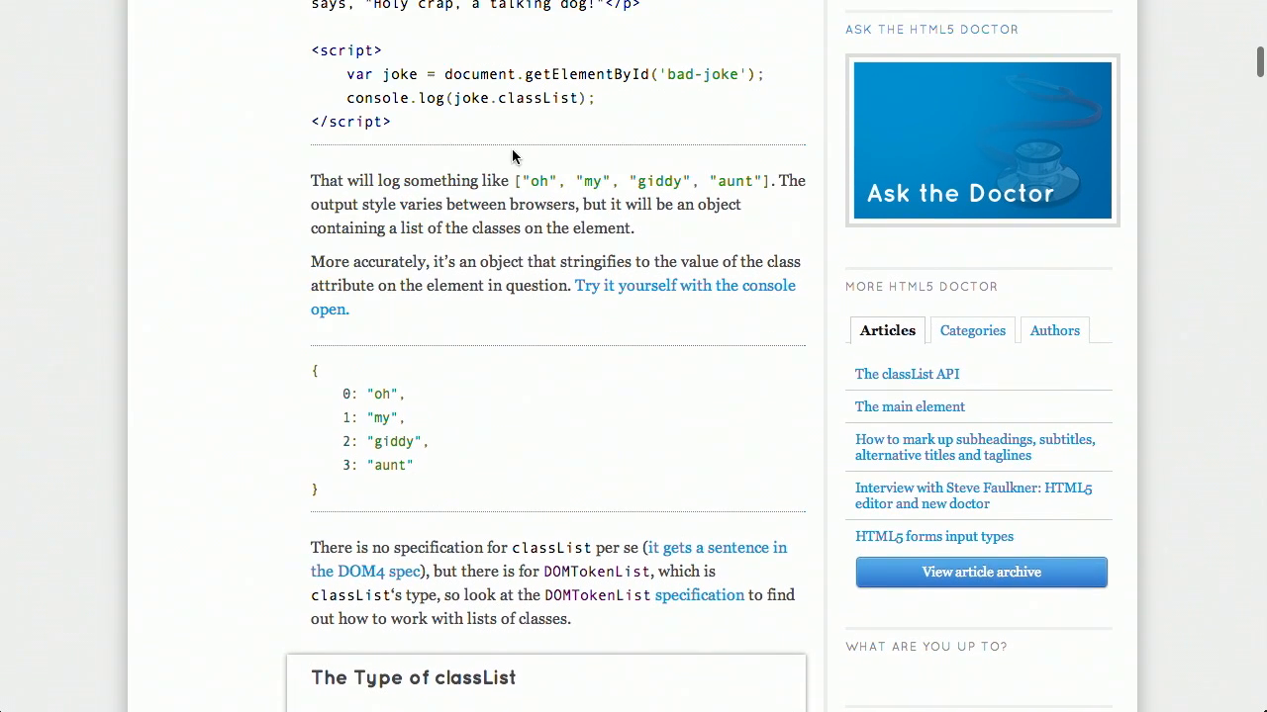
{"action": "scroll", "scroll_direction": "up", "scroll_amount": 3}
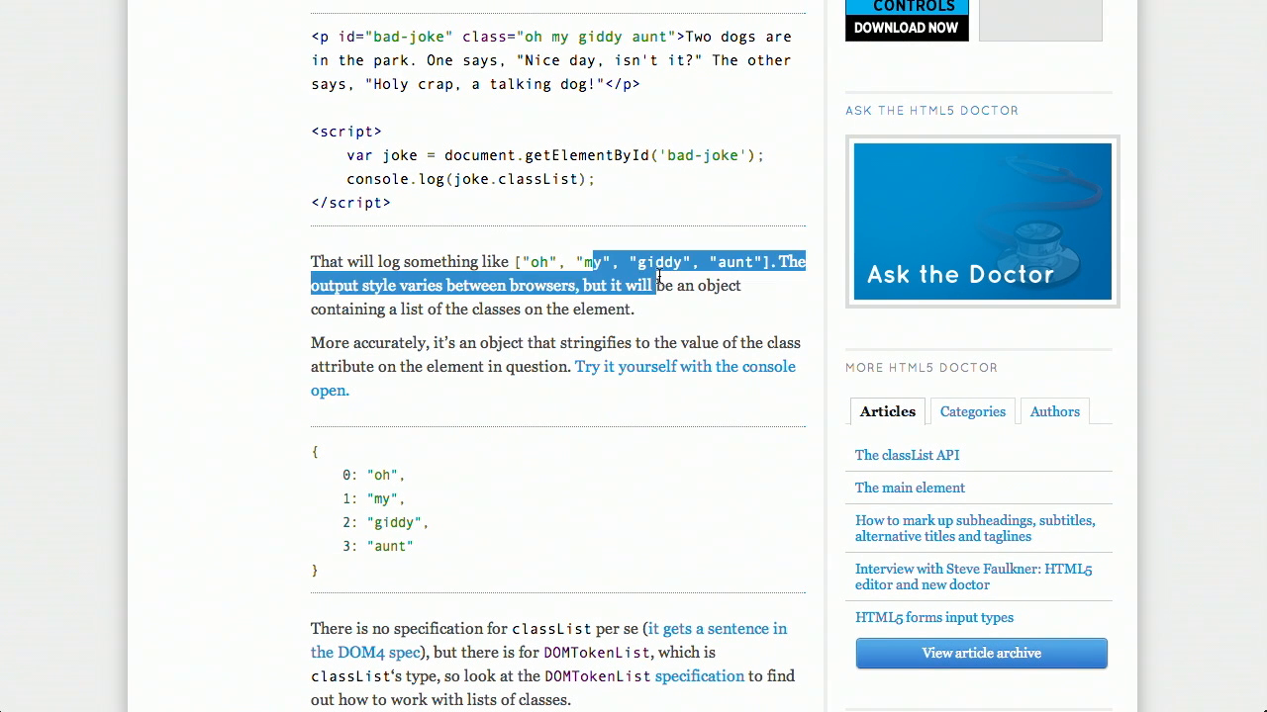
{"action": "scroll", "scroll_direction": "down", "scroll_amount": 3}
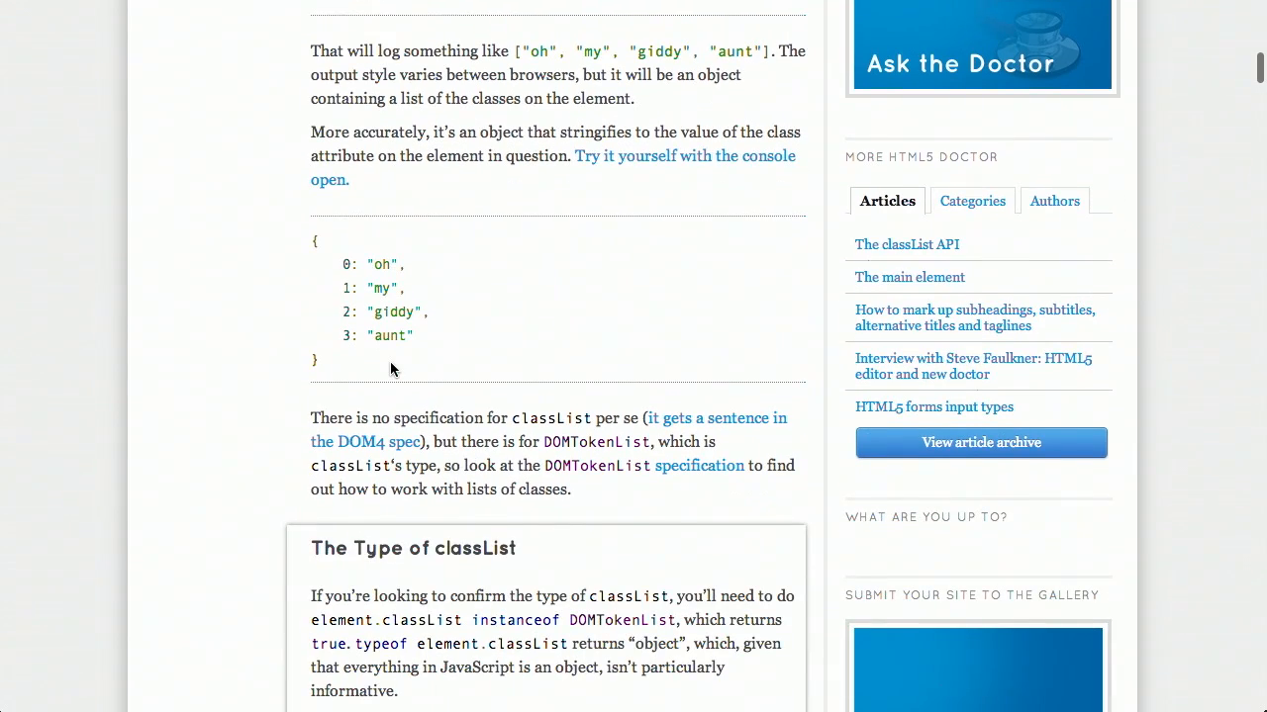
{"action": "scroll", "scroll_direction": "down", "scroll_amount": 3}
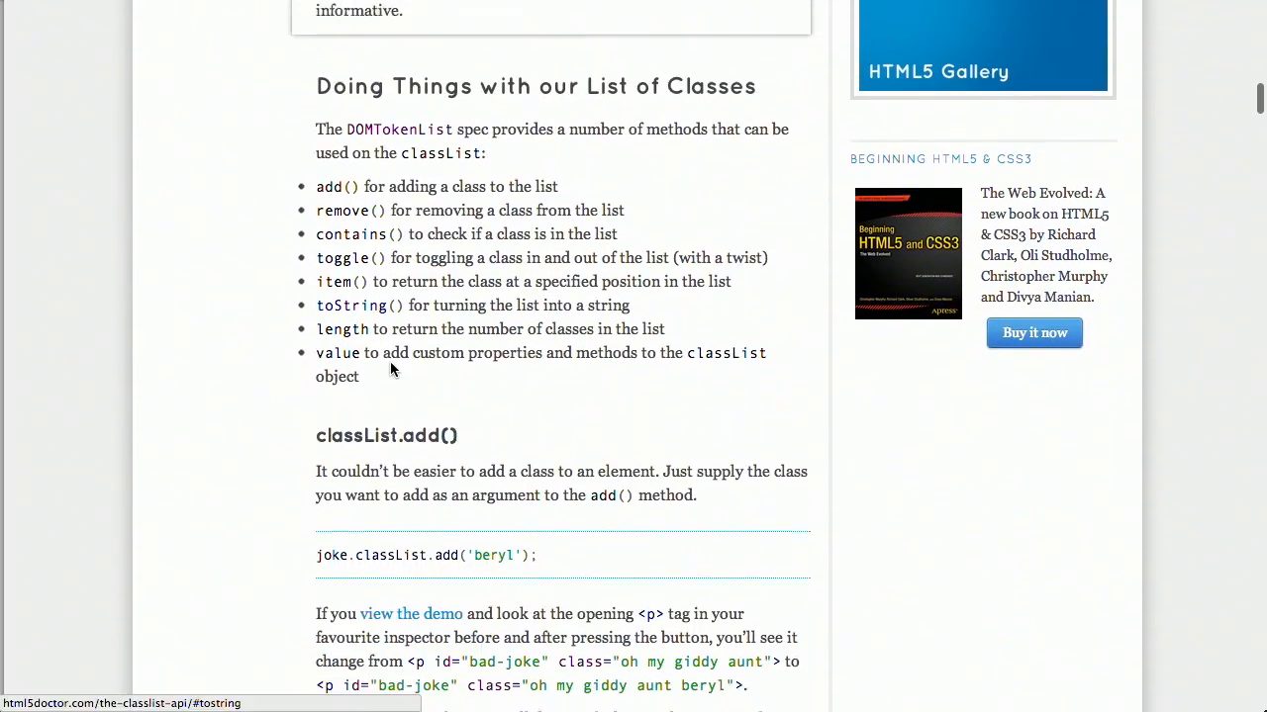
{"action": "scroll", "scroll_direction": "down", "scroll_amount": 3}
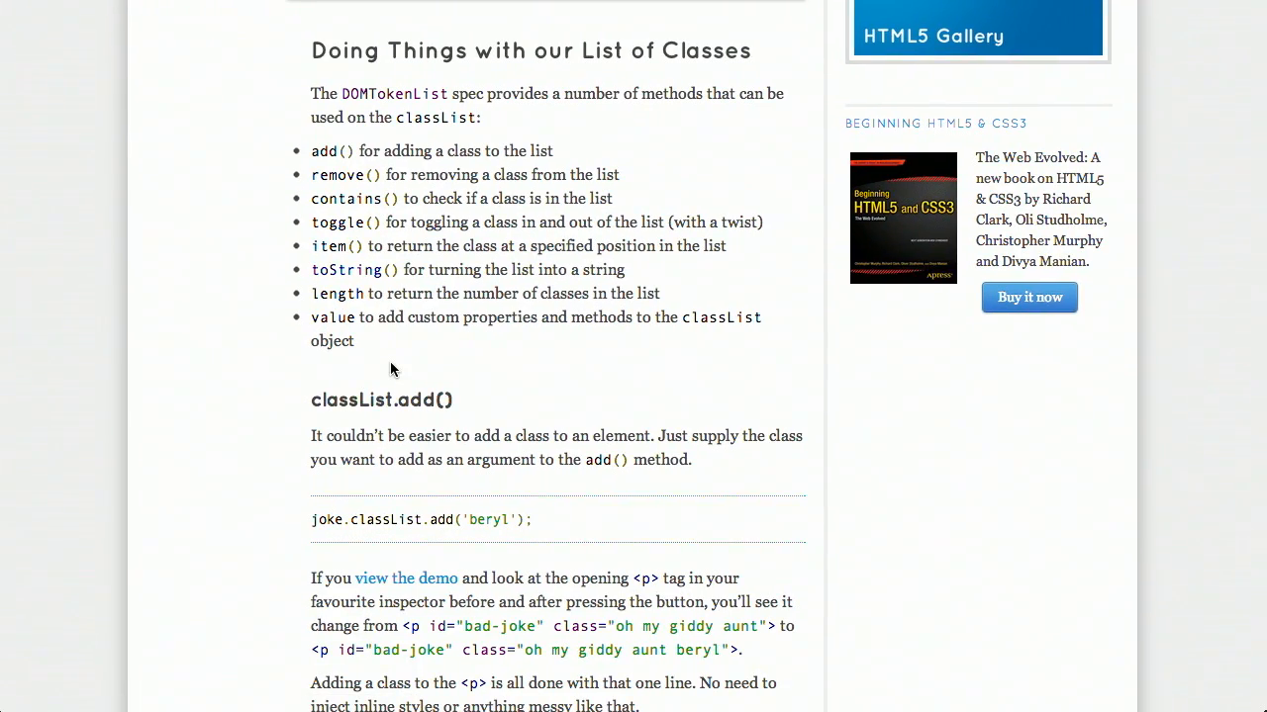
{"action": "mouse_move", "coordinate": [345, 175]}
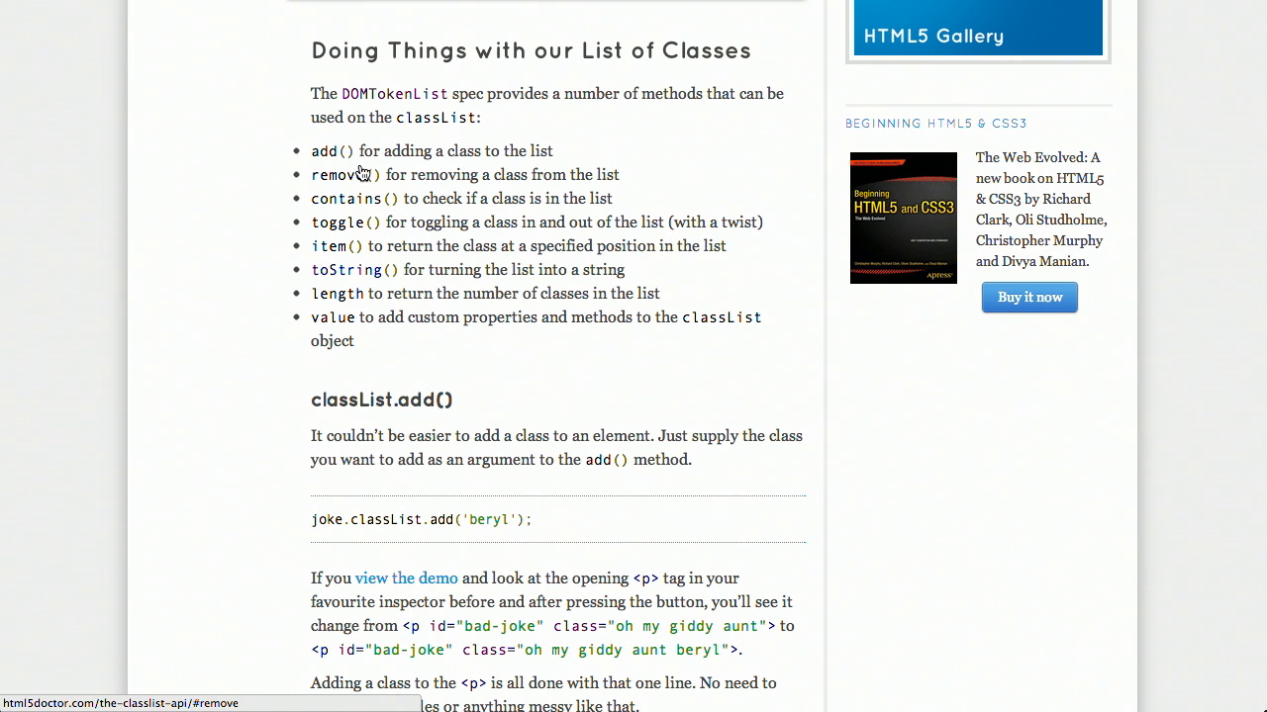
{"action": "mouse_move", "coordinate": [342, 182]}
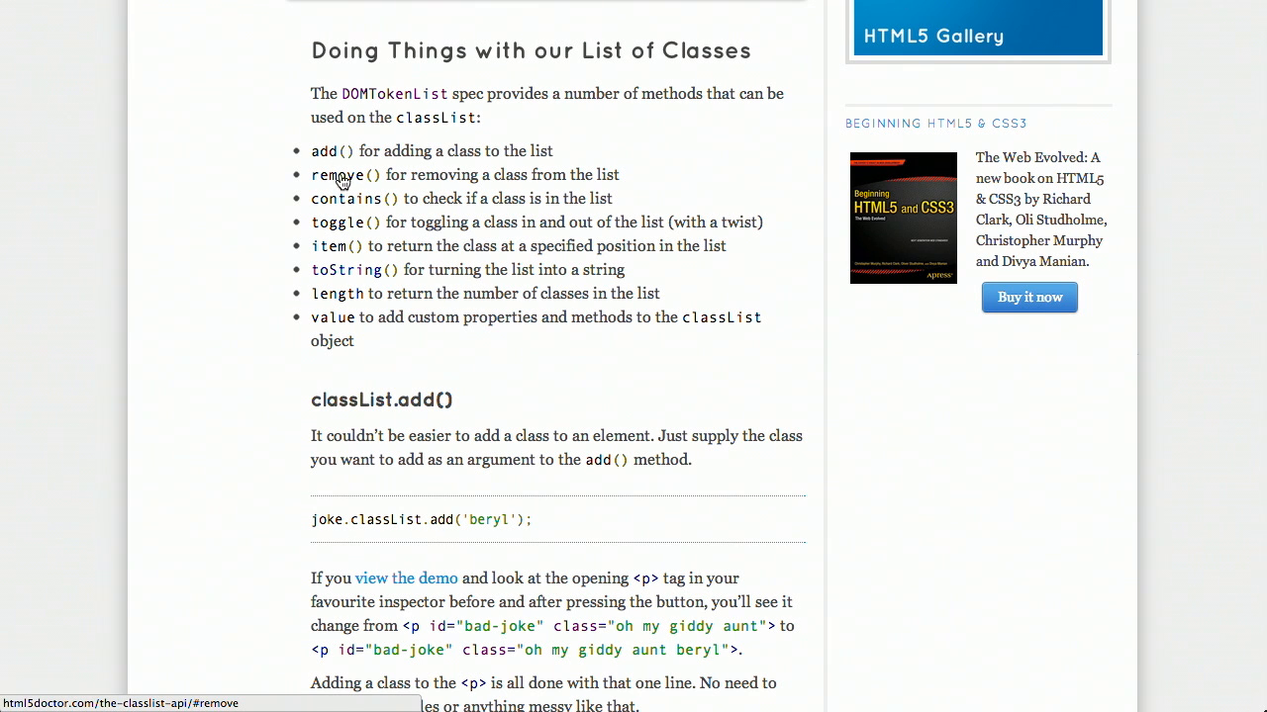
{"action": "mouse_move", "coordinate": [485, 384]}
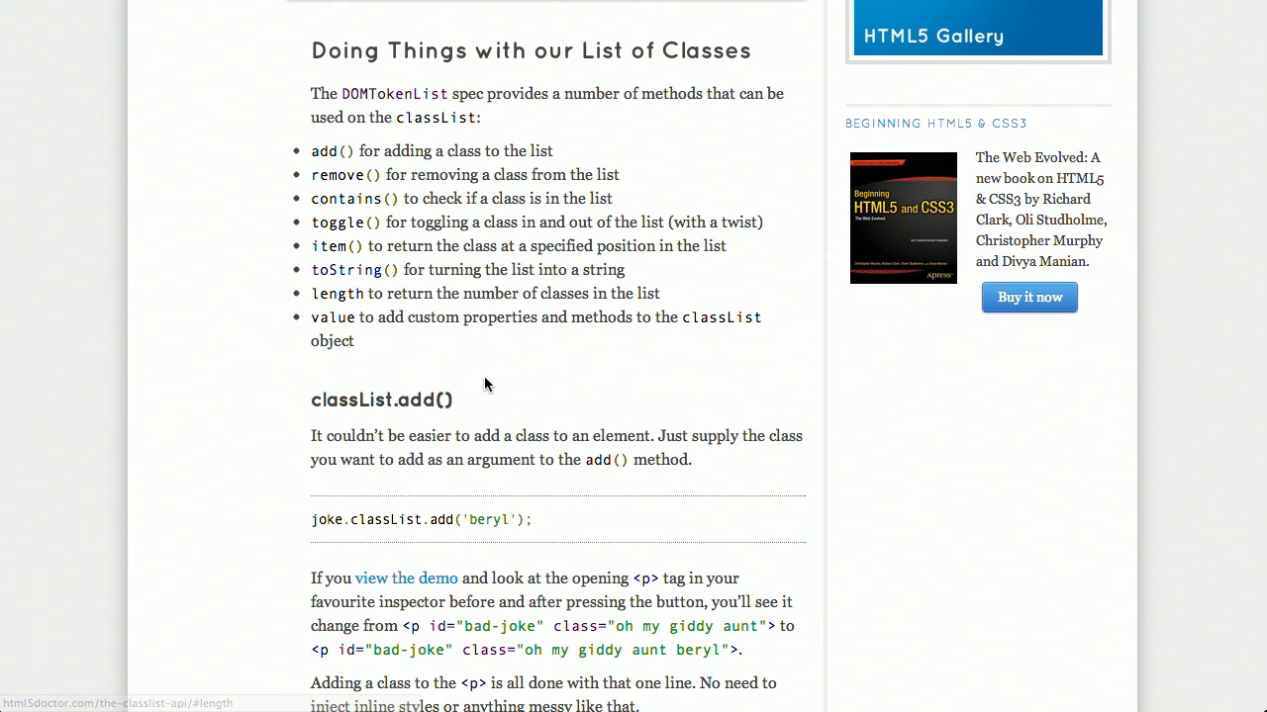
{"action": "left_click", "coordinate": [406, 578]}
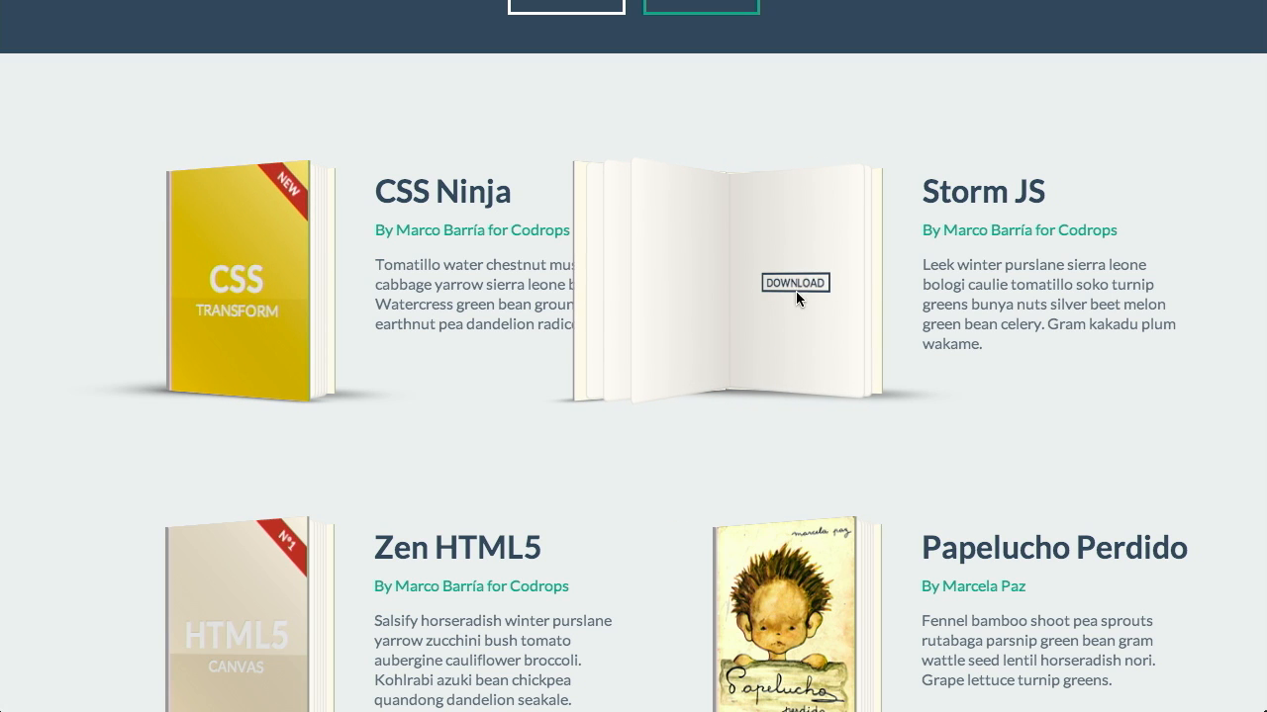
{"action": "mouse_move", "coordinate": [795, 283]}
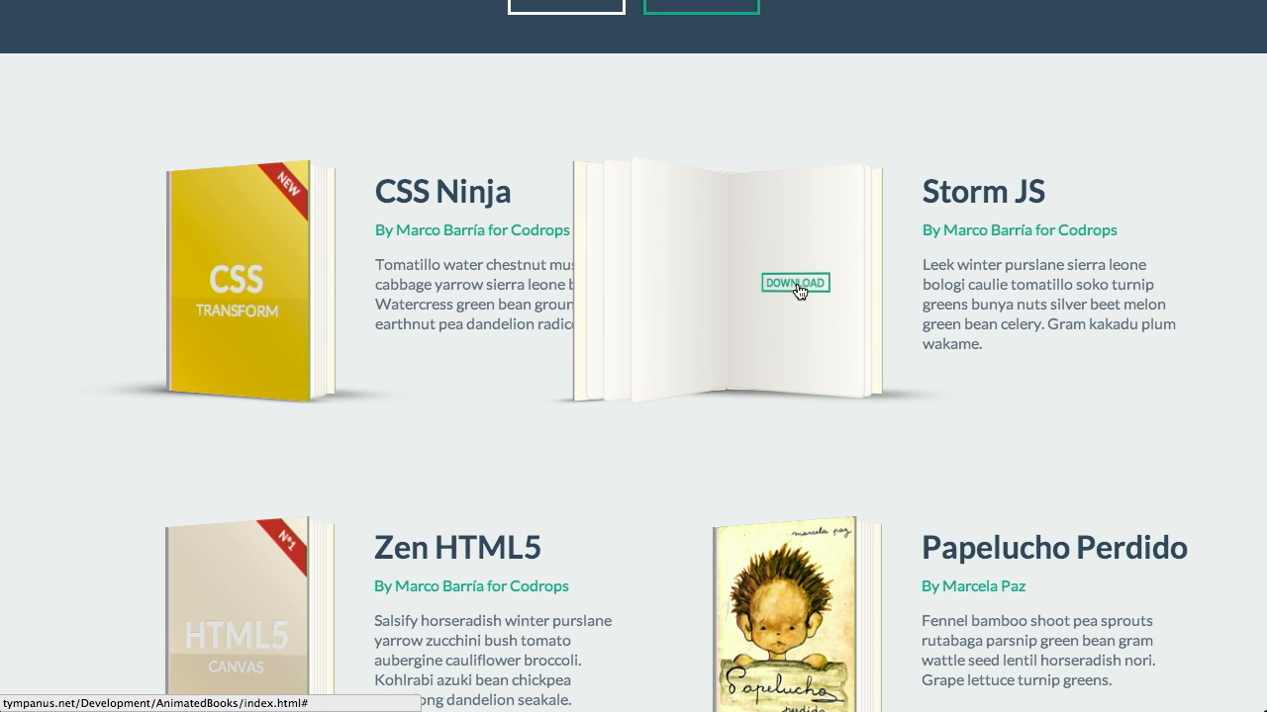
- Switch the Animated Books demo to Paperback, showing Sketches, Drawings, Drafts and Scribble
{"action": "scroll", "scroll_direction": "down", "scroll_amount": 3}
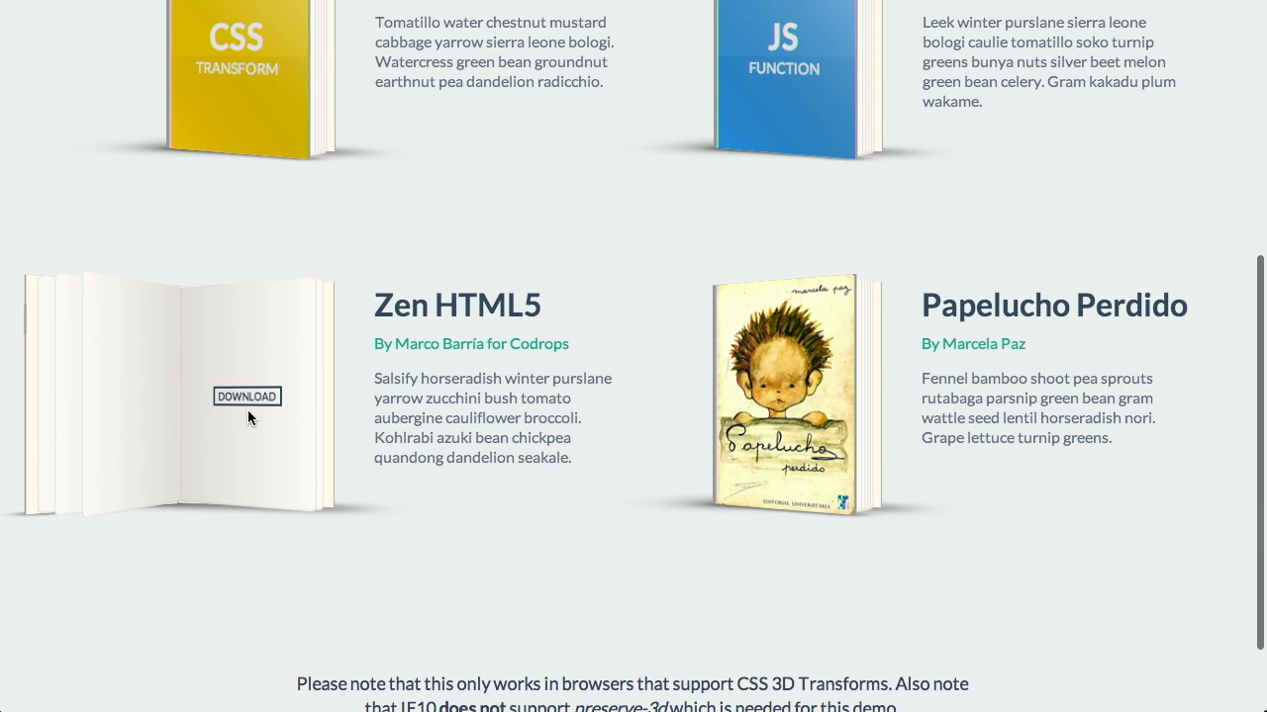
{"action": "mouse_move", "coordinate": [247, 396]}
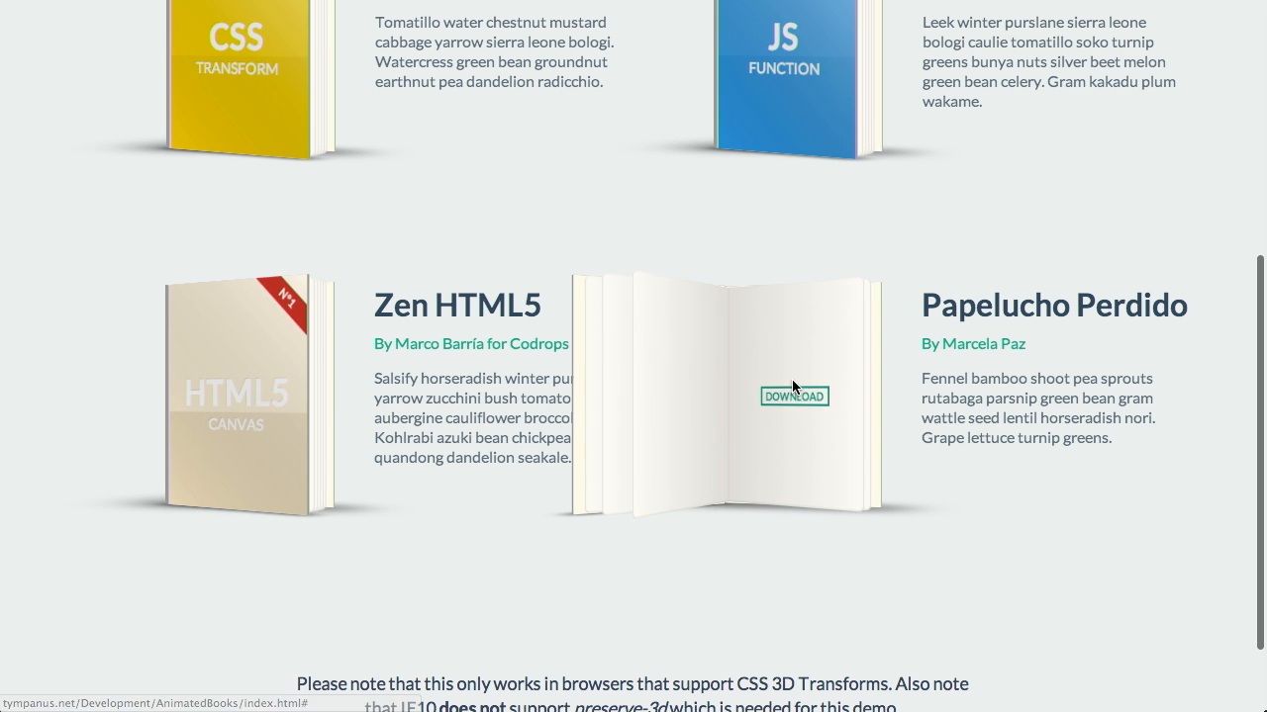
{"action": "scroll", "scroll_direction": "up", "scroll_amount": 3}
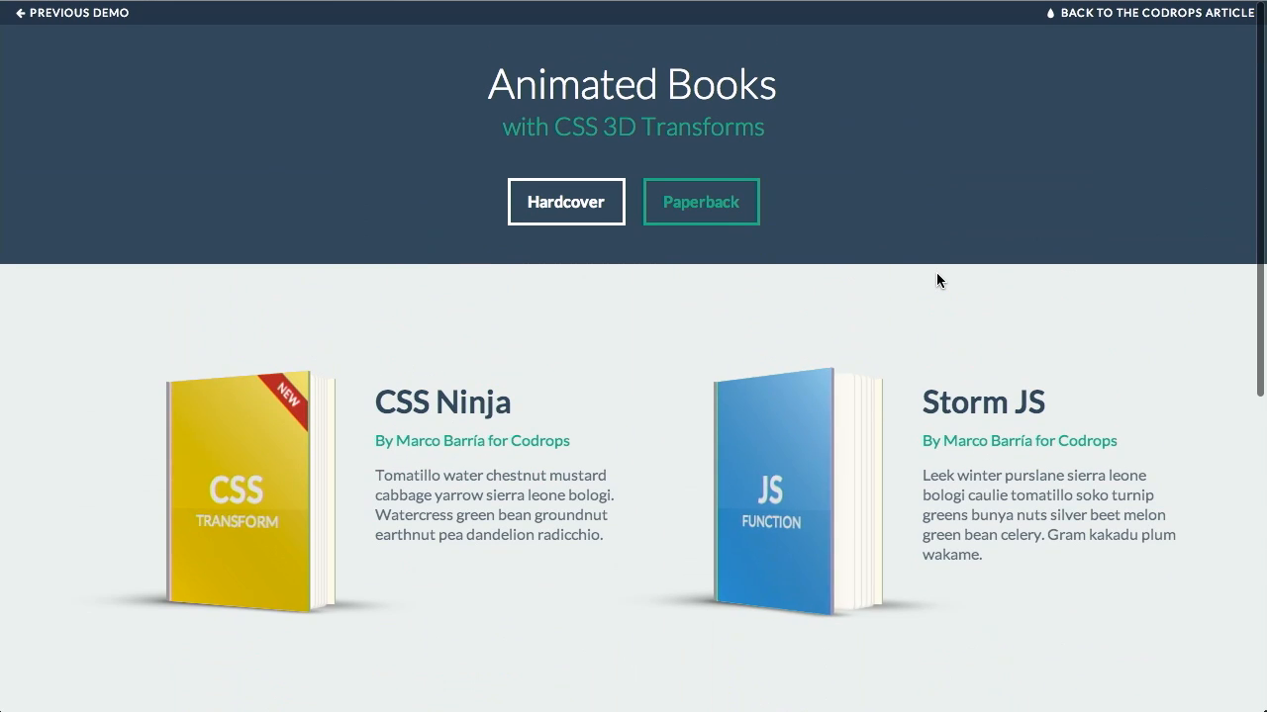
{"action": "left_click", "coordinate": [700, 202]}
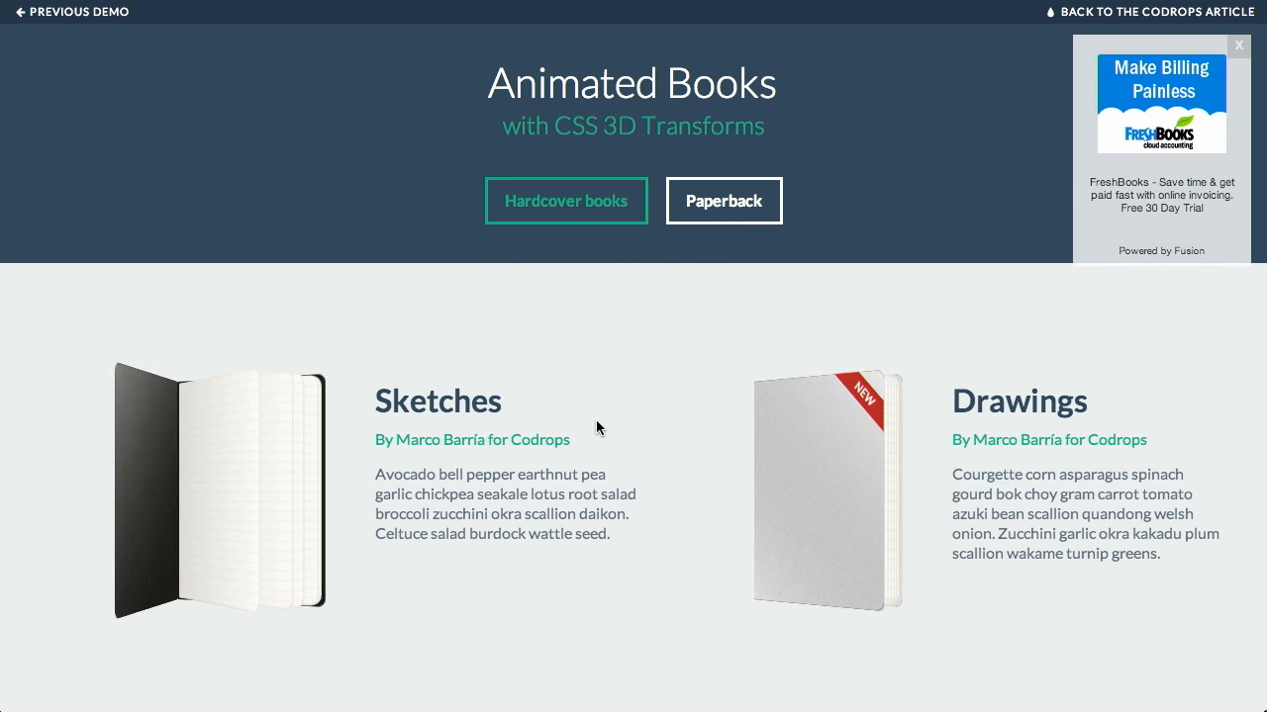
{"action": "scroll", "scroll_direction": "down", "scroll_amount": 3}
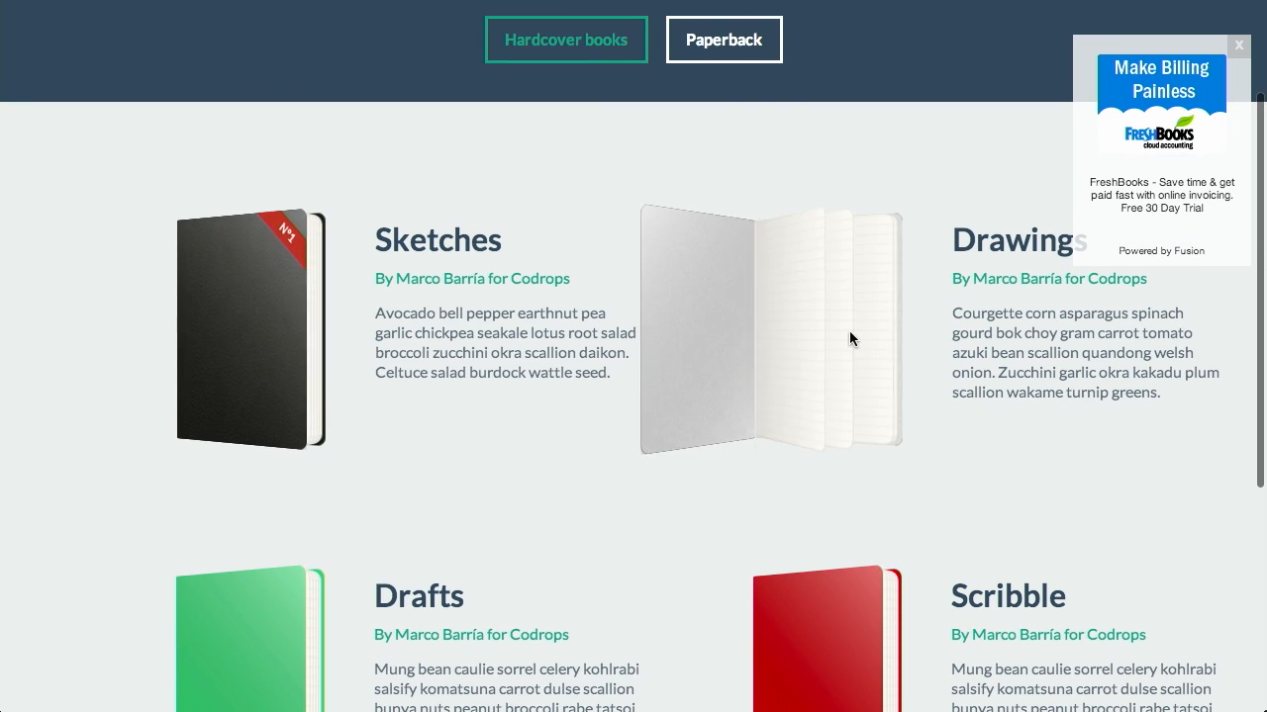
{"action": "scroll", "scroll_direction": "up", "scroll_amount": 3}
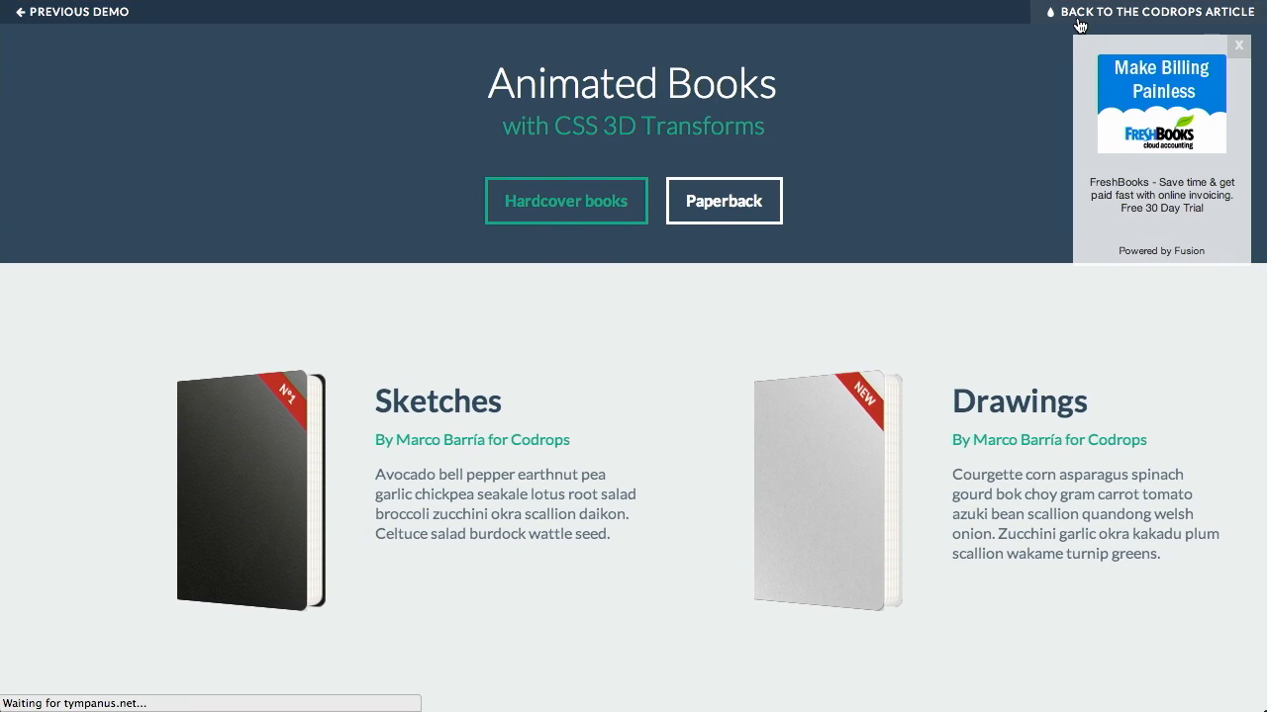
{"action": "left_click", "coordinate": [1156, 11]}
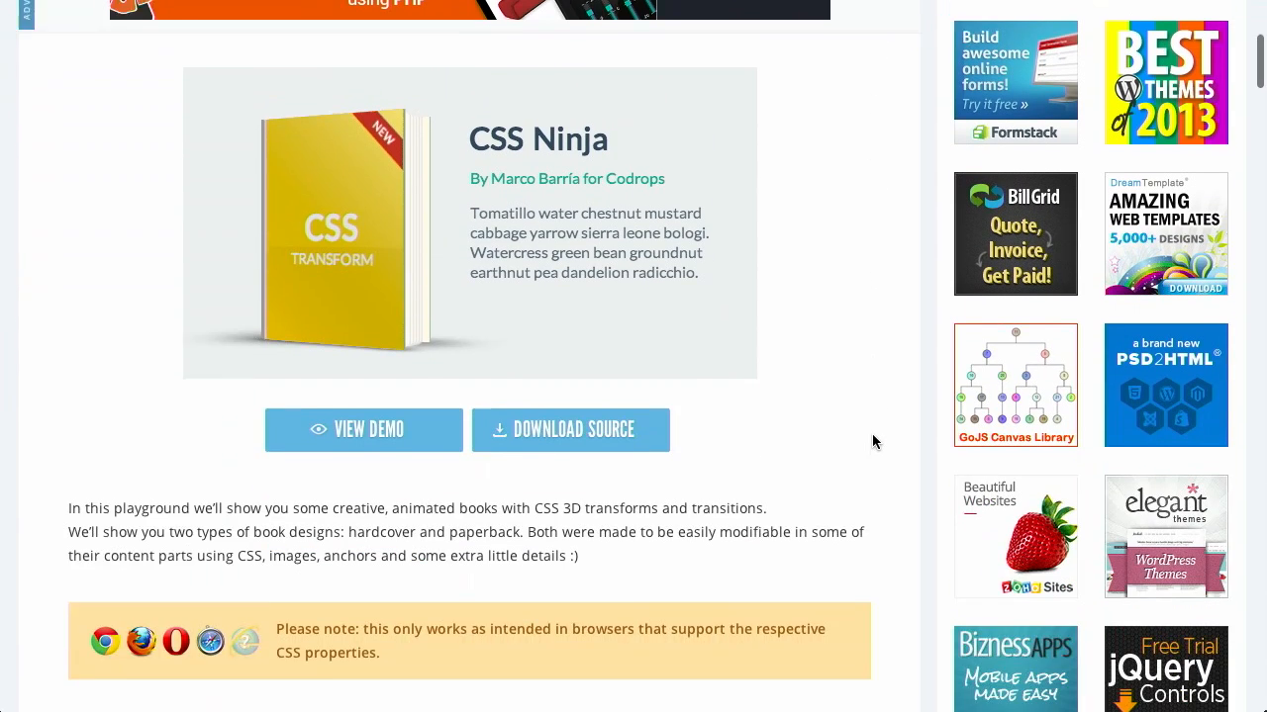
{"action": "scroll", "scroll_direction": "down", "scroll_amount": 3}
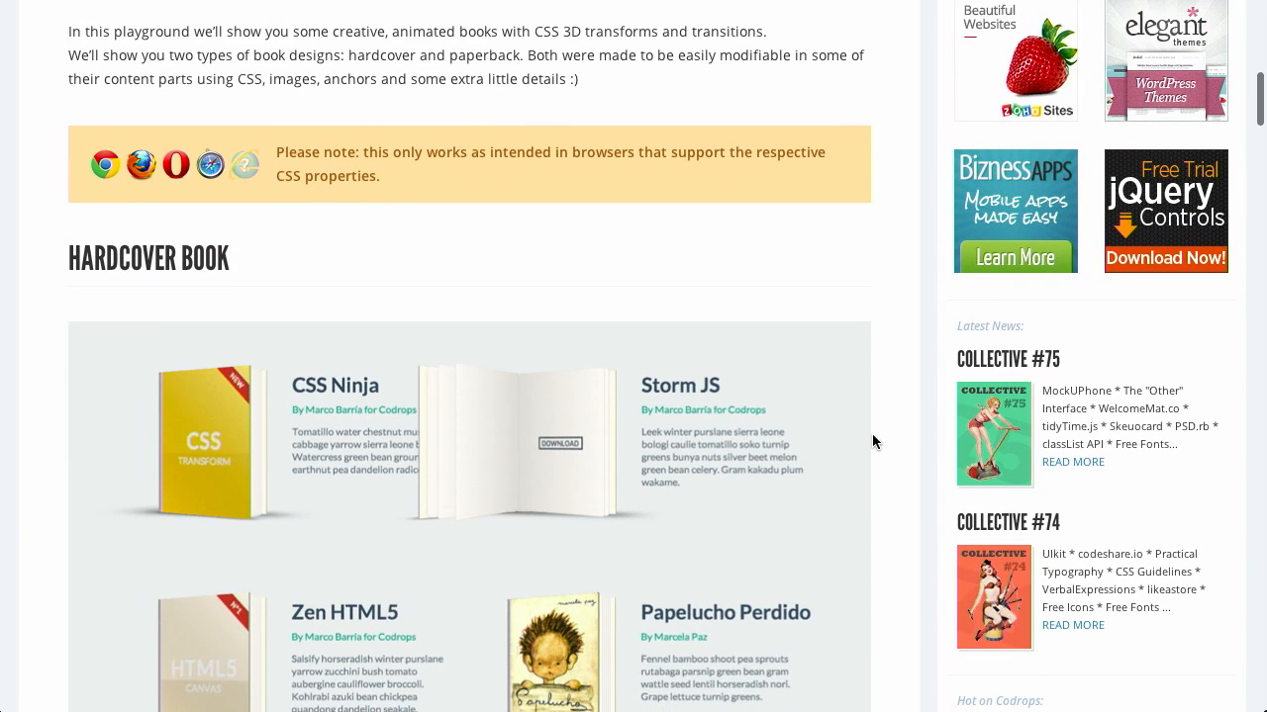
{"action": "mouse_move", "coordinate": [243, 165]}
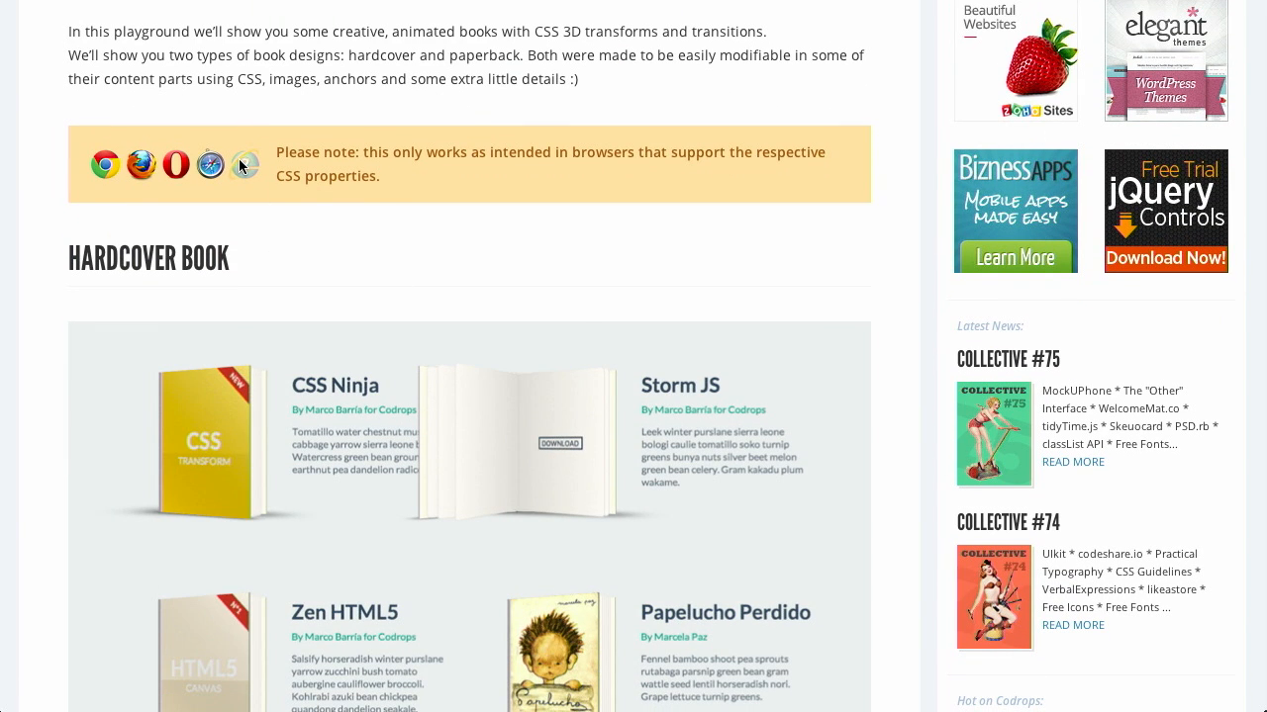
{"action": "mouse_move", "coordinate": [254, 182]}
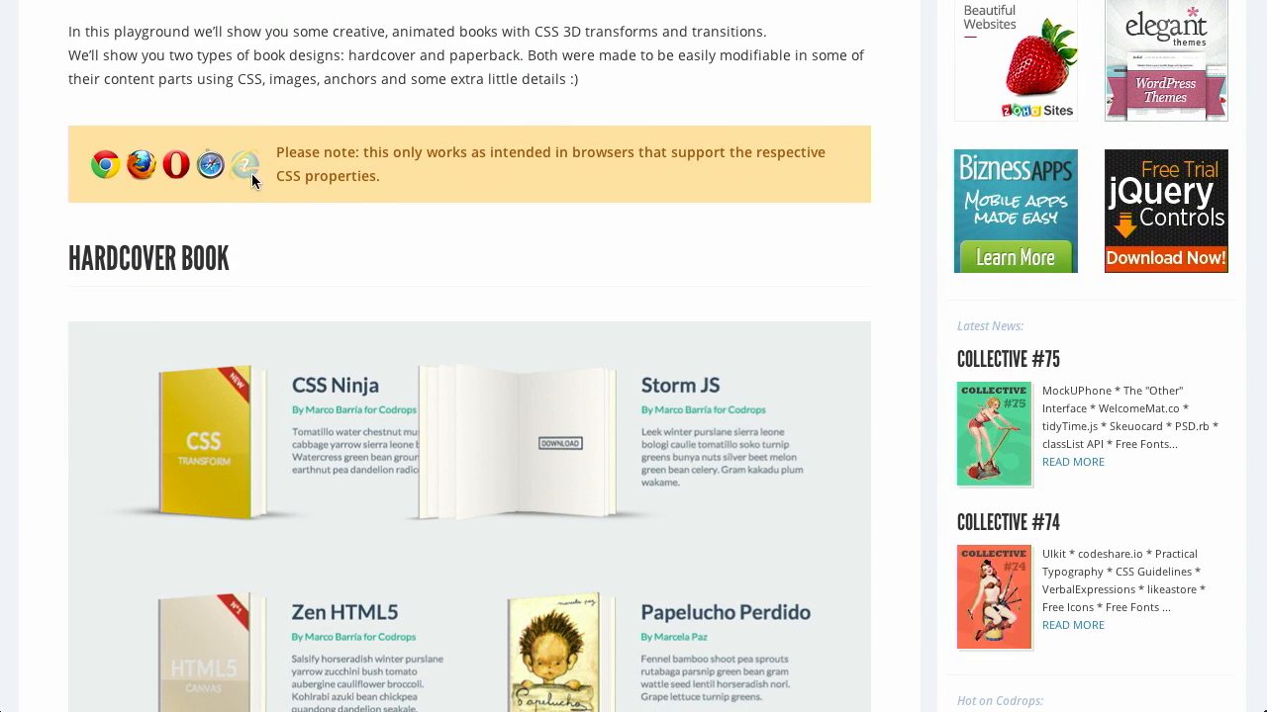
{"action": "mouse_move", "coordinate": [244, 168]}
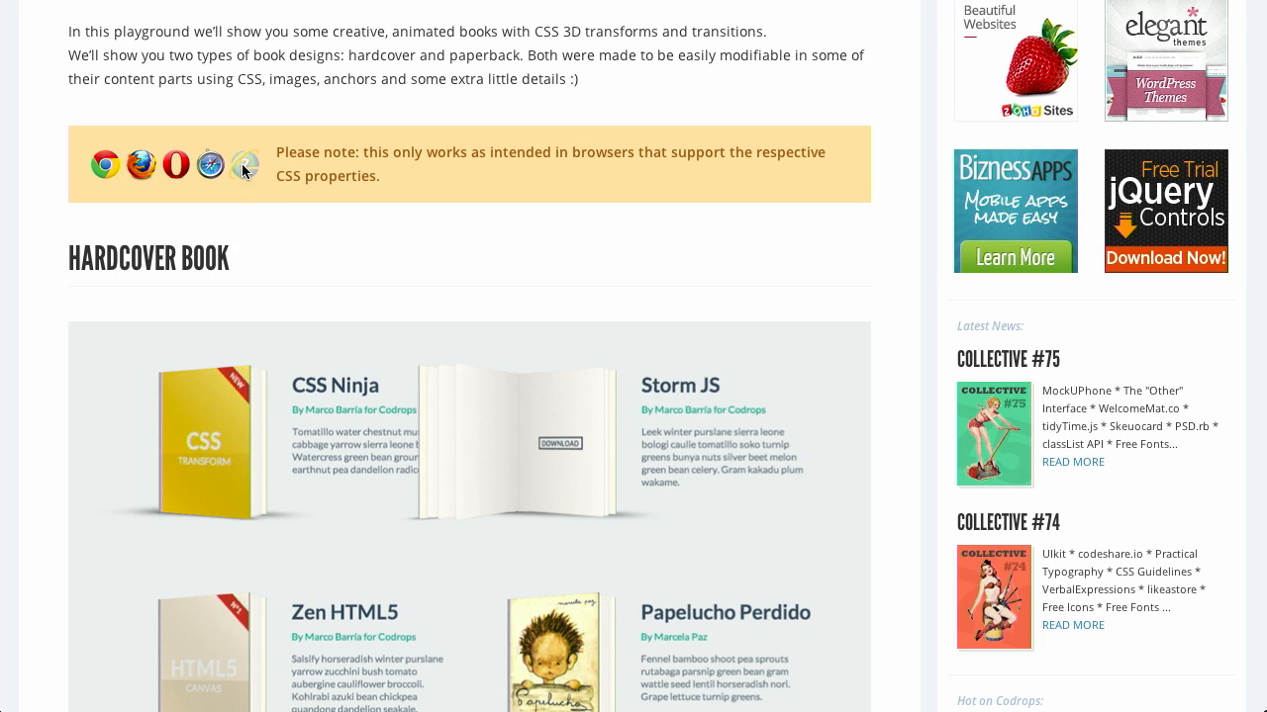
{"action": "mouse_move", "coordinate": [578, 217]}
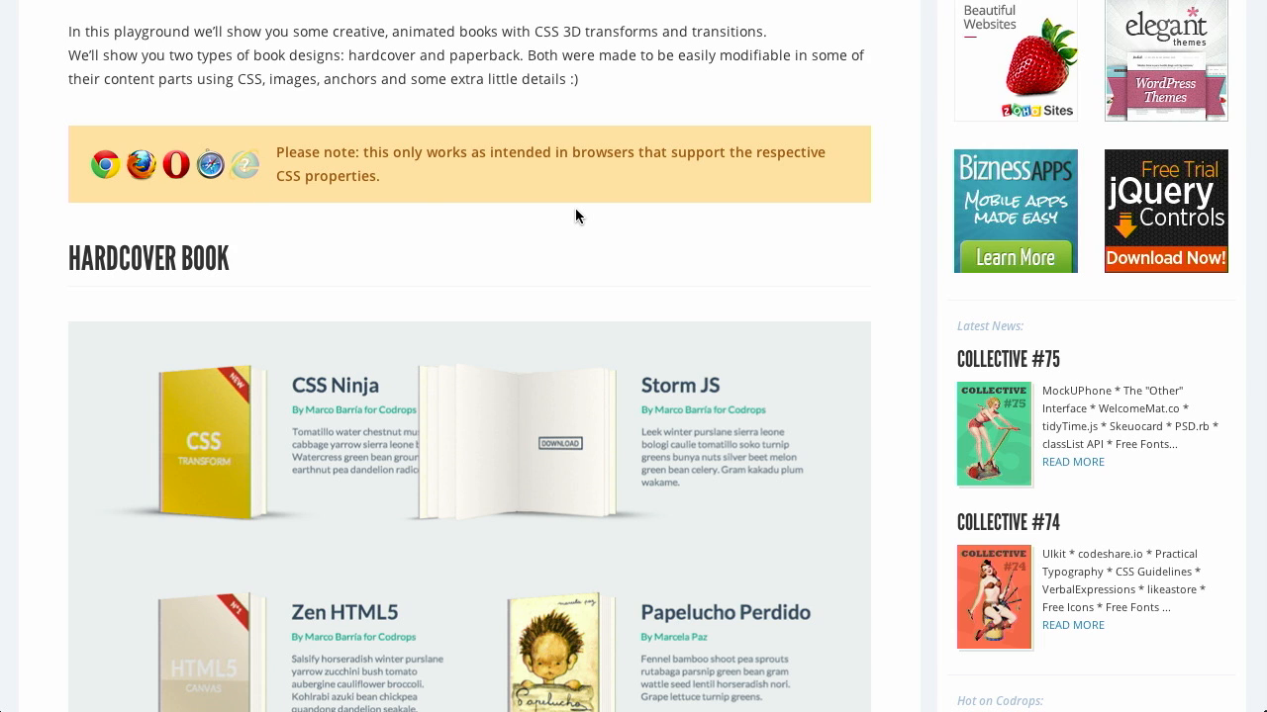
{"action": "mouse_move", "coordinate": [901, 328]}
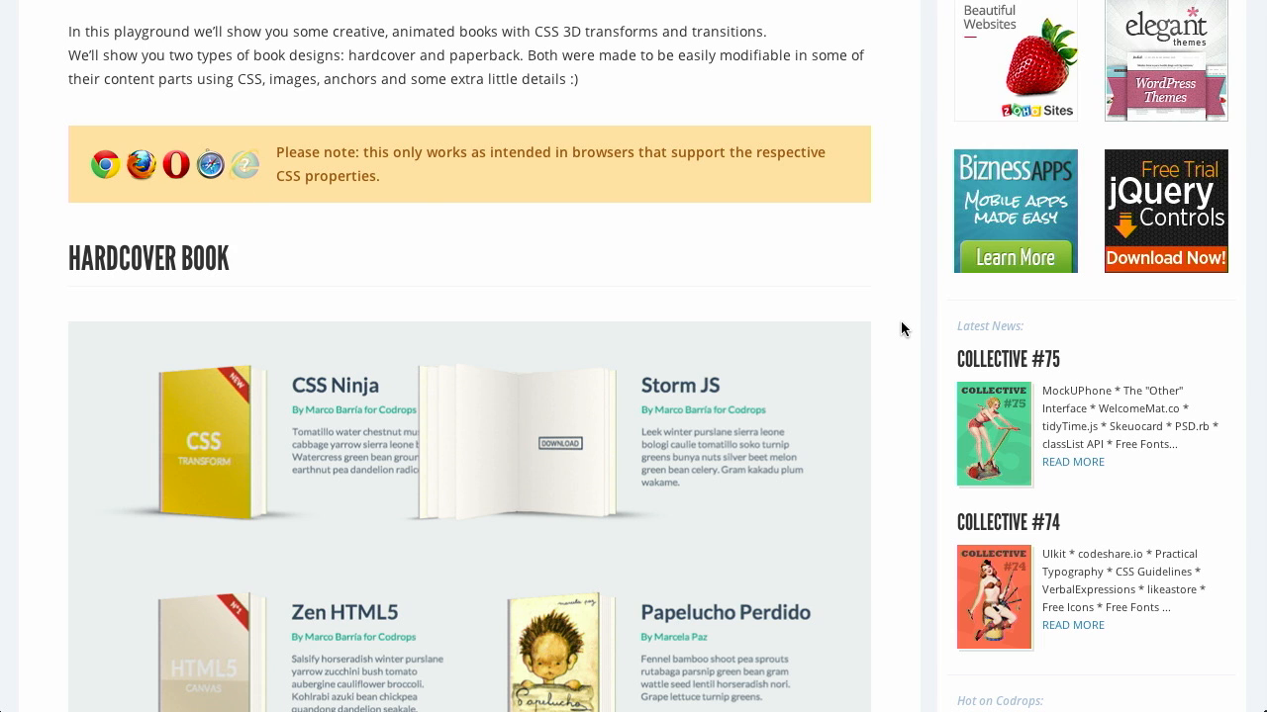
{"action": "scroll", "scroll_direction": "down", "scroll_amount": 3}
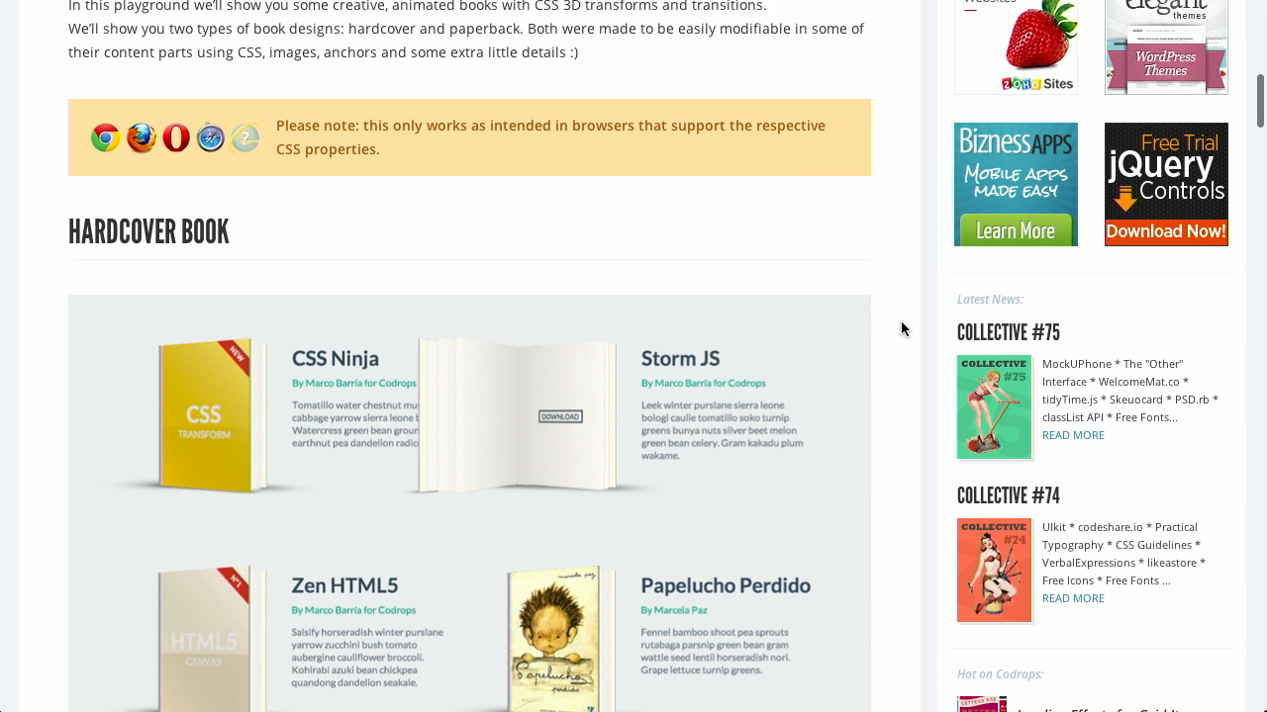
{"action": "scroll", "scroll_direction": "down", "scroll_amount": 3}
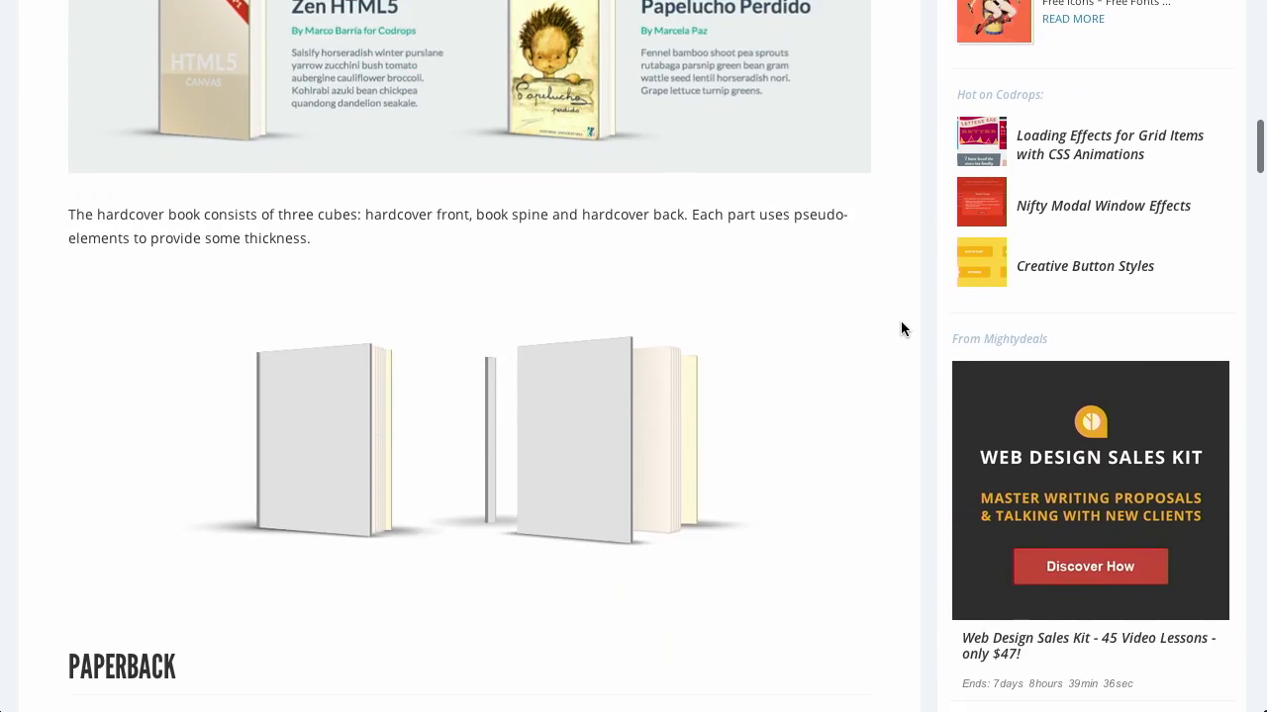
{"action": "scroll", "scroll_direction": "down", "scroll_amount": 3}
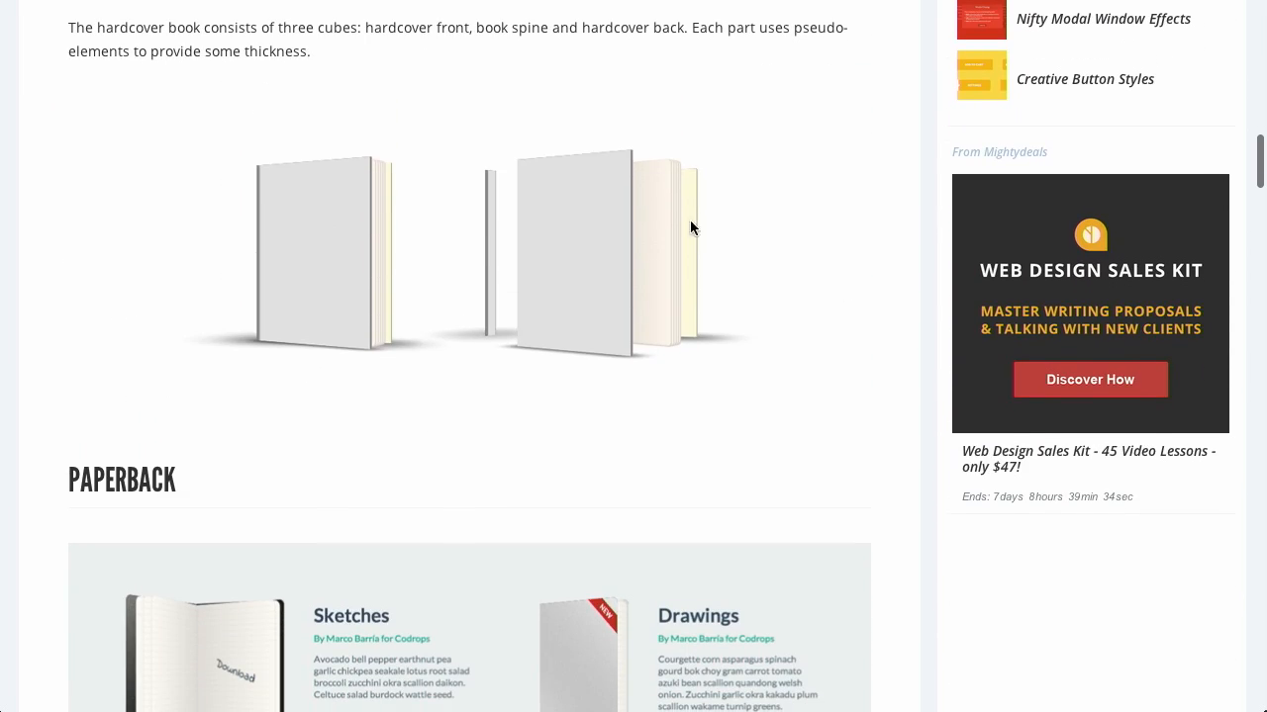
{"action": "mouse_move", "coordinate": [582, 244]}
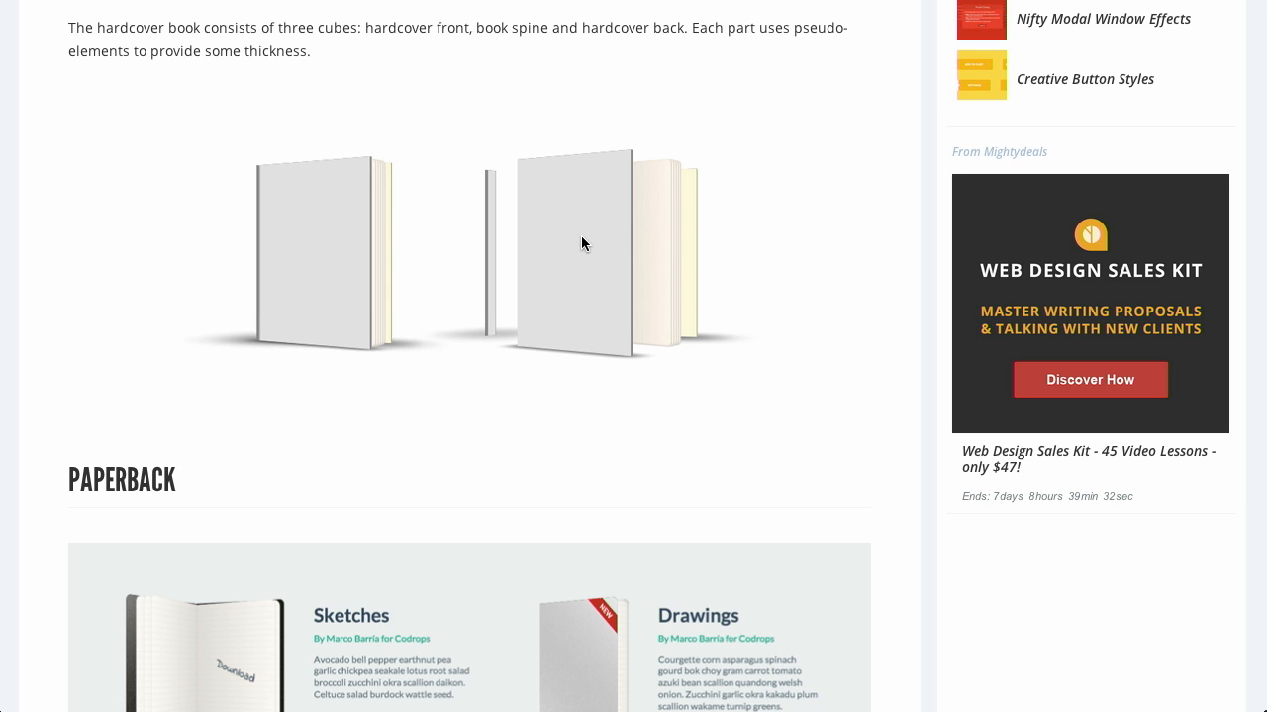
{"action": "mouse_move", "coordinate": [801, 245]}
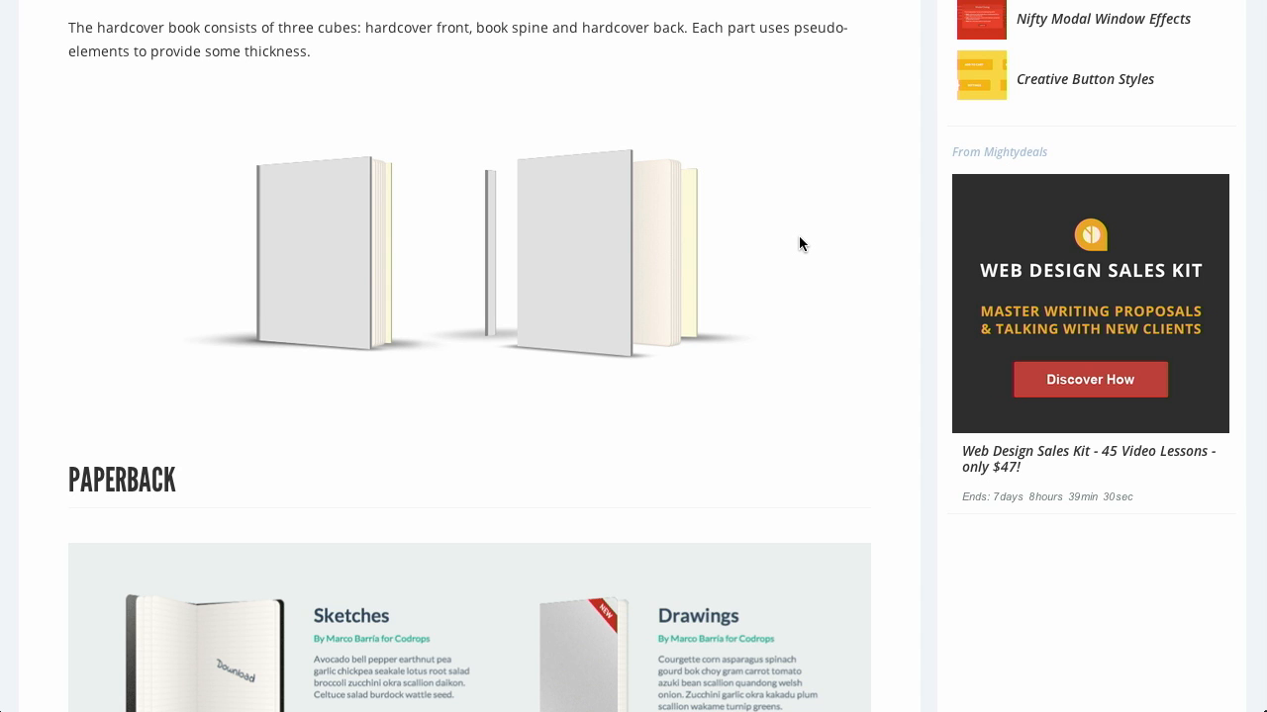
{"action": "scroll", "scroll_direction": "down", "scroll_amount": 3}
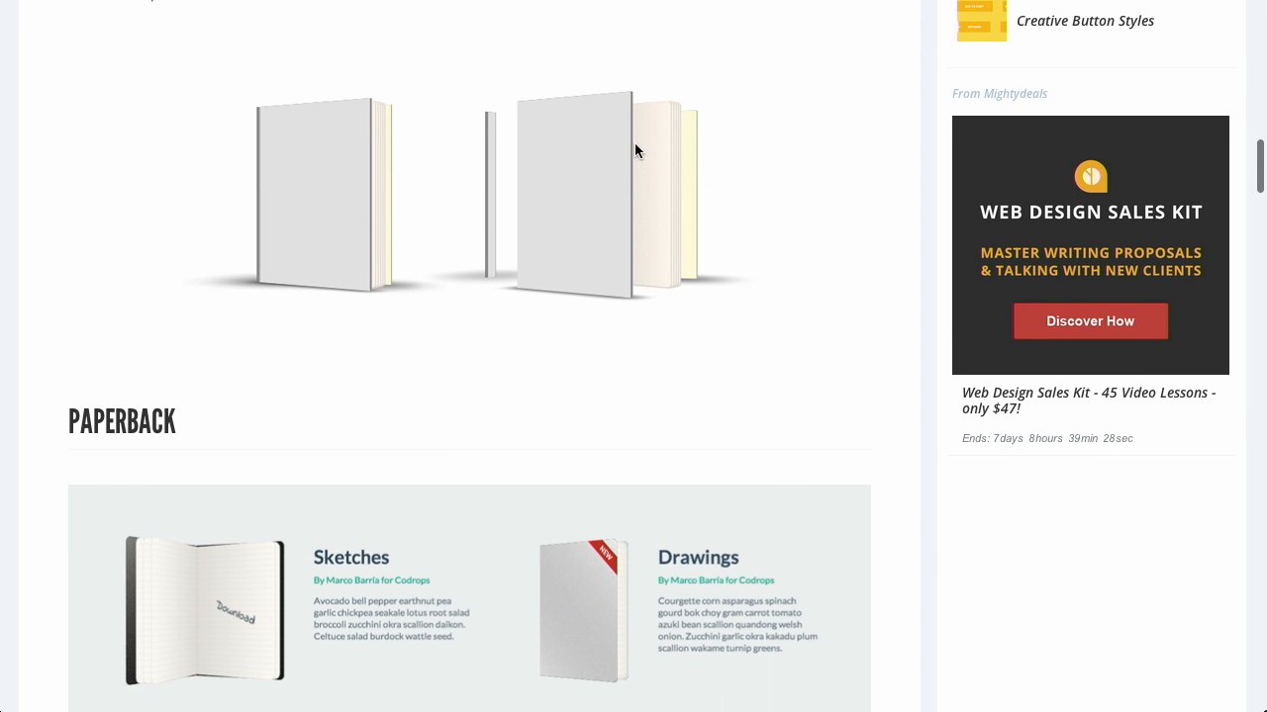
{"action": "mouse_move", "coordinate": [703, 153]}
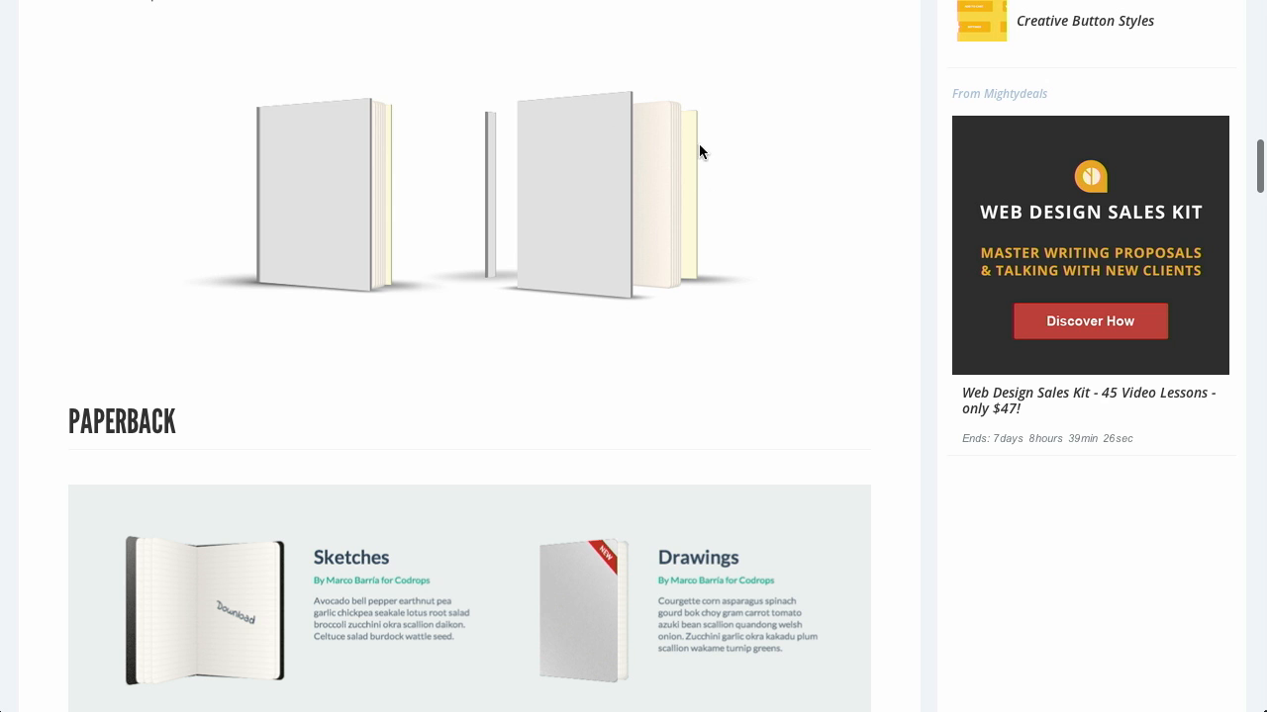
{"action": "mouse_move", "coordinate": [636, 179]}
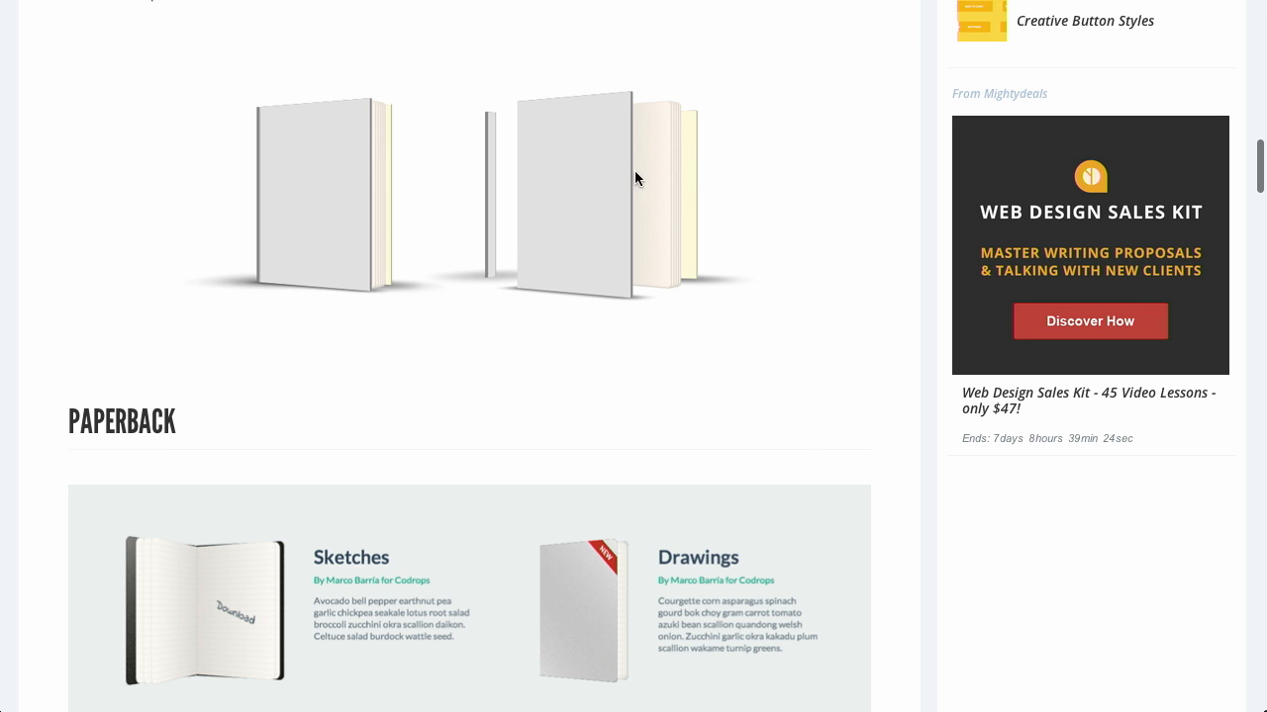
{"action": "scroll", "scroll_direction": "down", "scroll_amount": 3}
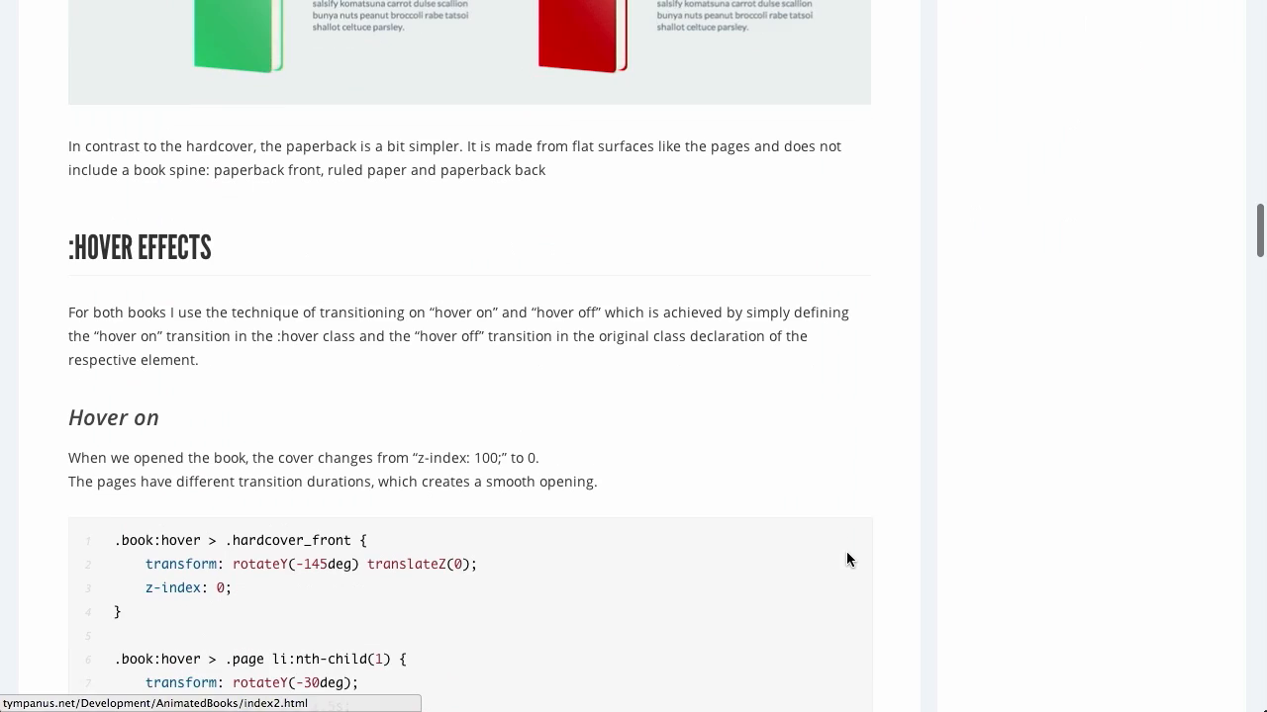
{"action": "scroll", "scroll_direction": "down", "scroll_amount": 3}
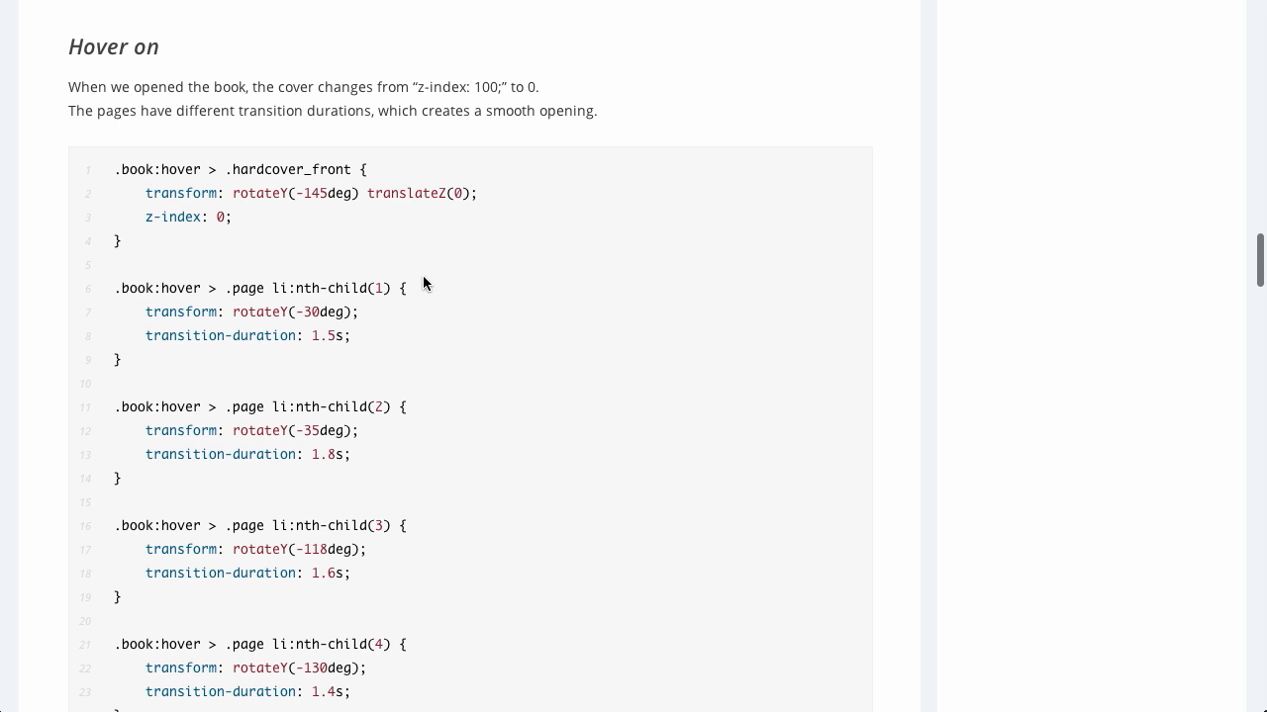
{"action": "mouse_move", "coordinate": [249, 253]}
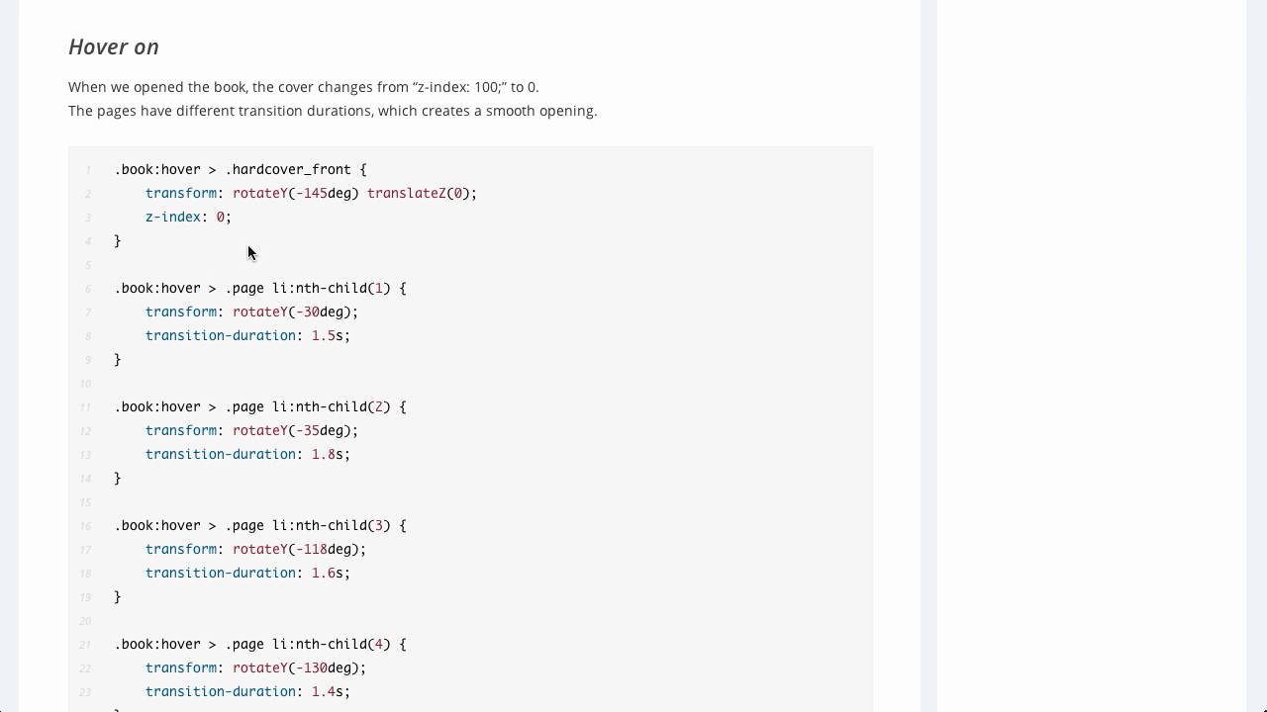
{"action": "scroll", "scroll_direction": "down", "scroll_amount": 3}
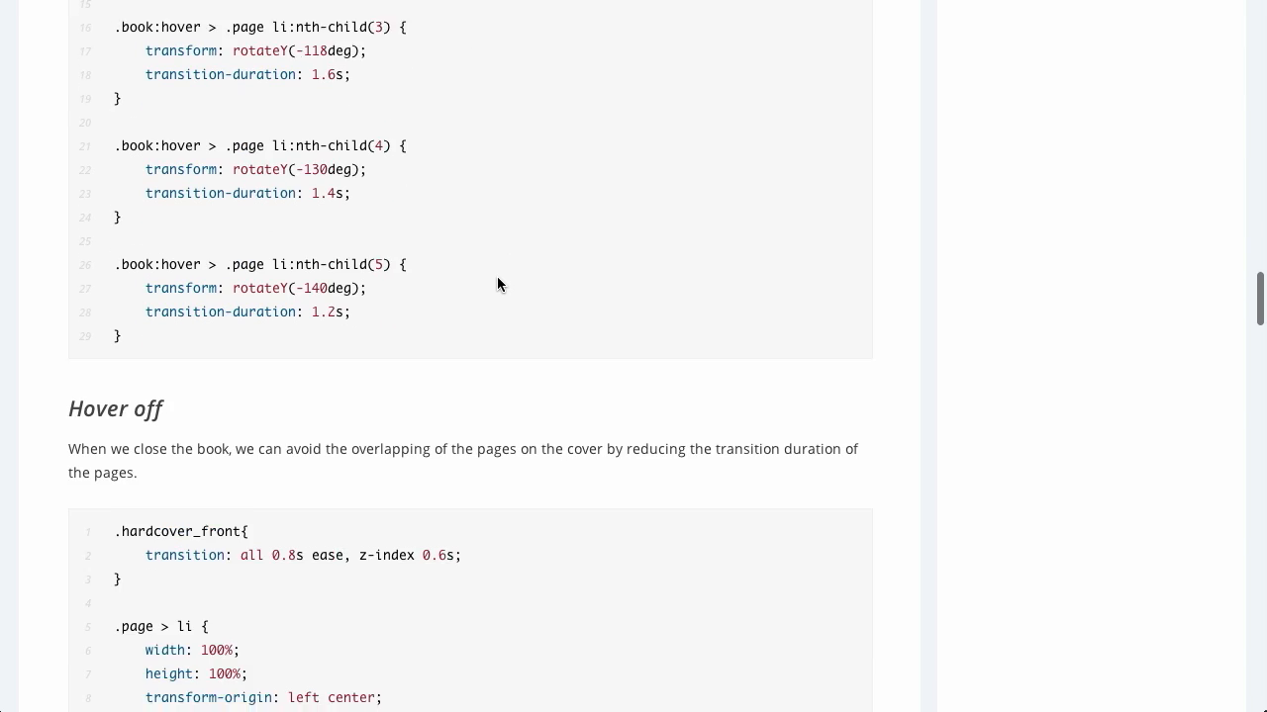
{"action": "scroll", "scroll_direction": "down", "scroll_amount": 3}
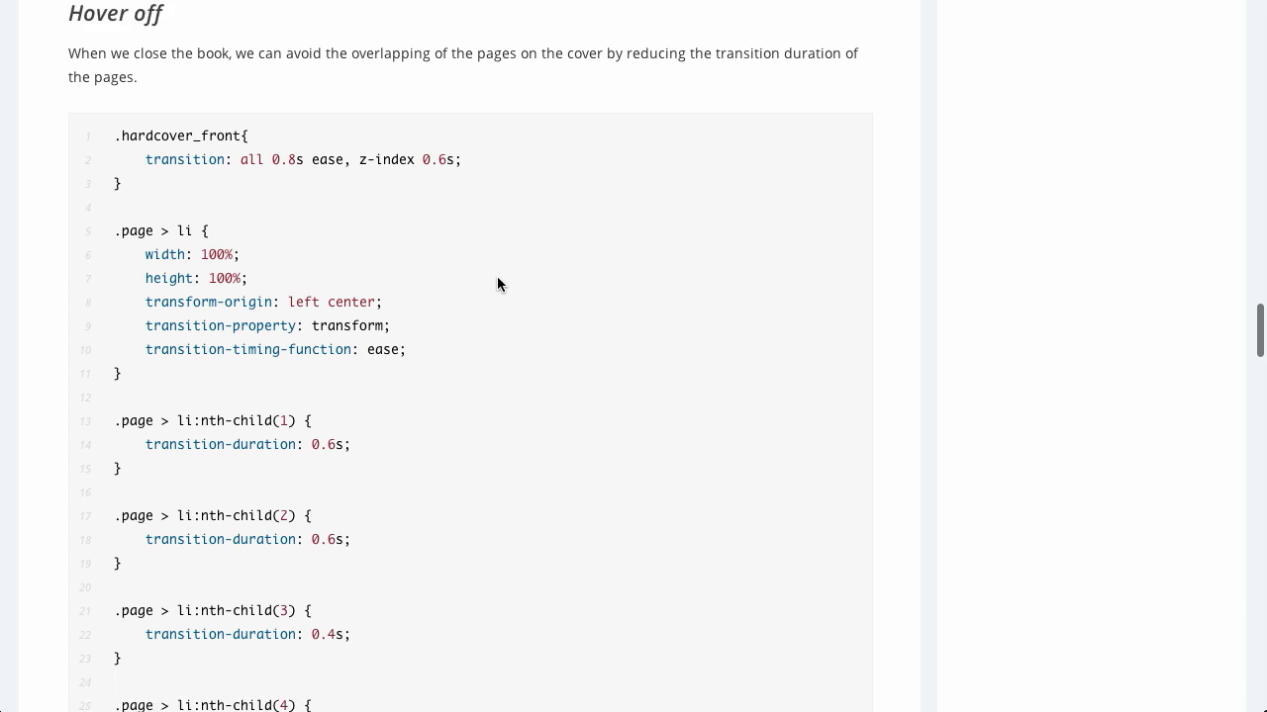
{"action": "scroll", "scroll_direction": "down", "scroll_amount": 3}
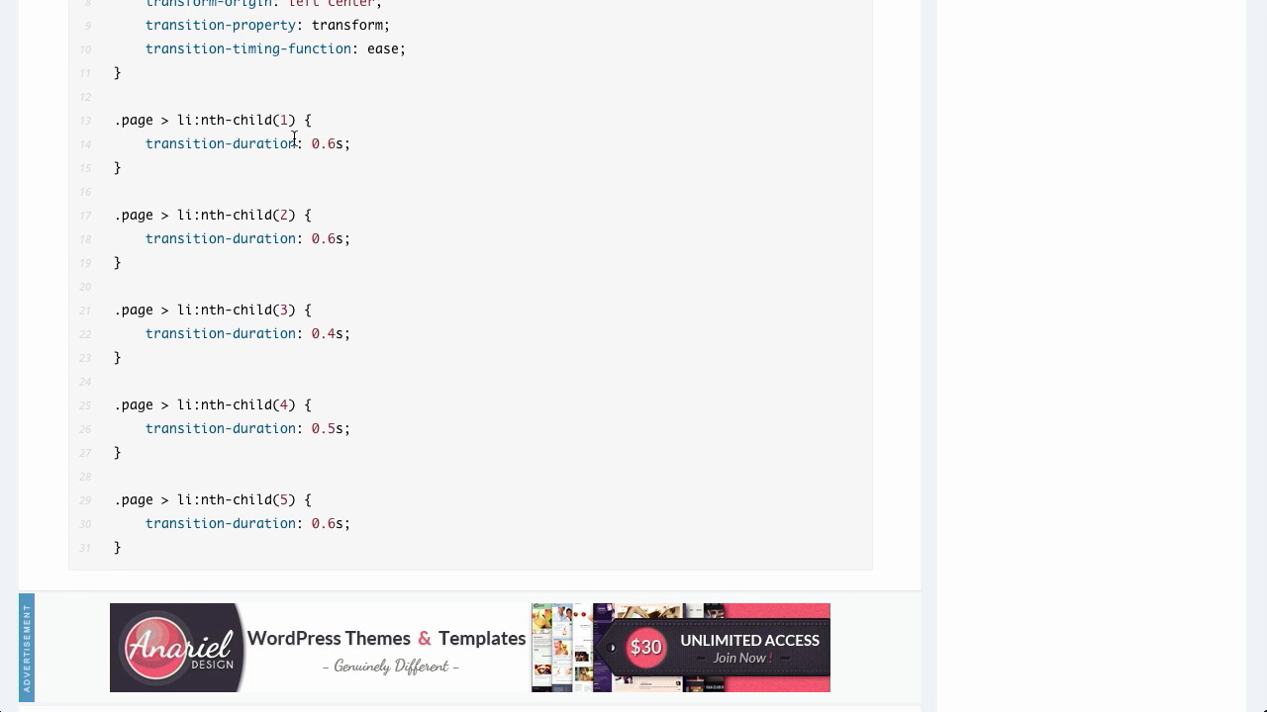
{"action": "mouse_move", "coordinate": [250, 238]}
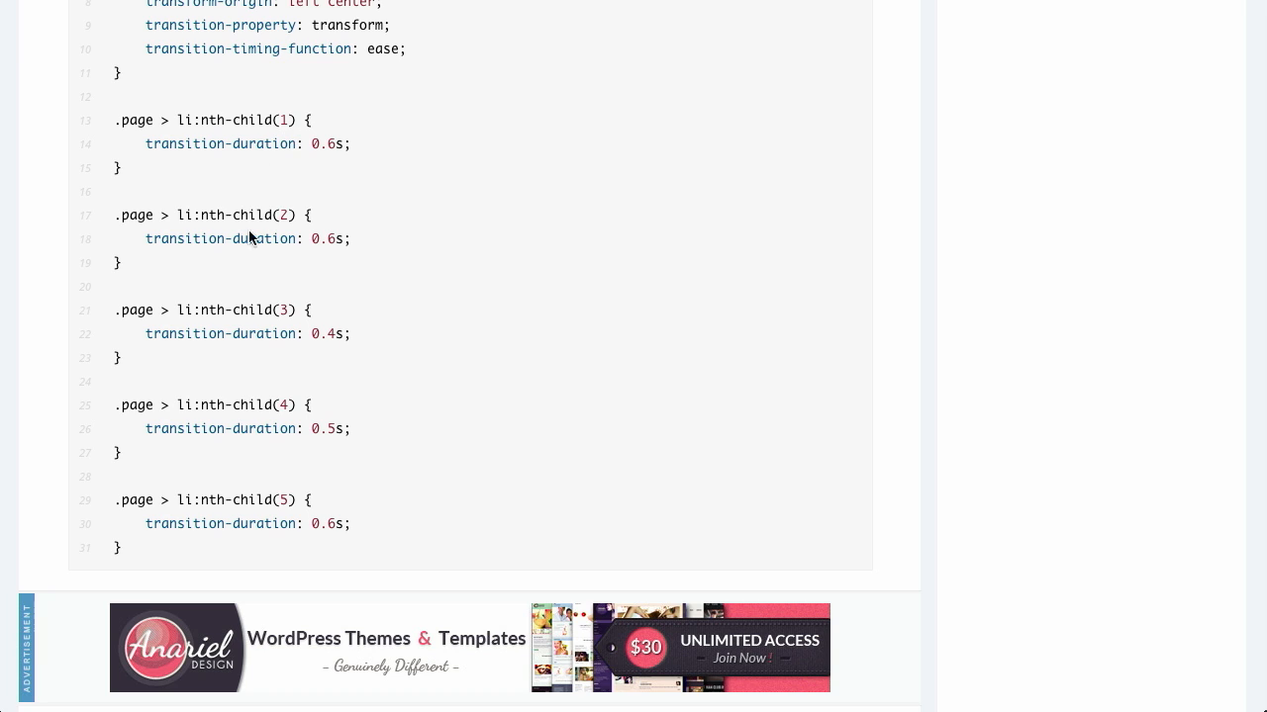
{"action": "mouse_move", "coordinate": [190, 393]}
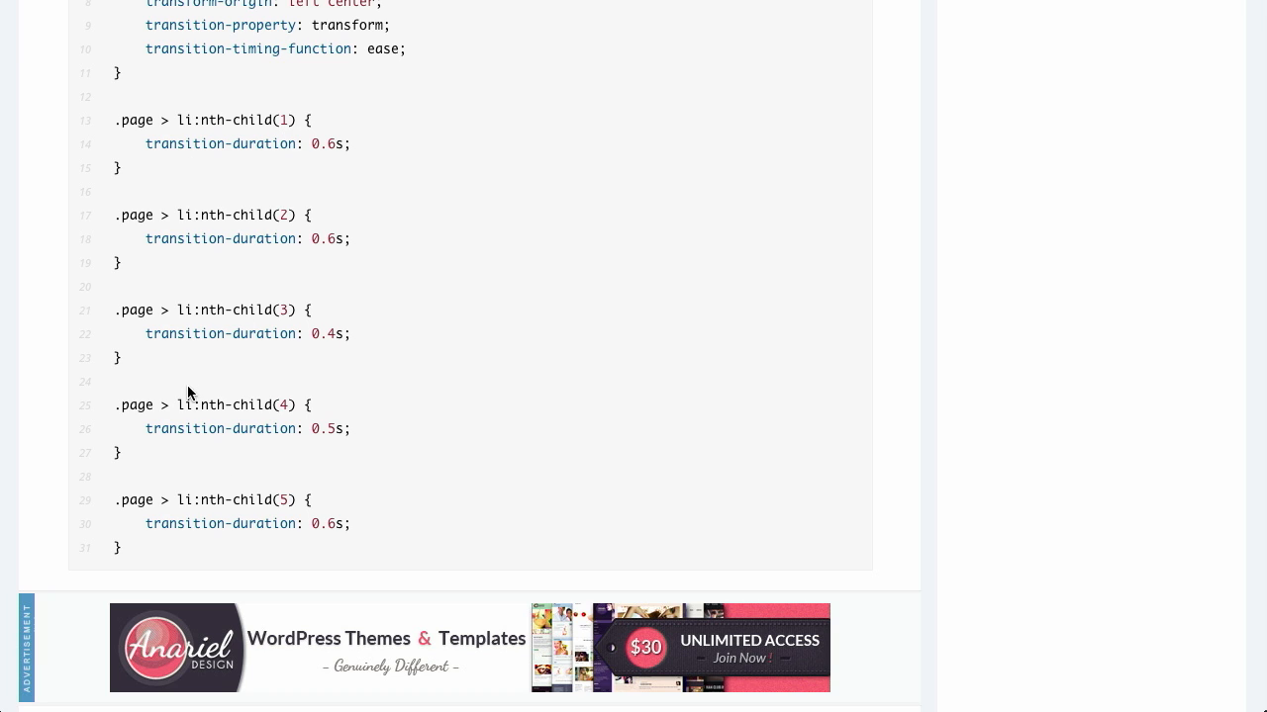
{"action": "mouse_move", "coordinate": [293, 359]}
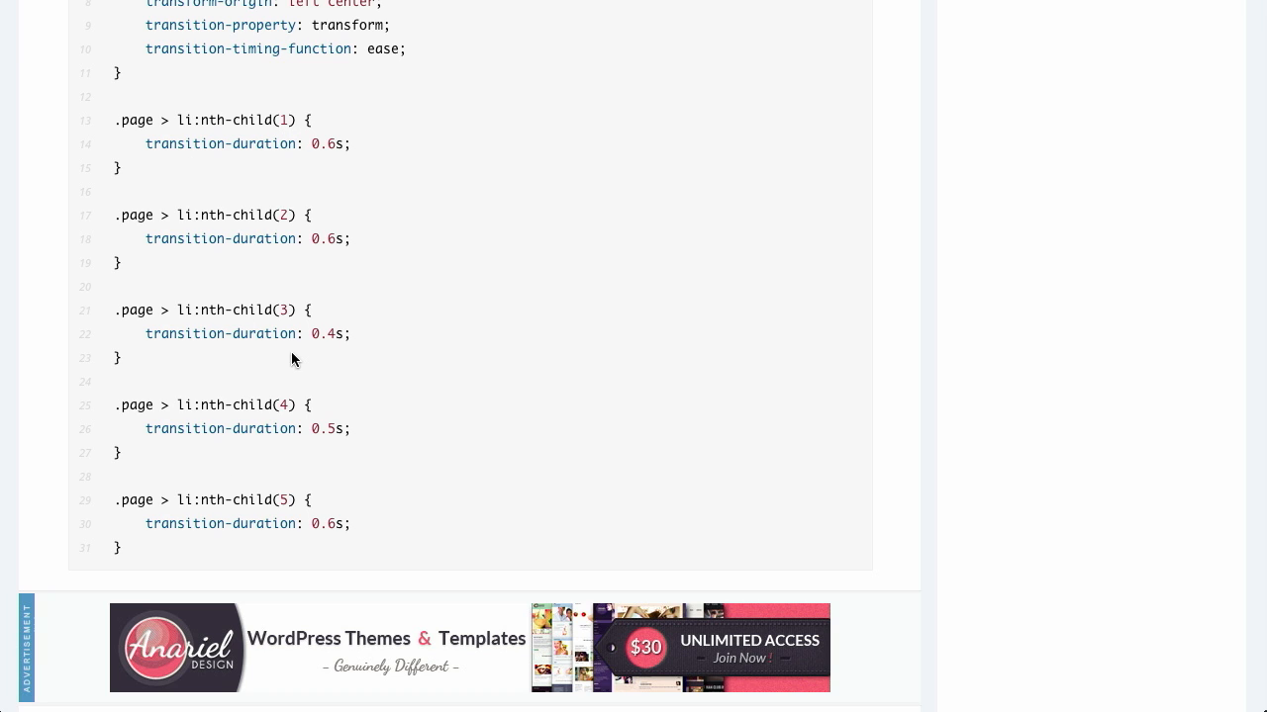
{"action": "mouse_move", "coordinate": [355, 407]}
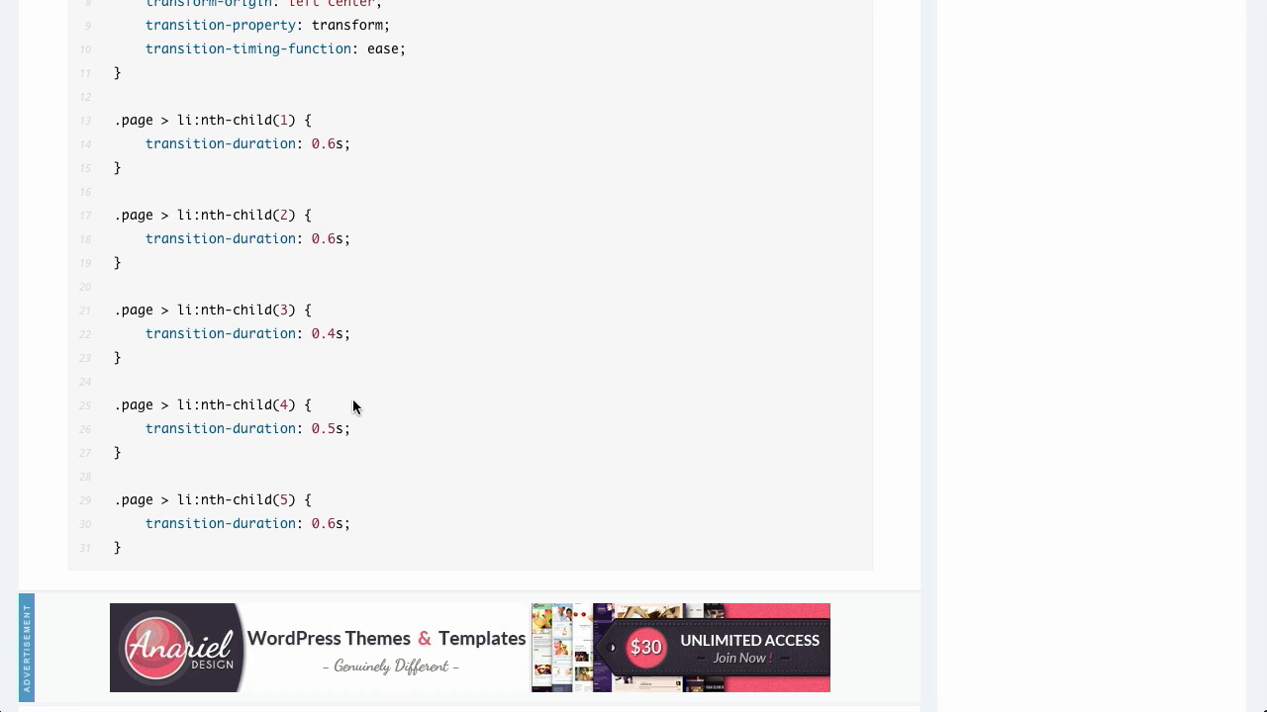
{"action": "mouse_move", "coordinate": [510, 452]}
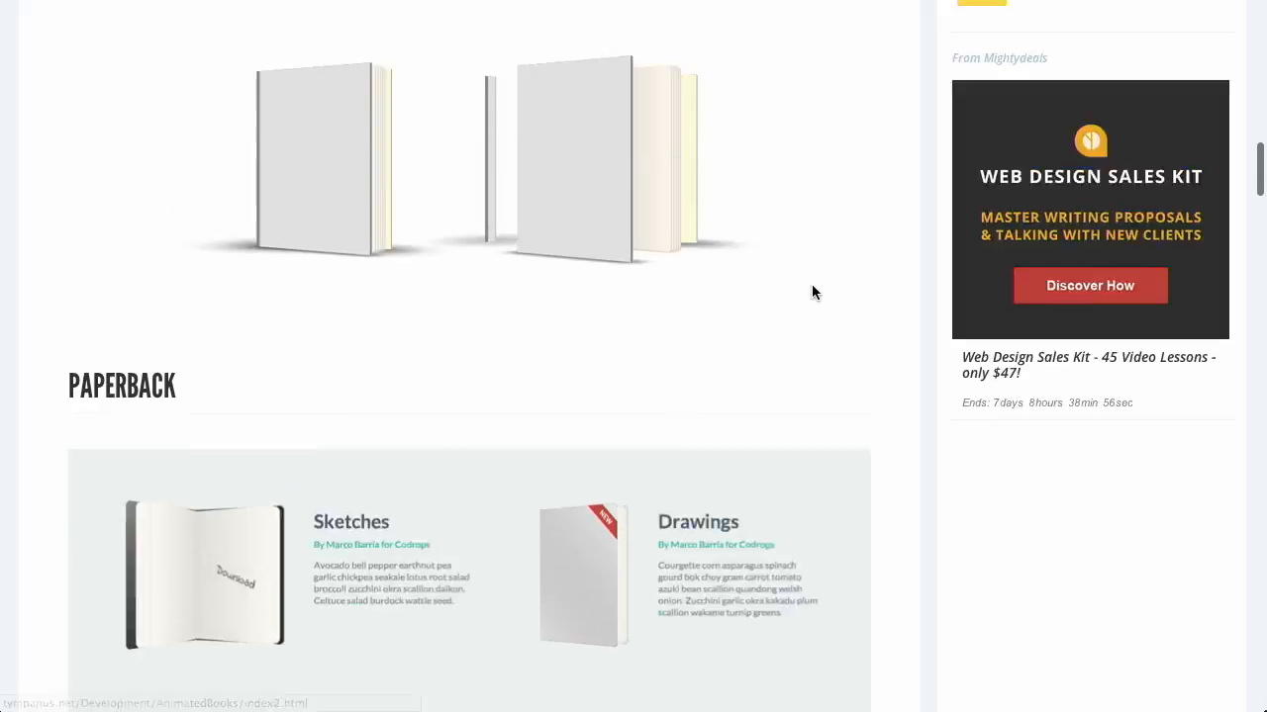
{"action": "scroll", "scroll_direction": "up", "scroll_amount": 3}
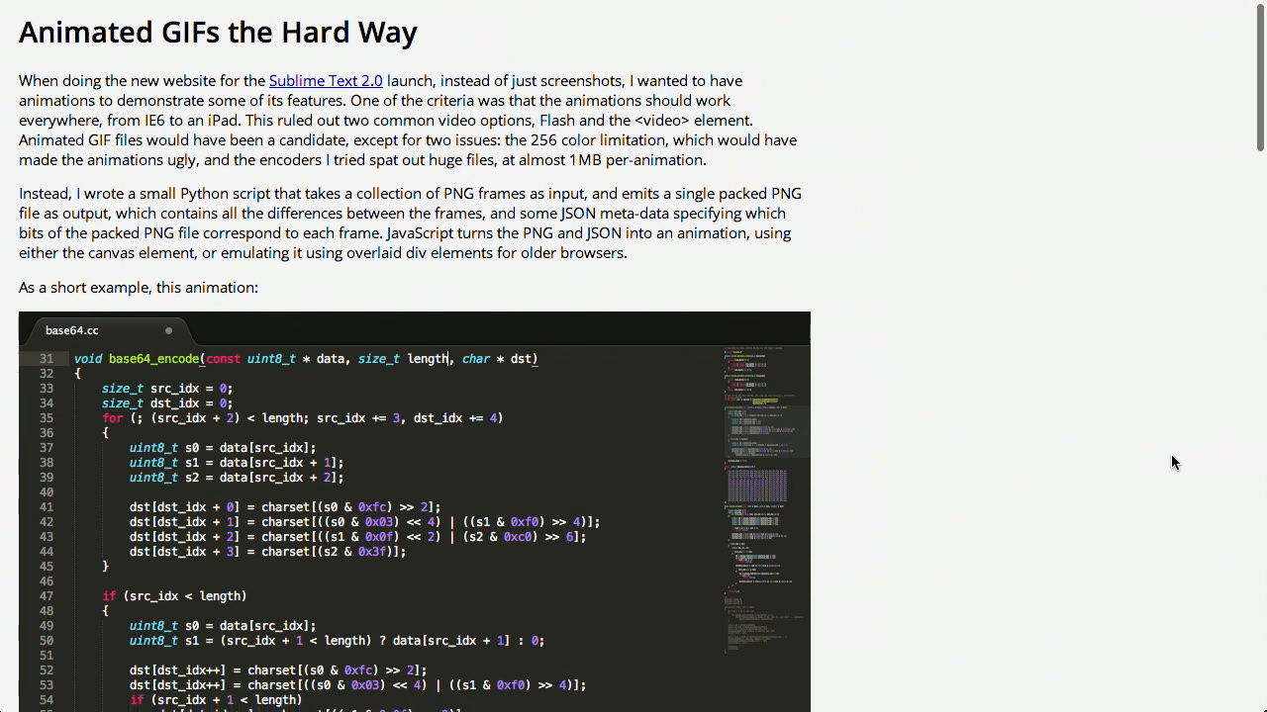
- Scroll the article down to the packed PNG sprite sheet and JSON timeline meta-data
{"action": "scroll", "scroll_direction": "down", "scroll_amount": 3}
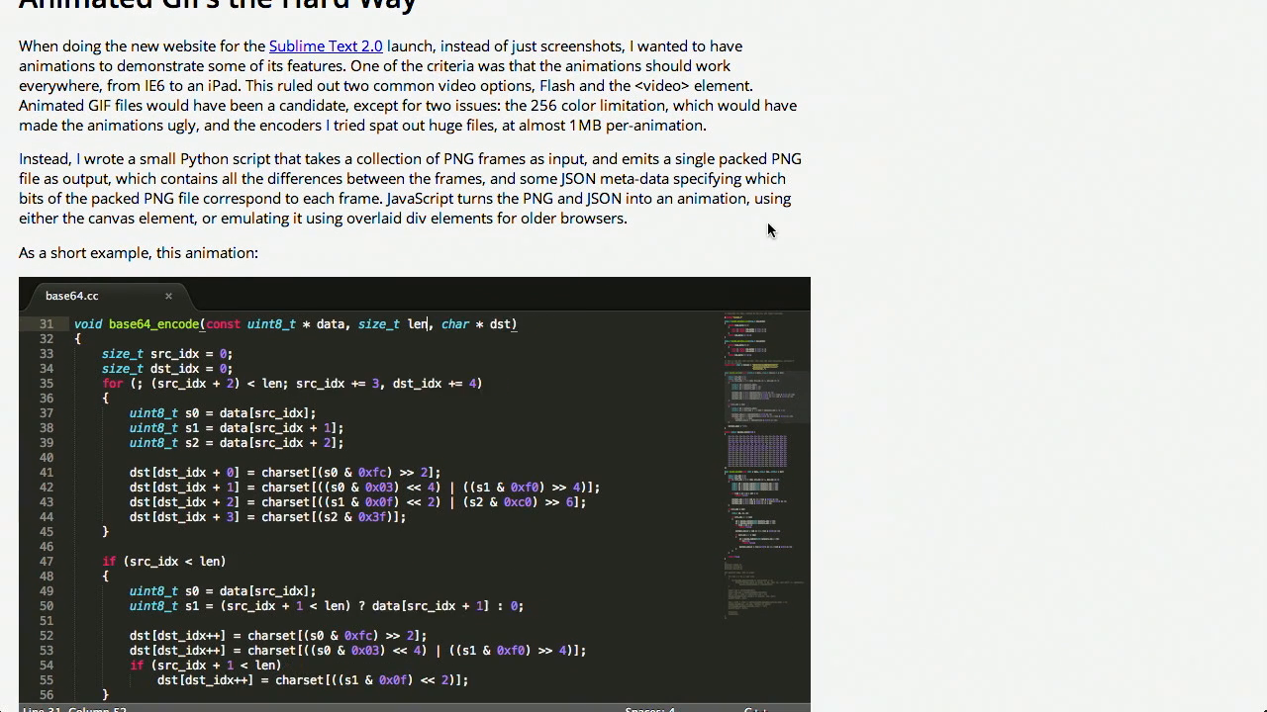
{"action": "scroll", "scroll_direction": "down", "scroll_amount": 3}
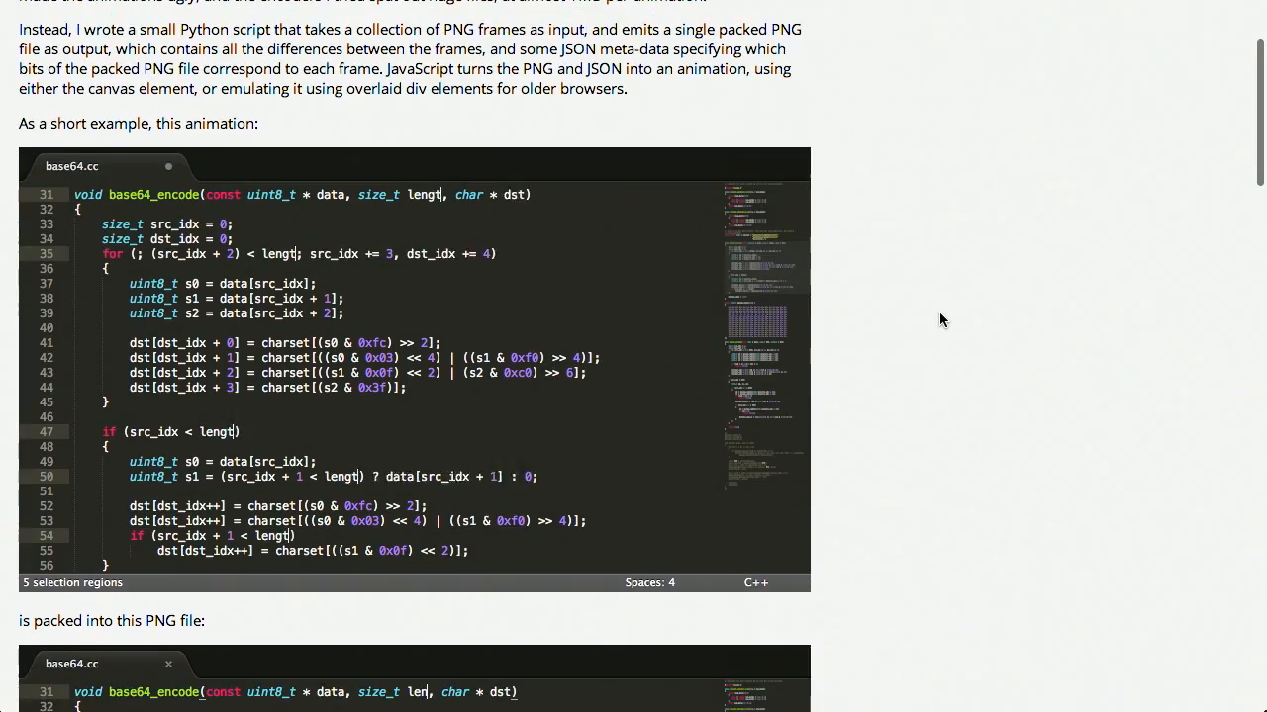
{"action": "scroll", "scroll_direction": "down", "scroll_amount": 3}
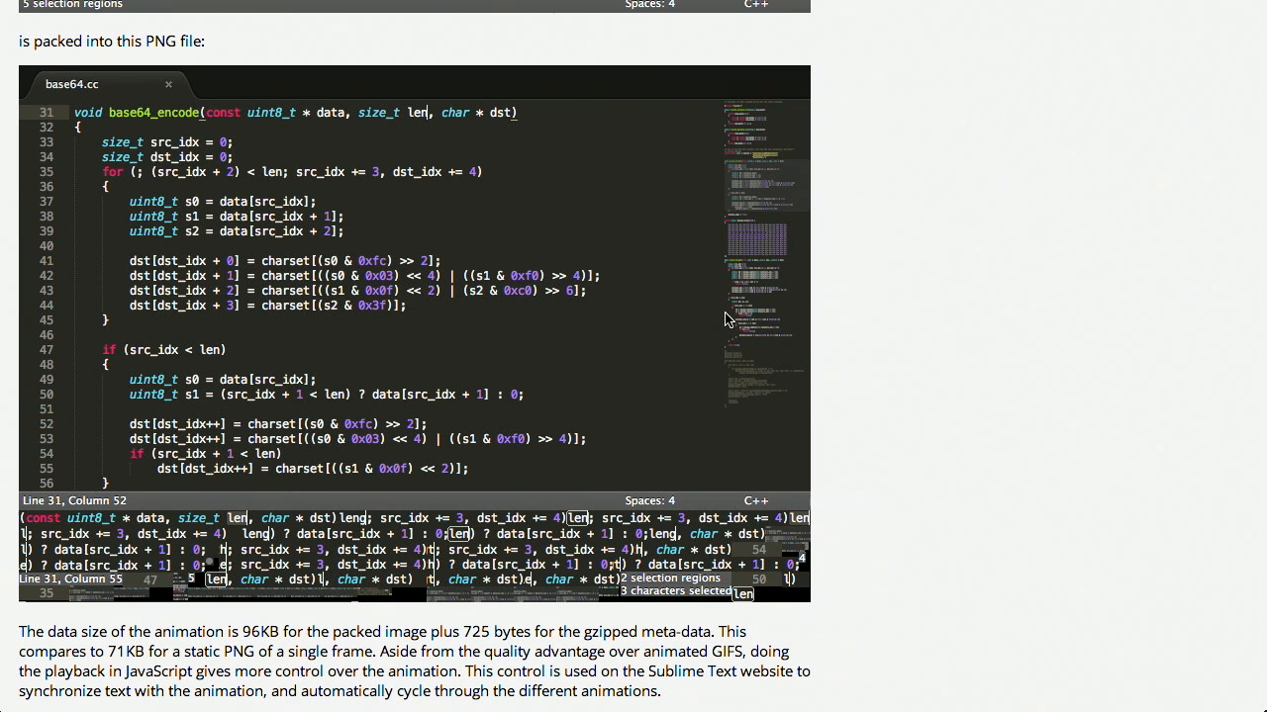
{"action": "scroll", "scroll_direction": "down", "scroll_amount": 3}
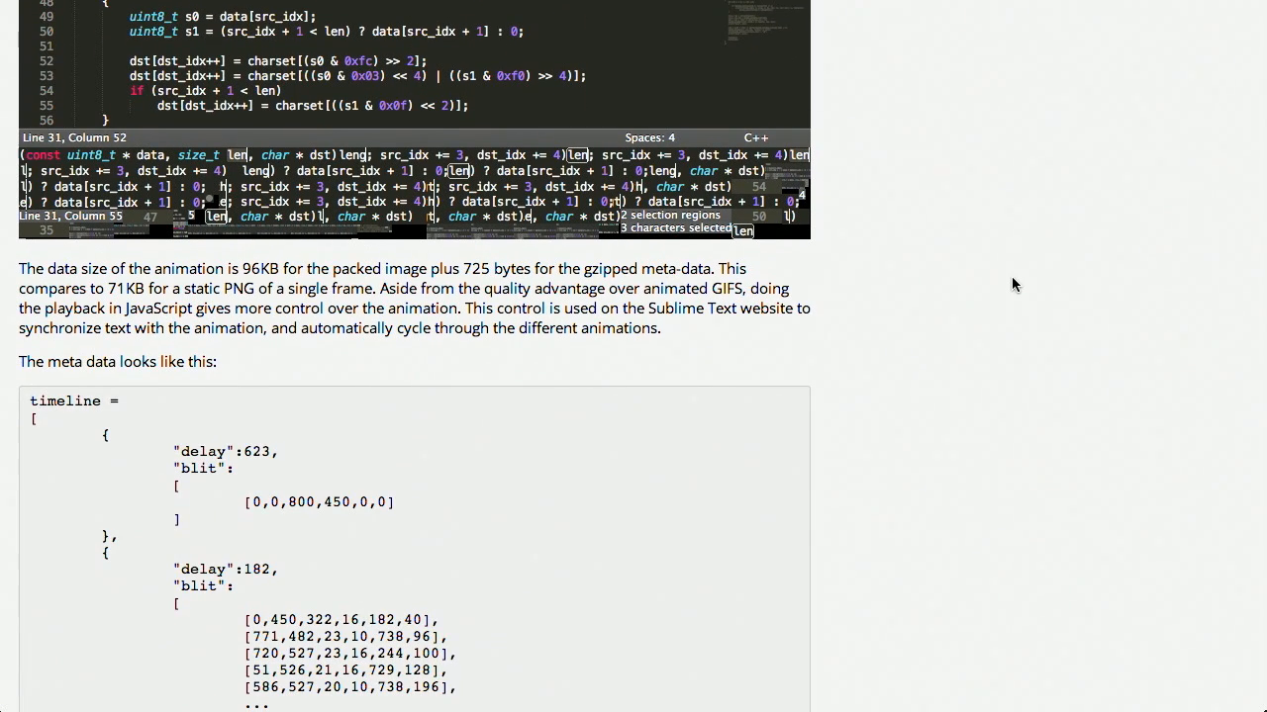
{"action": "scroll", "scroll_direction": "down", "scroll_amount": 3}
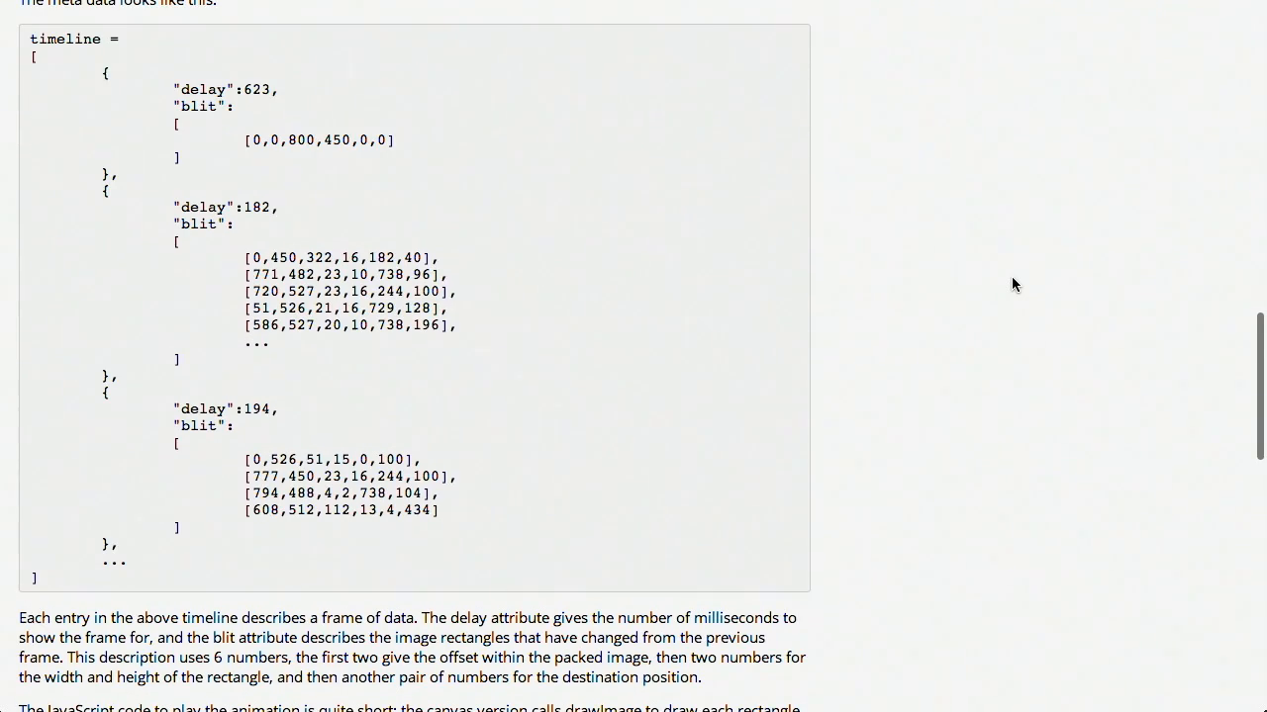
{"action": "mouse_move", "coordinate": [311, 202]}
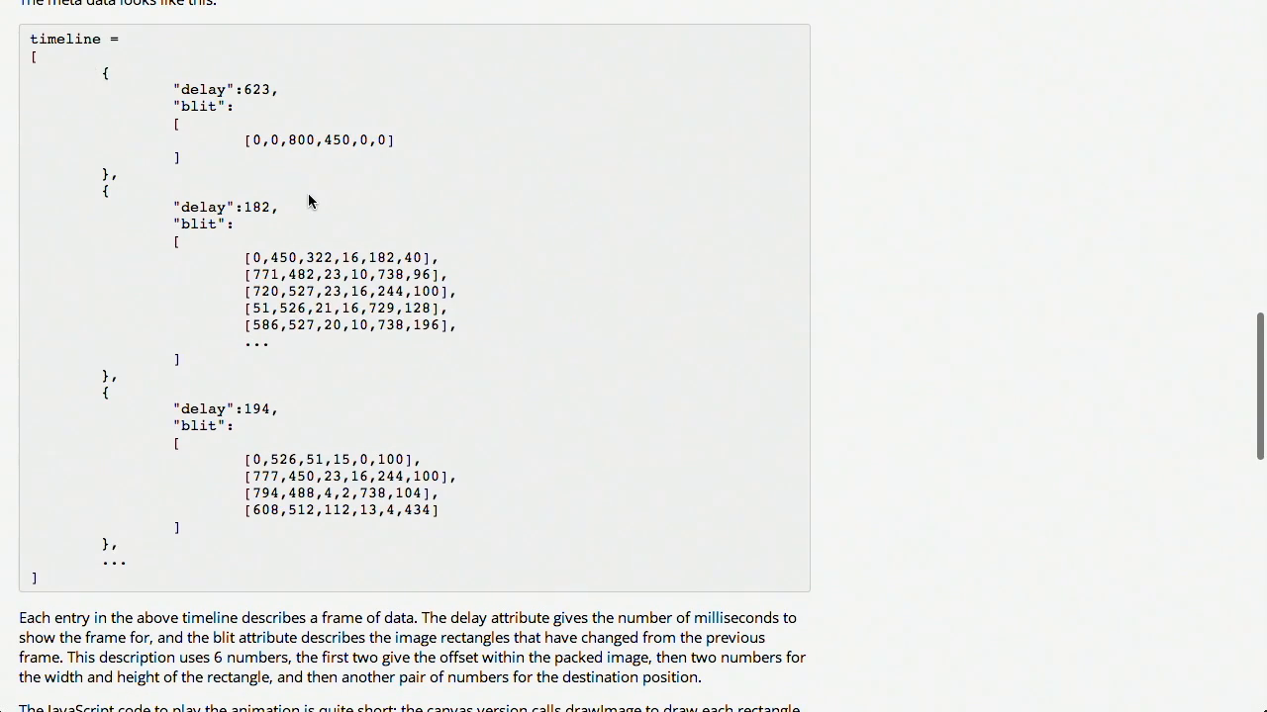
{"action": "mouse_move", "coordinate": [572, 230]}
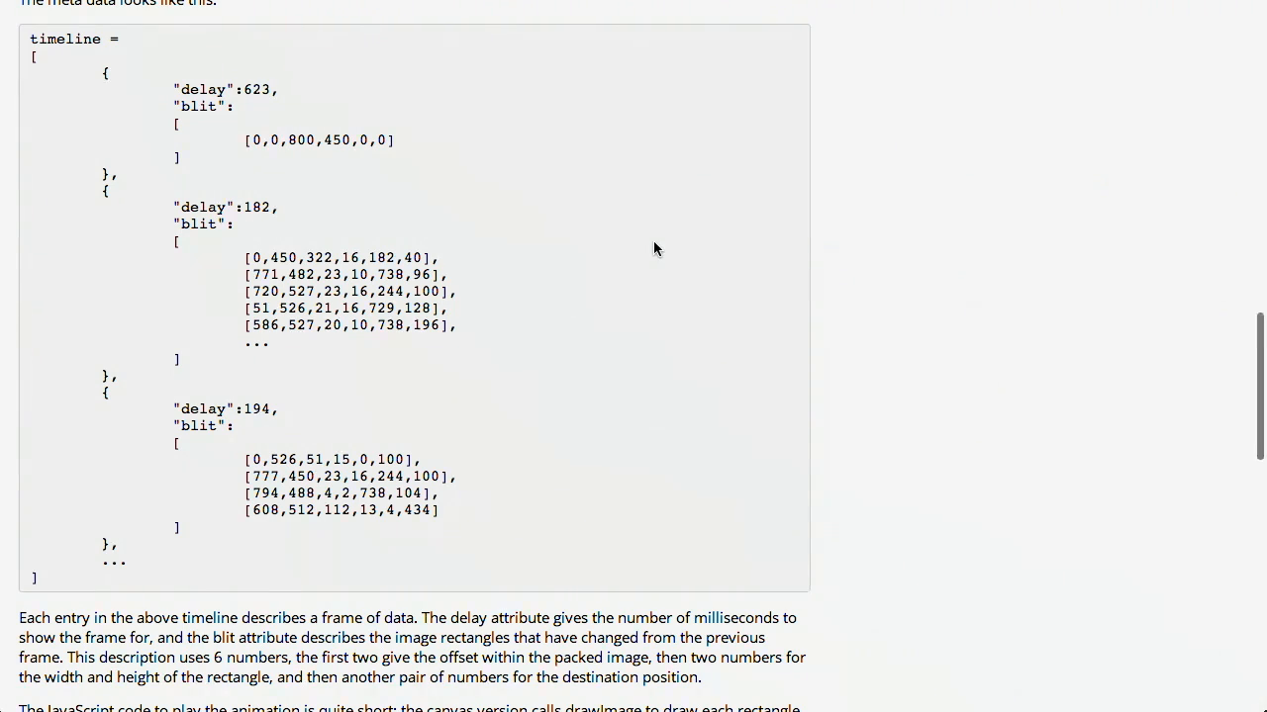
{"action": "scroll", "scroll_direction": "down", "scroll_amount": 3}
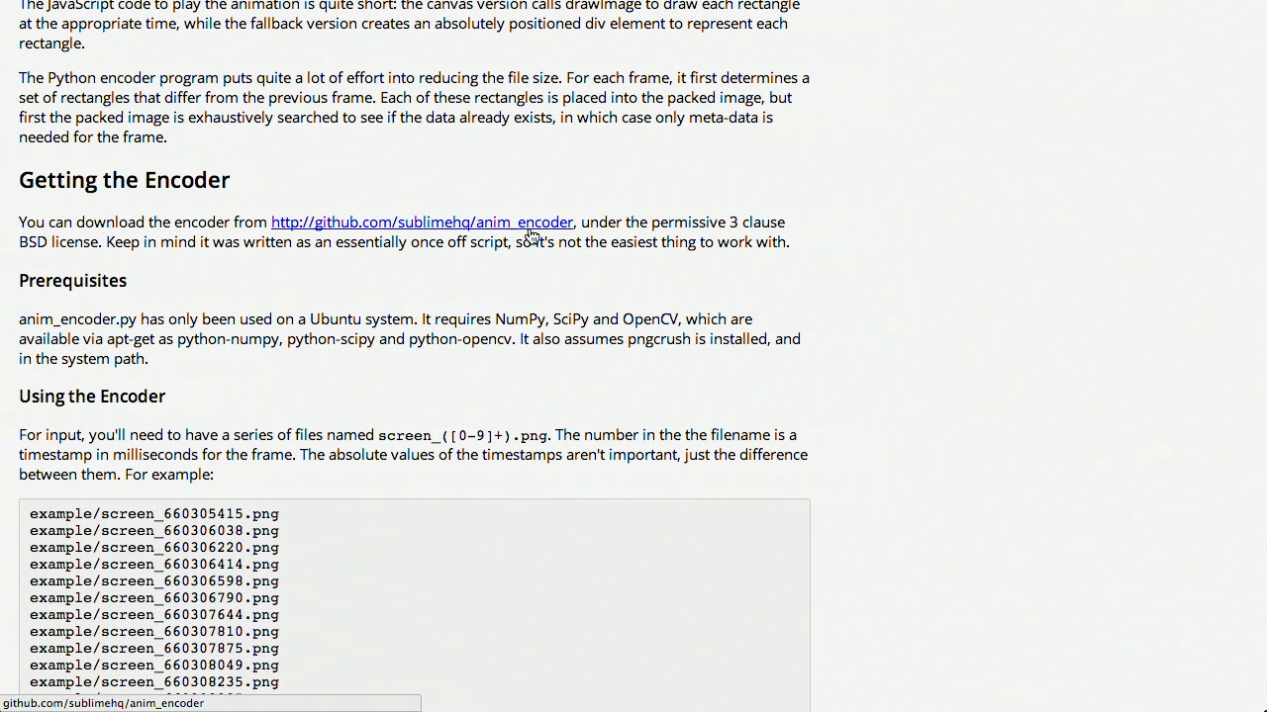
{"action": "scroll", "scroll_direction": "down", "scroll_amount": 3}
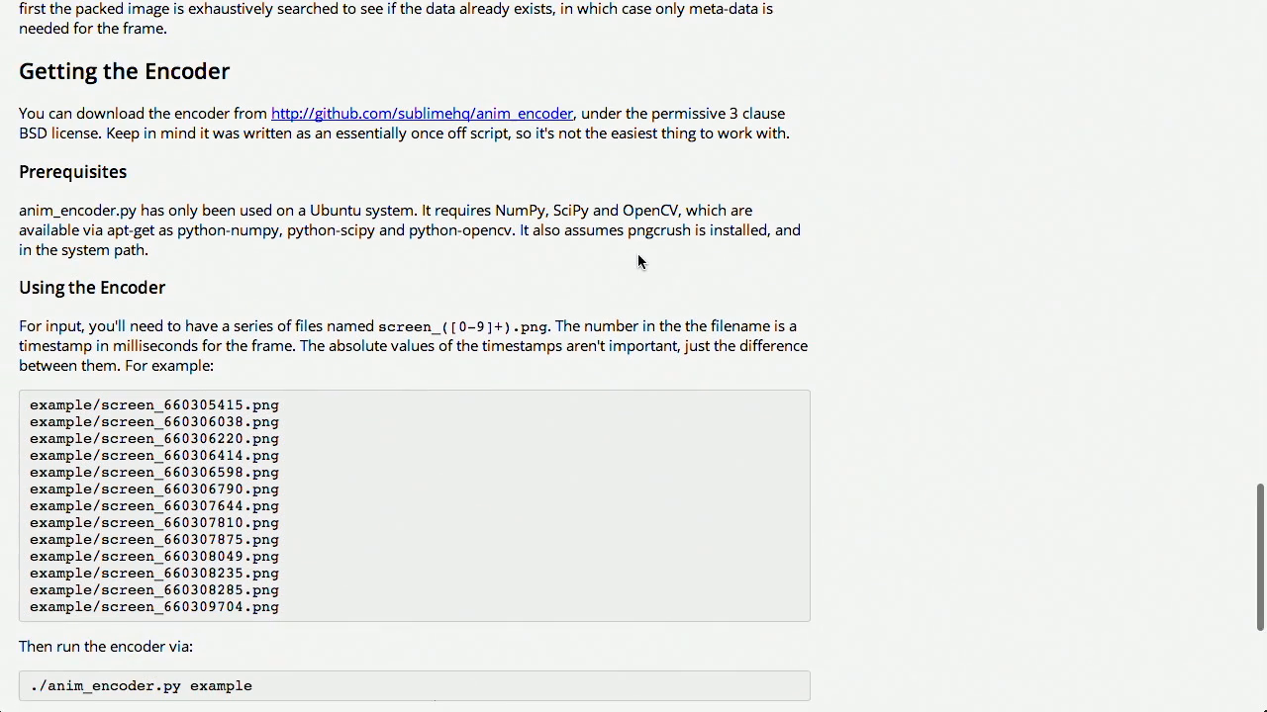
{"action": "scroll", "scroll_direction": "down", "scroll_amount": 3}
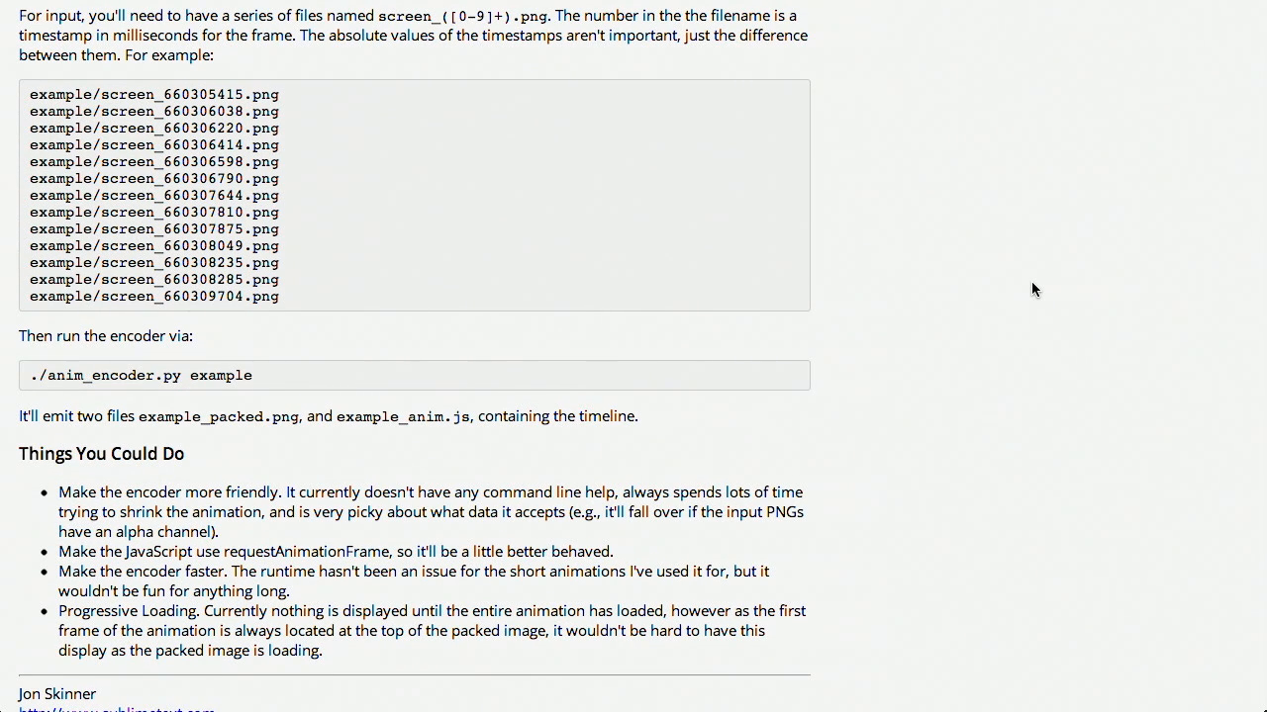
{"action": "scroll", "scroll_direction": "down", "scroll_amount": 3}
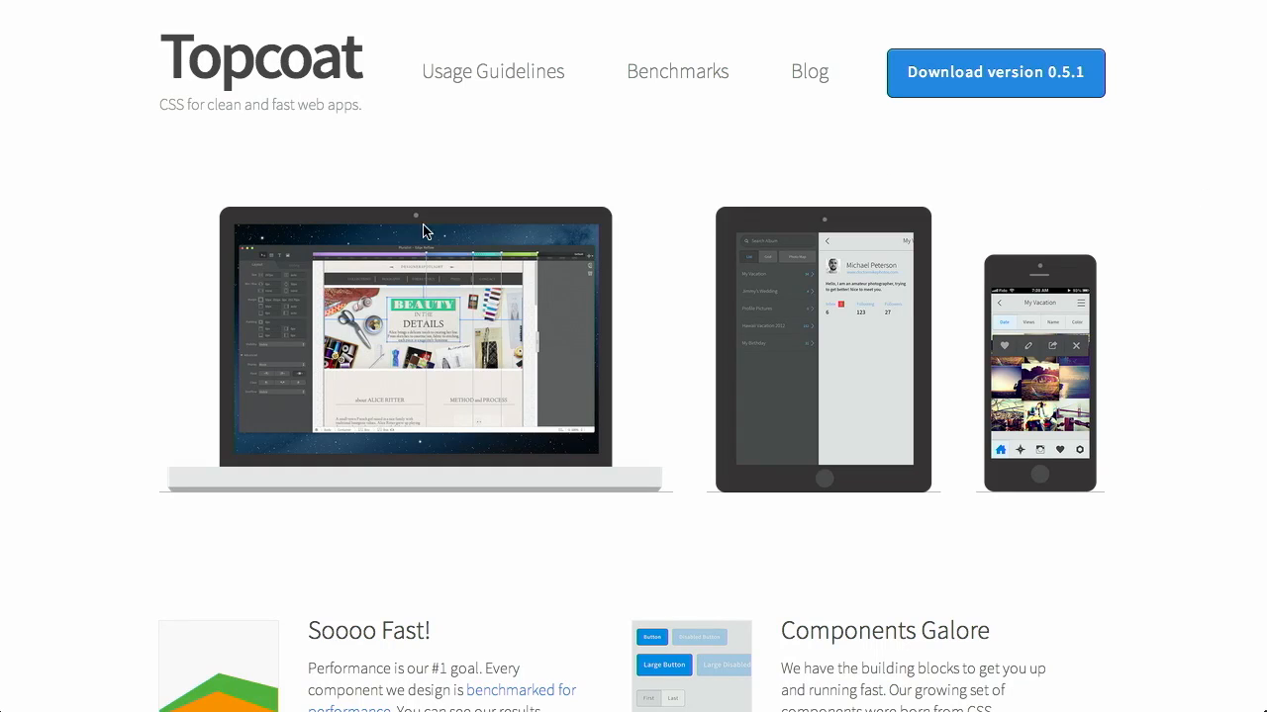
{"action": "mouse_move", "coordinate": [901, 354]}
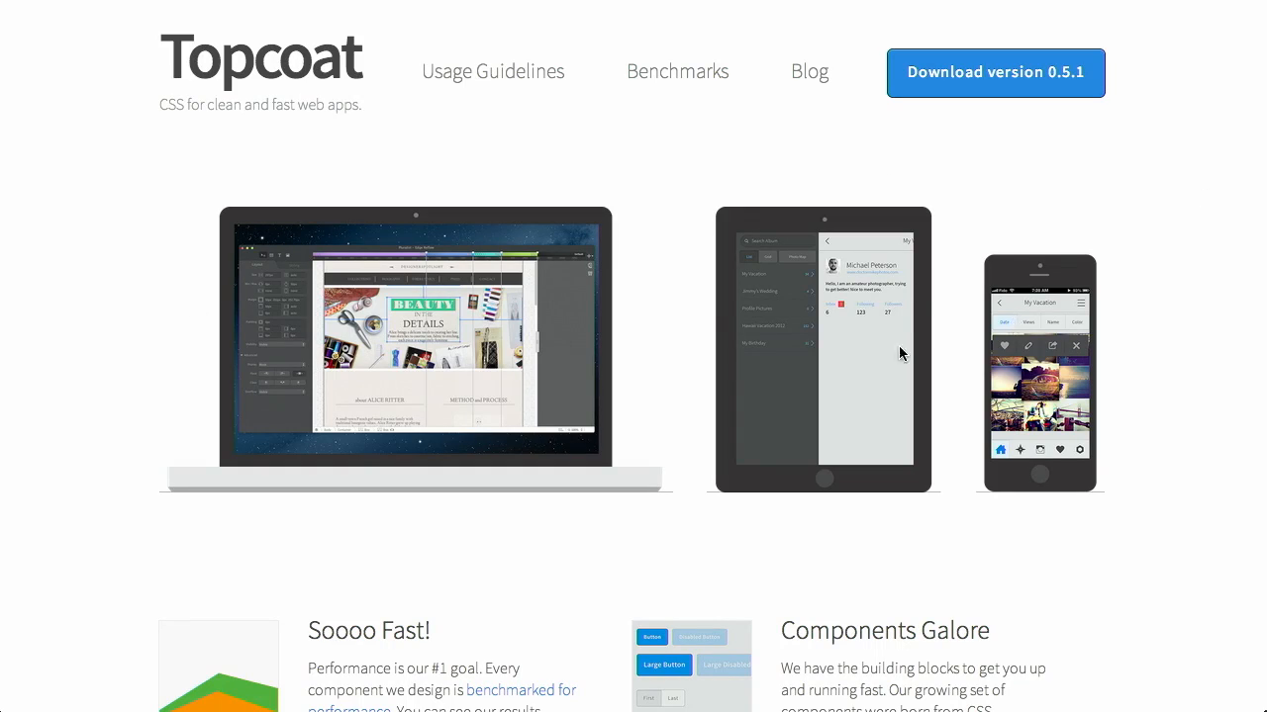
{"action": "mouse_move", "coordinate": [414, 319]}
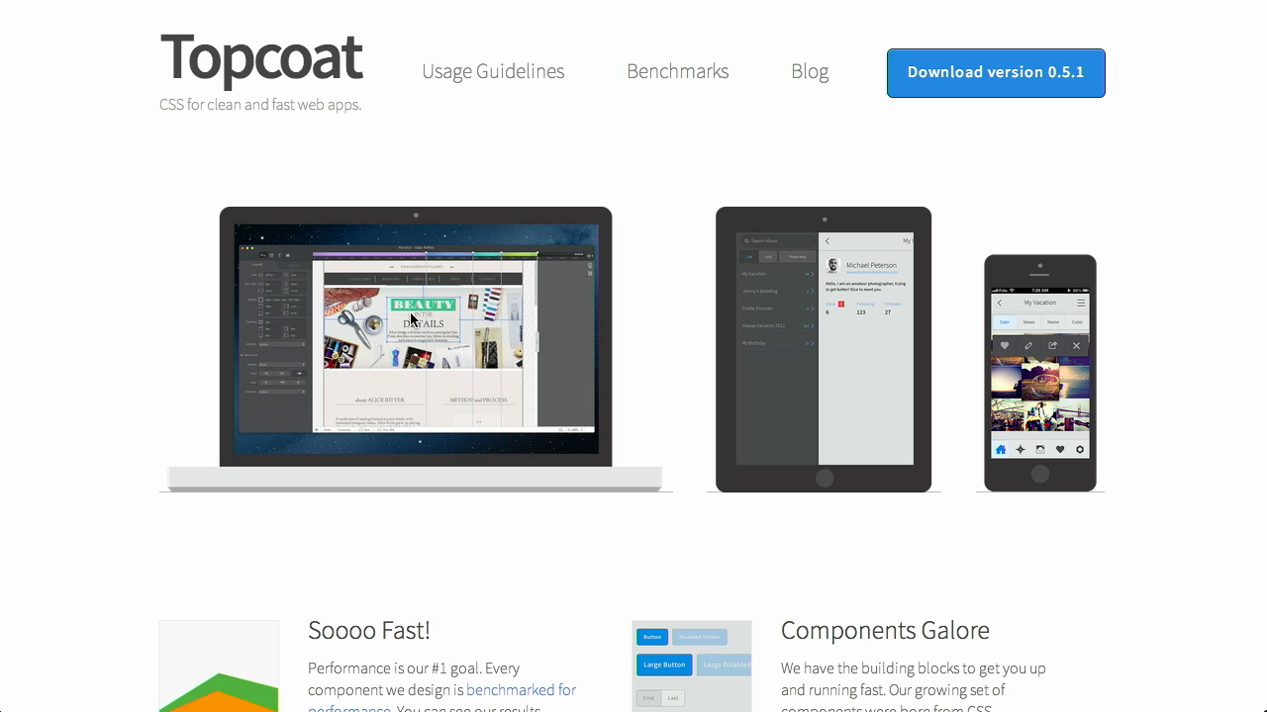
{"action": "mouse_move", "coordinate": [476, 348]}
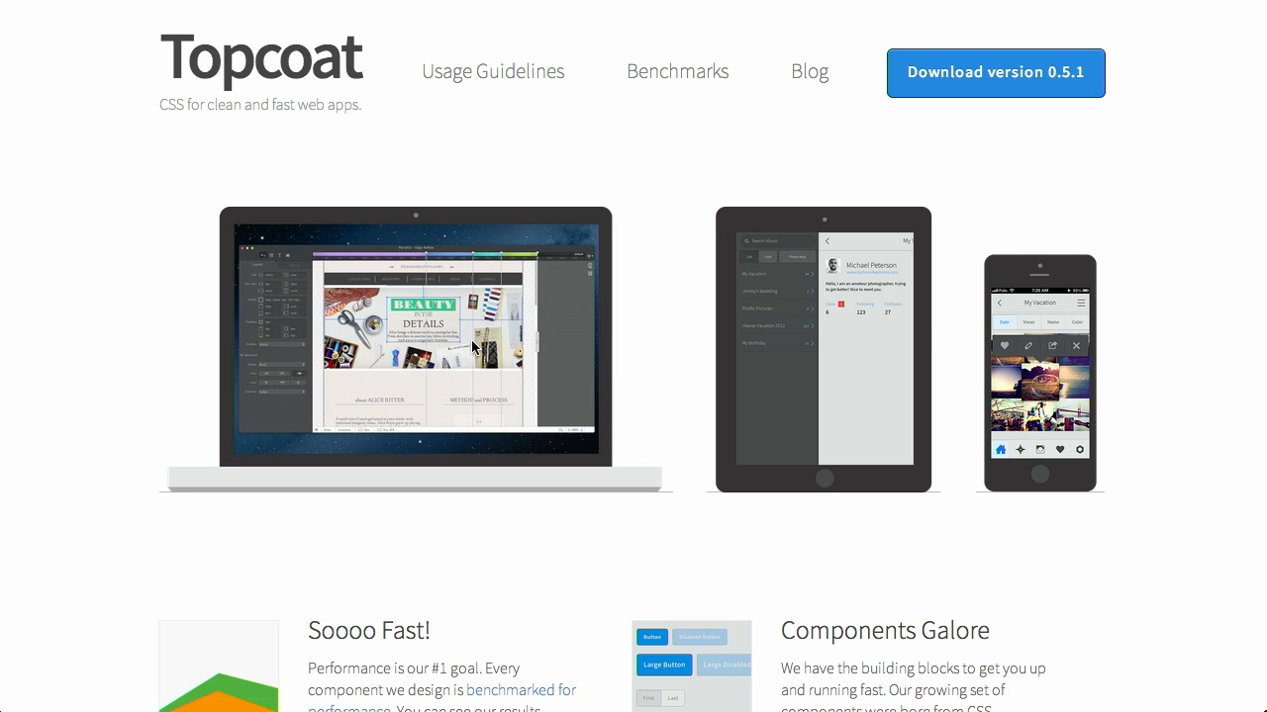
{"action": "mouse_move", "coordinate": [467, 72]}
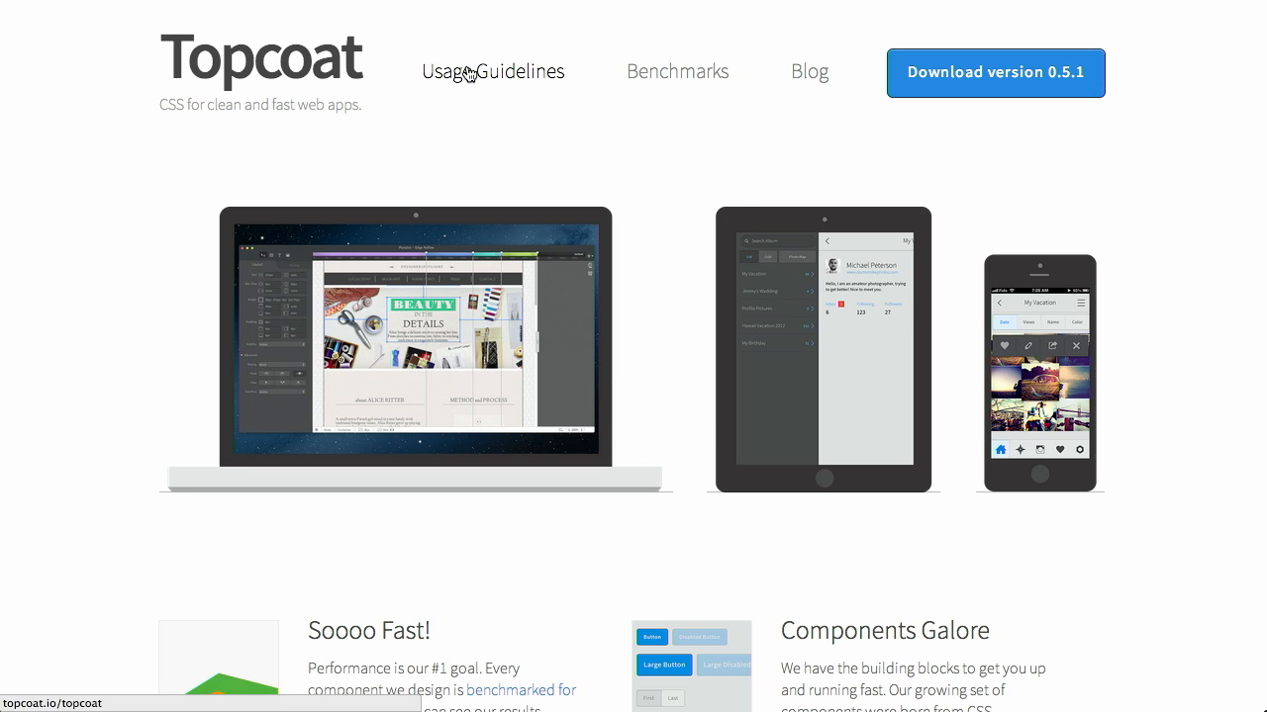
- Browse Topcoat's Desktop Dark usage guidelines from buttons to textareas, then back to top
{"action": "left_click", "coordinate": [491, 70]}
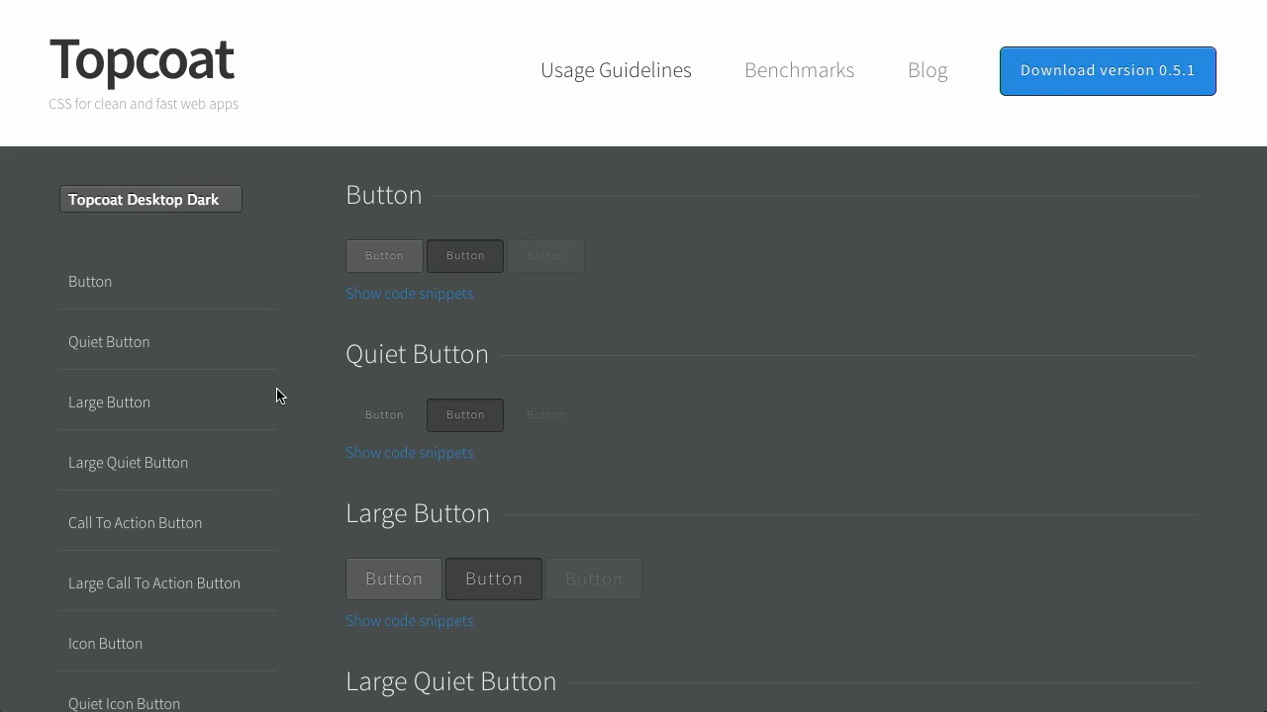
{"action": "mouse_move", "coordinate": [539, 421]}
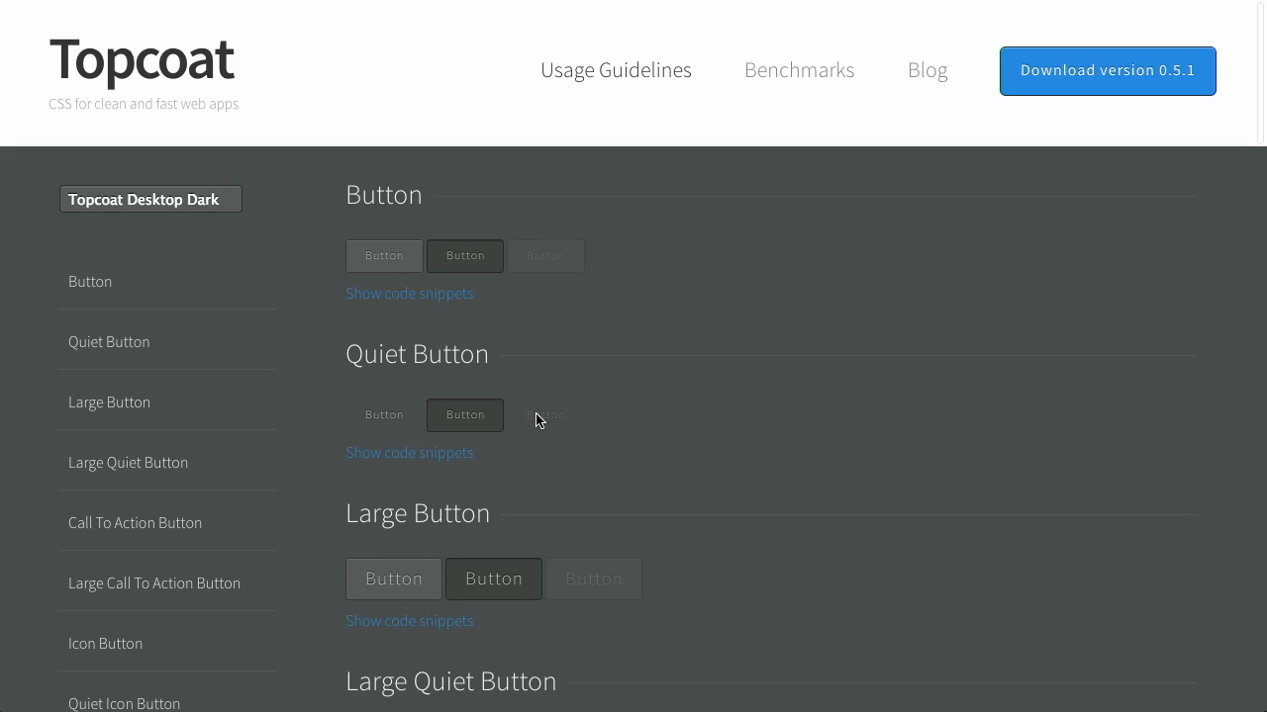
{"action": "scroll", "scroll_direction": "down", "scroll_amount": 3}
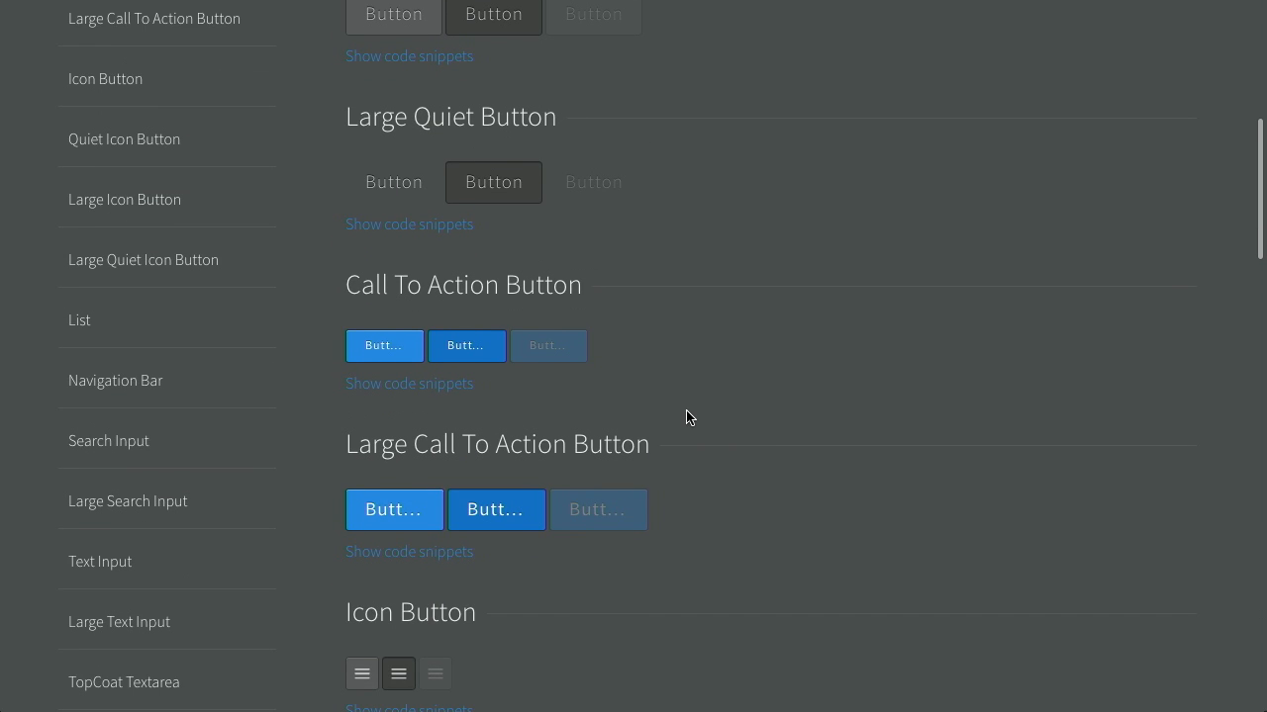
{"action": "scroll", "scroll_direction": "down", "scroll_amount": 3}
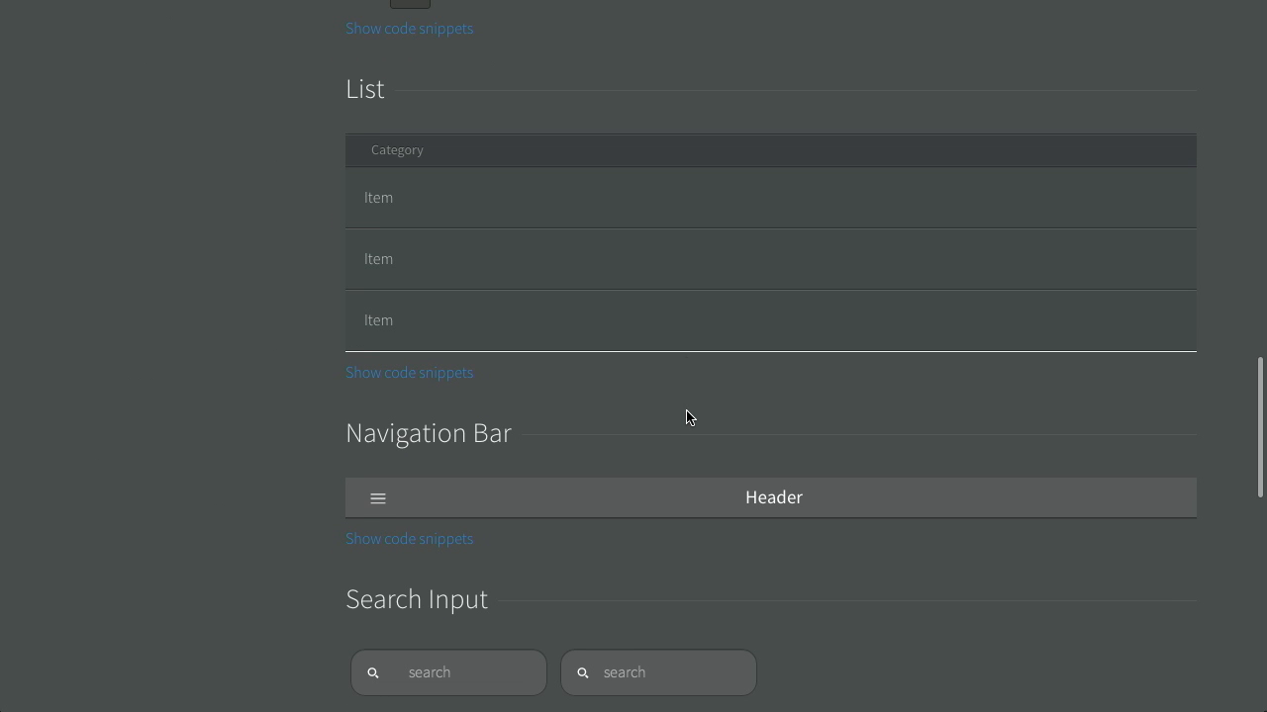
{"action": "mouse_move", "coordinate": [1057, 519]}
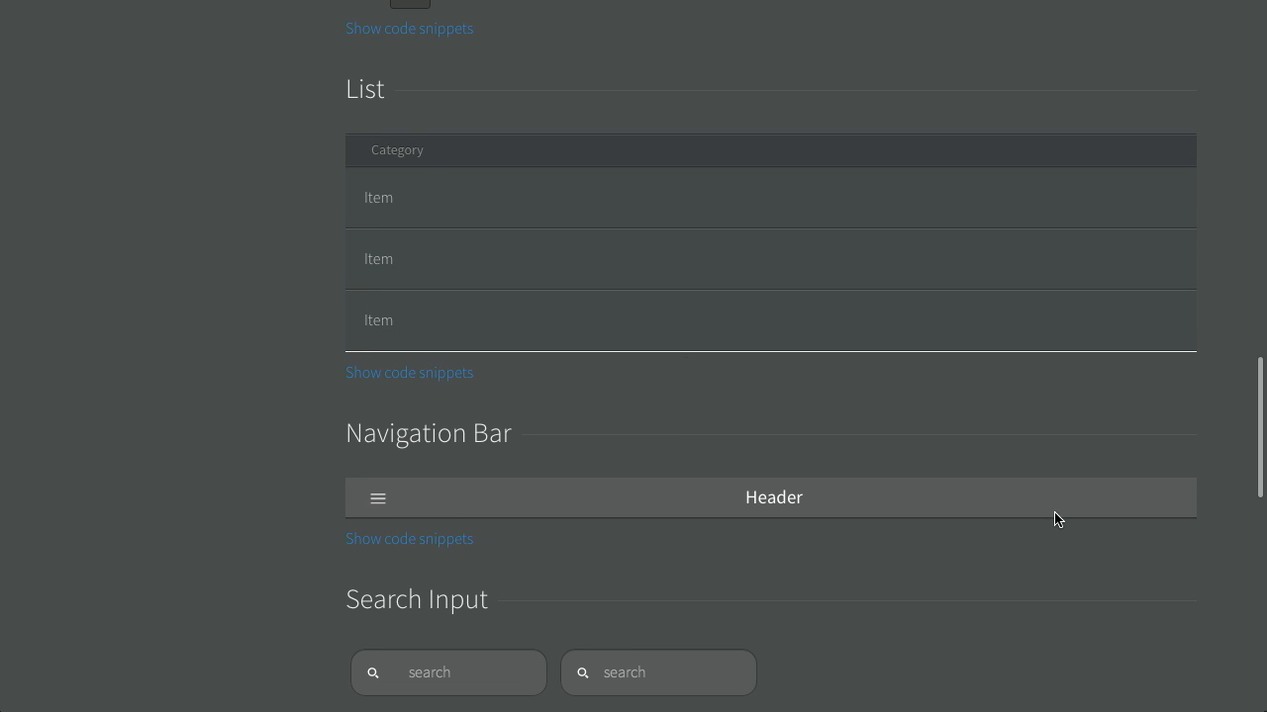
{"action": "scroll", "scroll_direction": "down", "scroll_amount": 3}
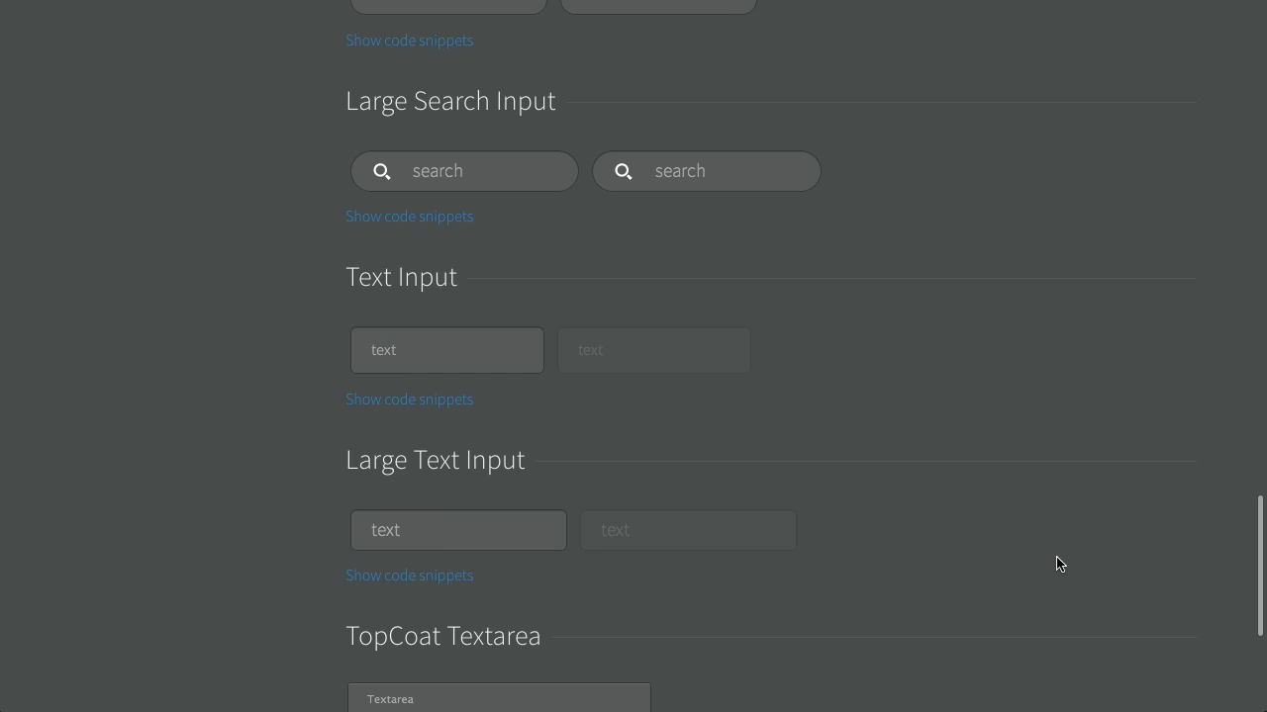
{"action": "scroll", "scroll_direction": "down", "scroll_amount": 3}
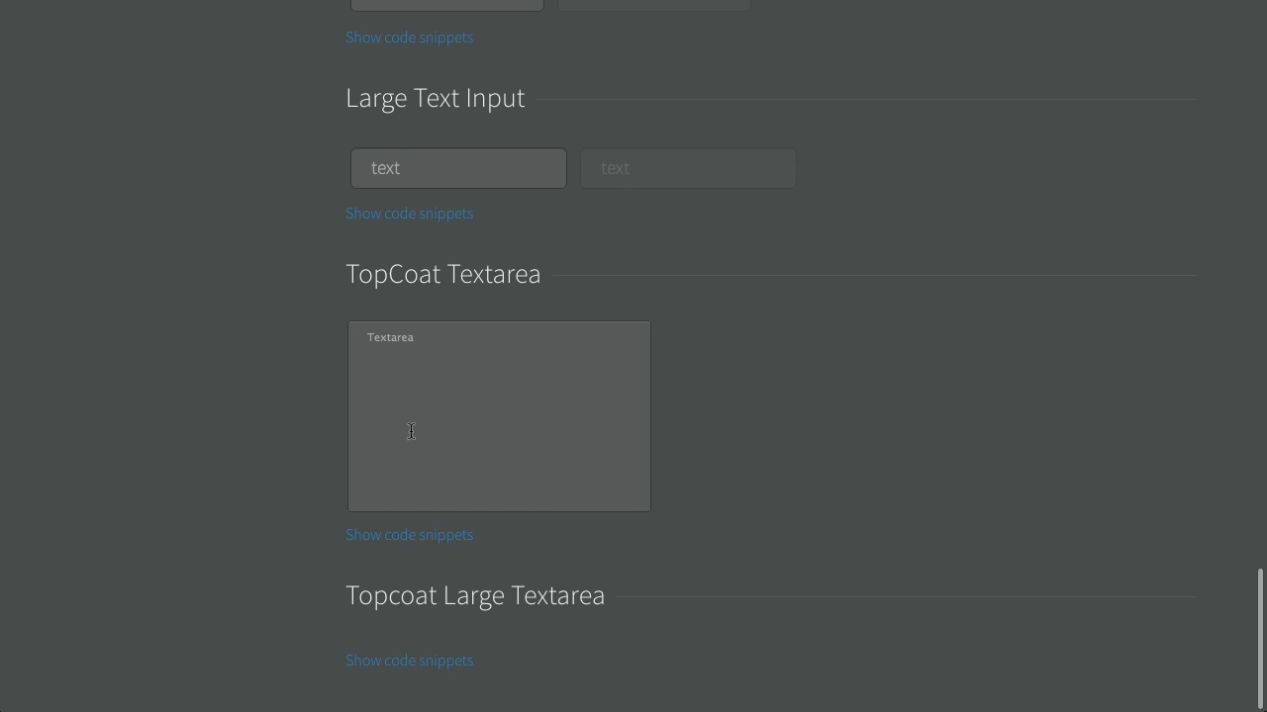
{"action": "mouse_move", "coordinate": [986, 256]}
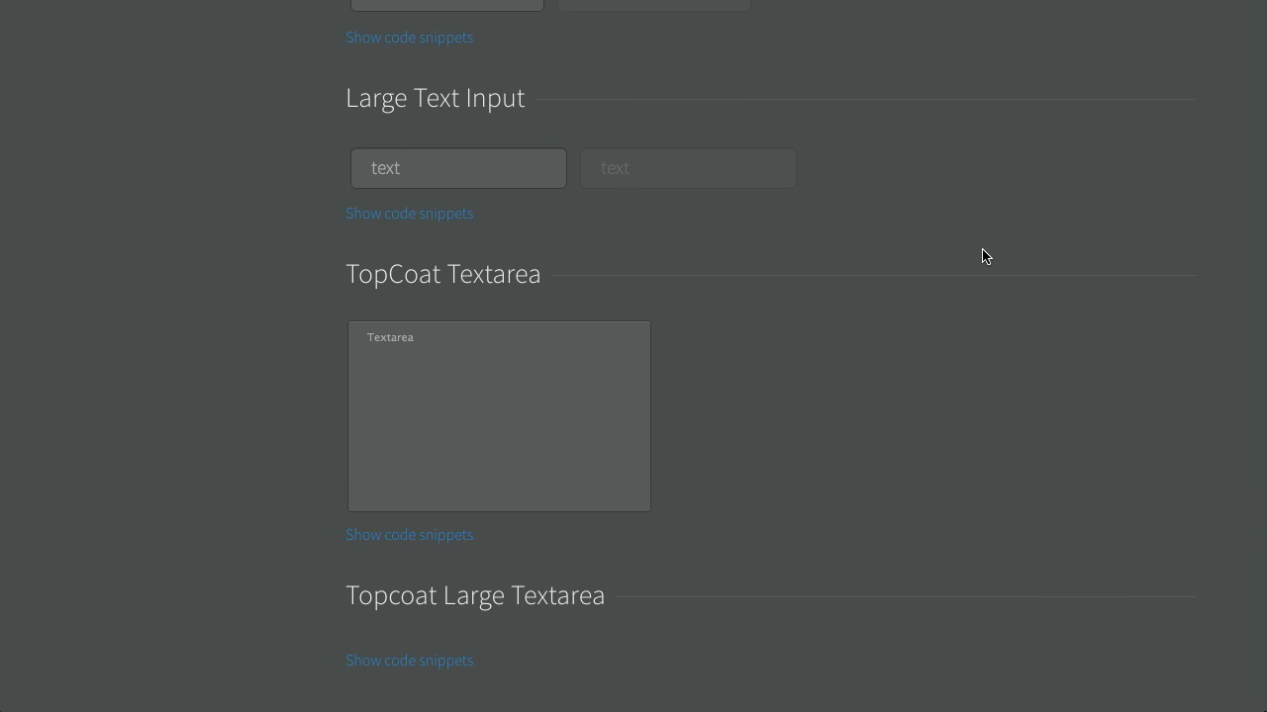
{"action": "mouse_move", "coordinate": [1135, 208]}
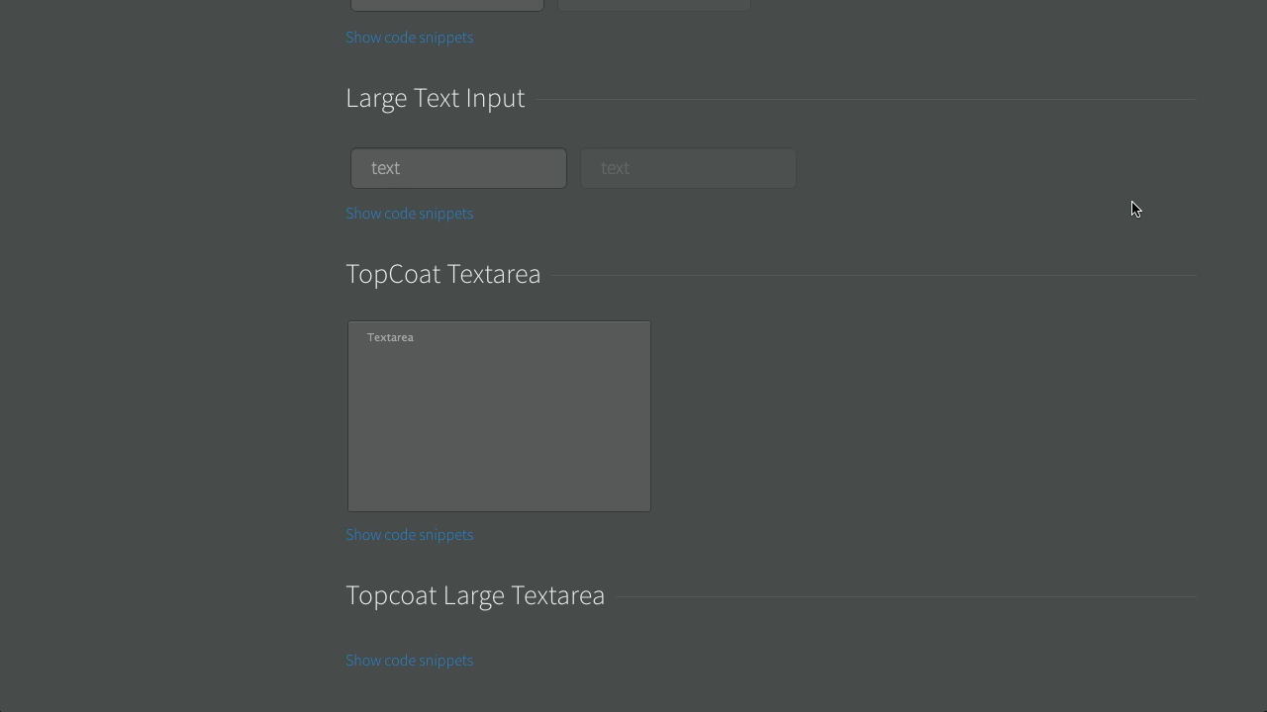
{"action": "mouse_move", "coordinate": [227, 201]}
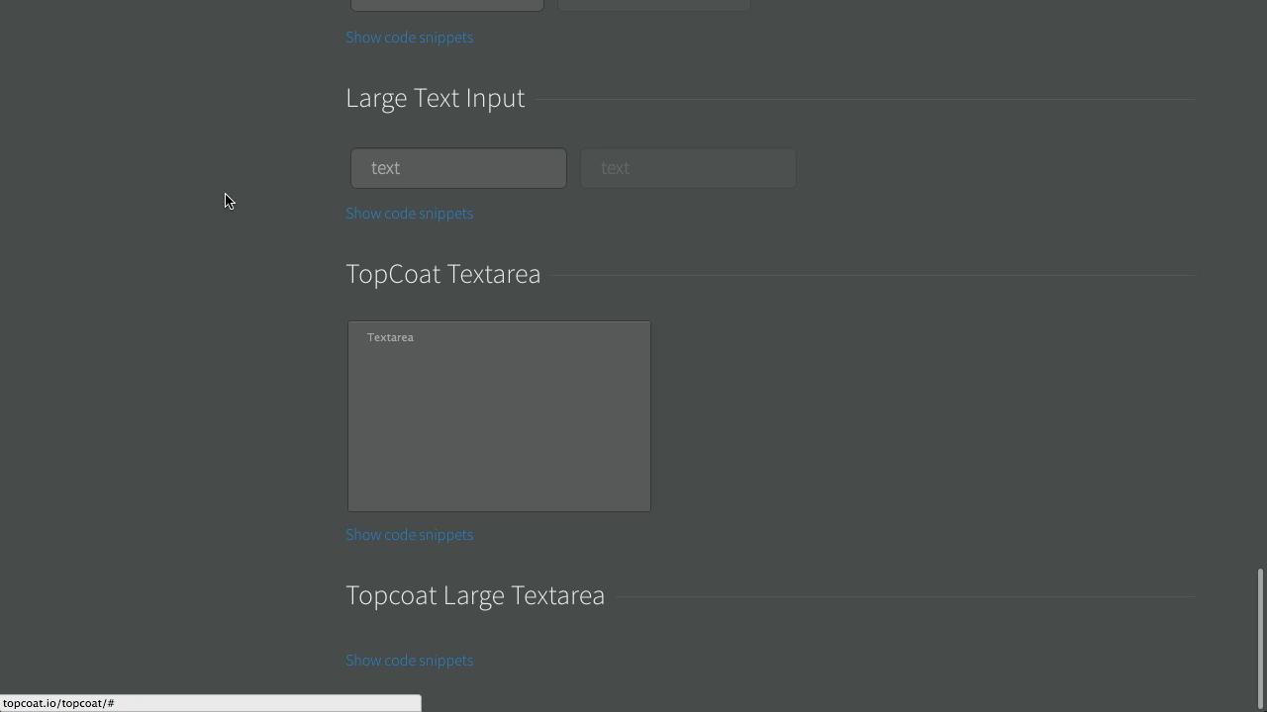
{"action": "scroll", "scroll_direction": "up", "scroll_amount": 3}
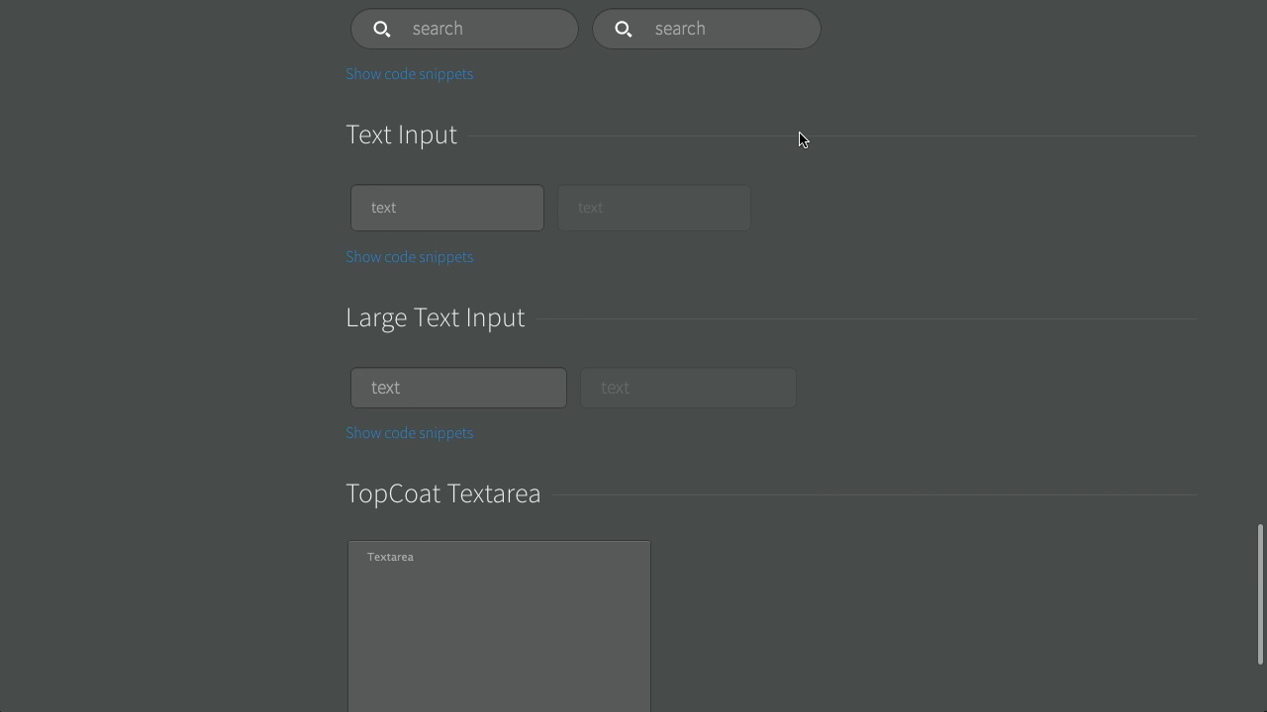
{"action": "scroll", "scroll_direction": "down", "scroll_amount": 3}
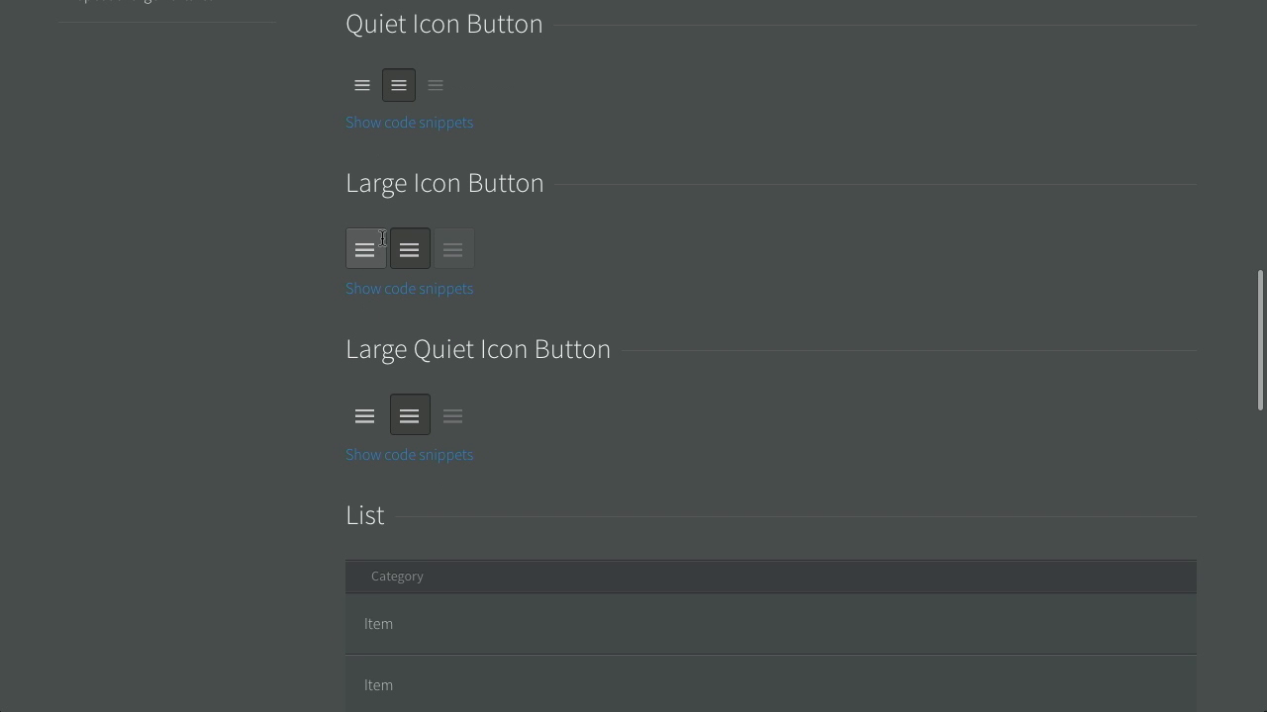
{"action": "mouse_move", "coordinate": [479, 244]}
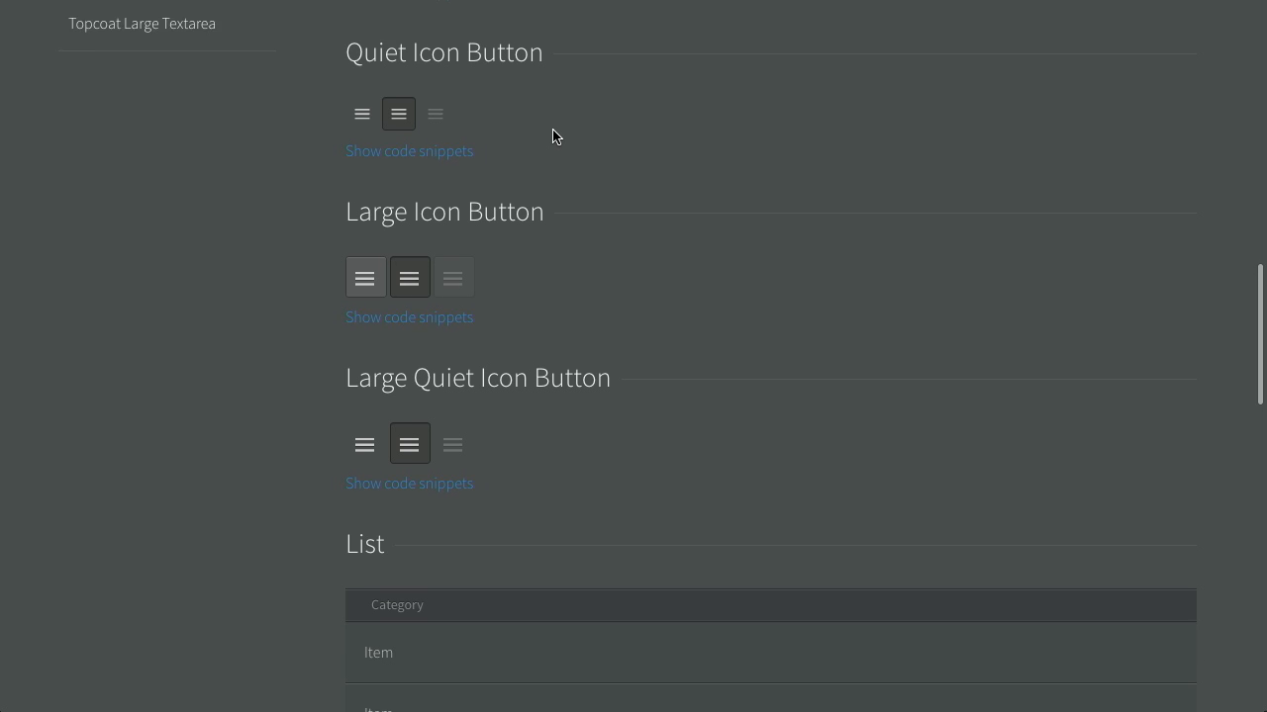
{"action": "scroll", "scroll_direction": "up", "scroll_amount": 3}
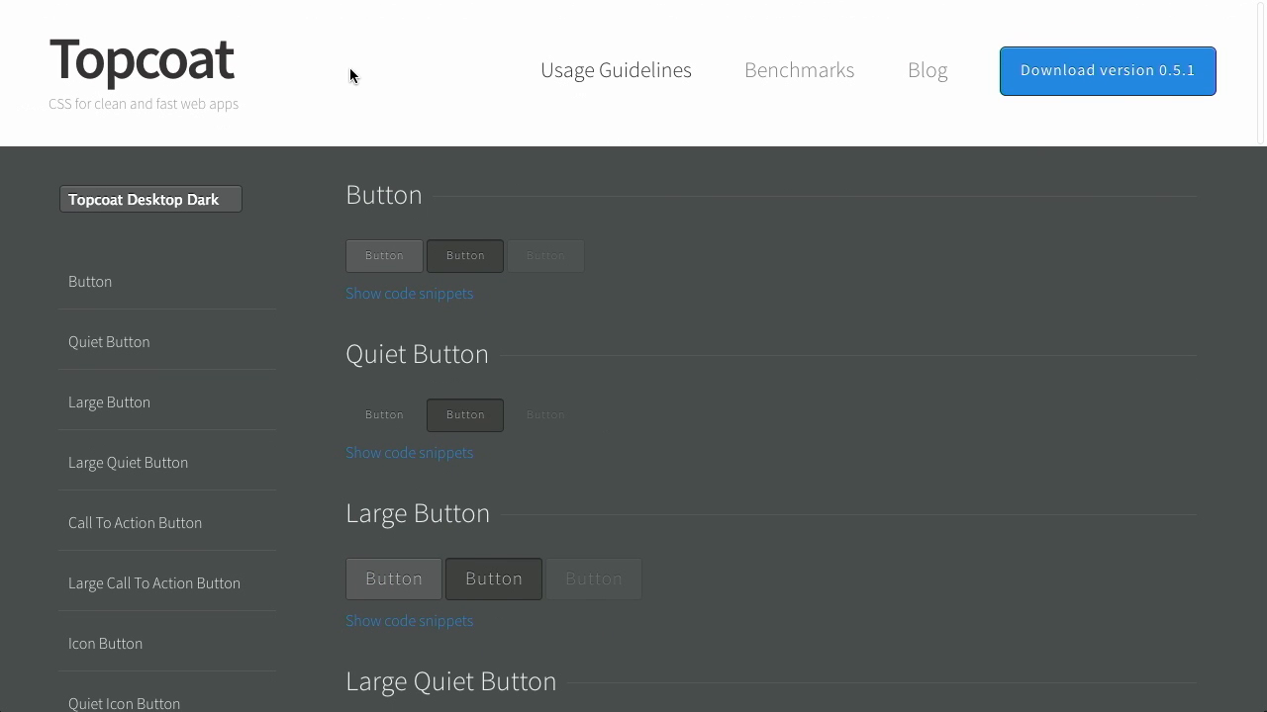
{"action": "mouse_move", "coordinate": [635, 60]}
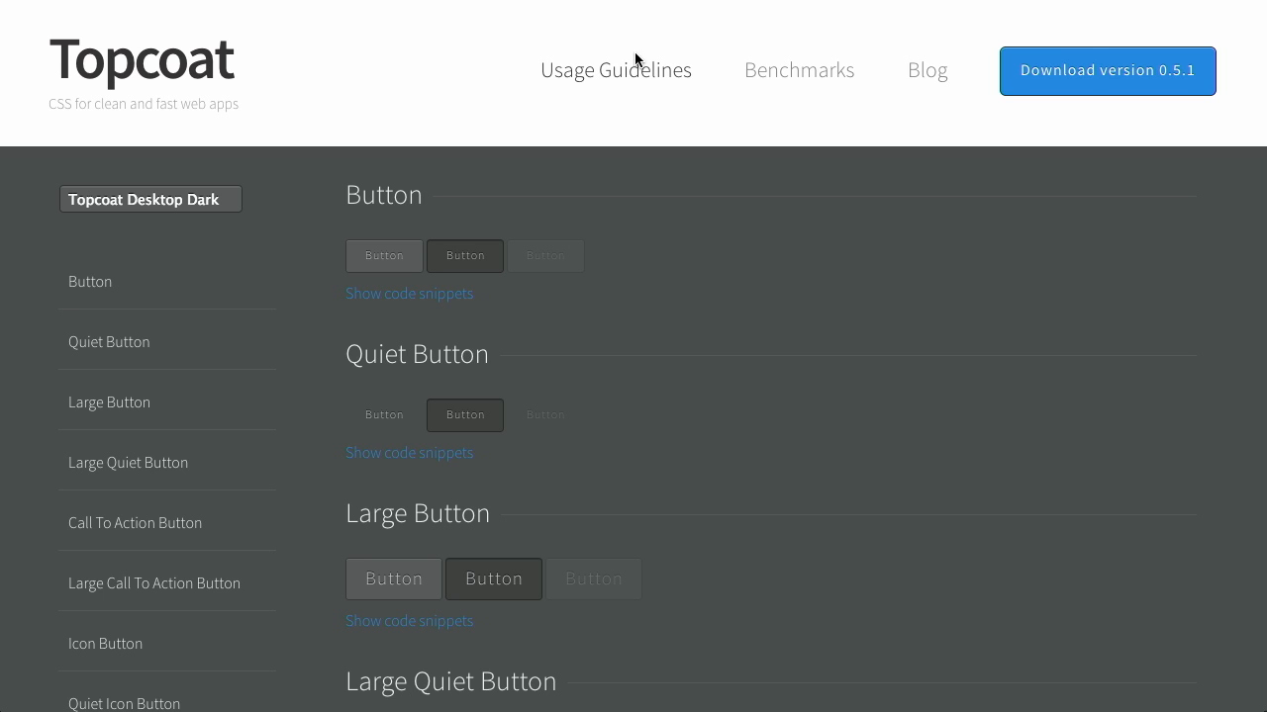
- Go back to the Topcoat homepage and scroll through its feature descriptions
{"action": "left_click", "coordinate": [142, 61]}
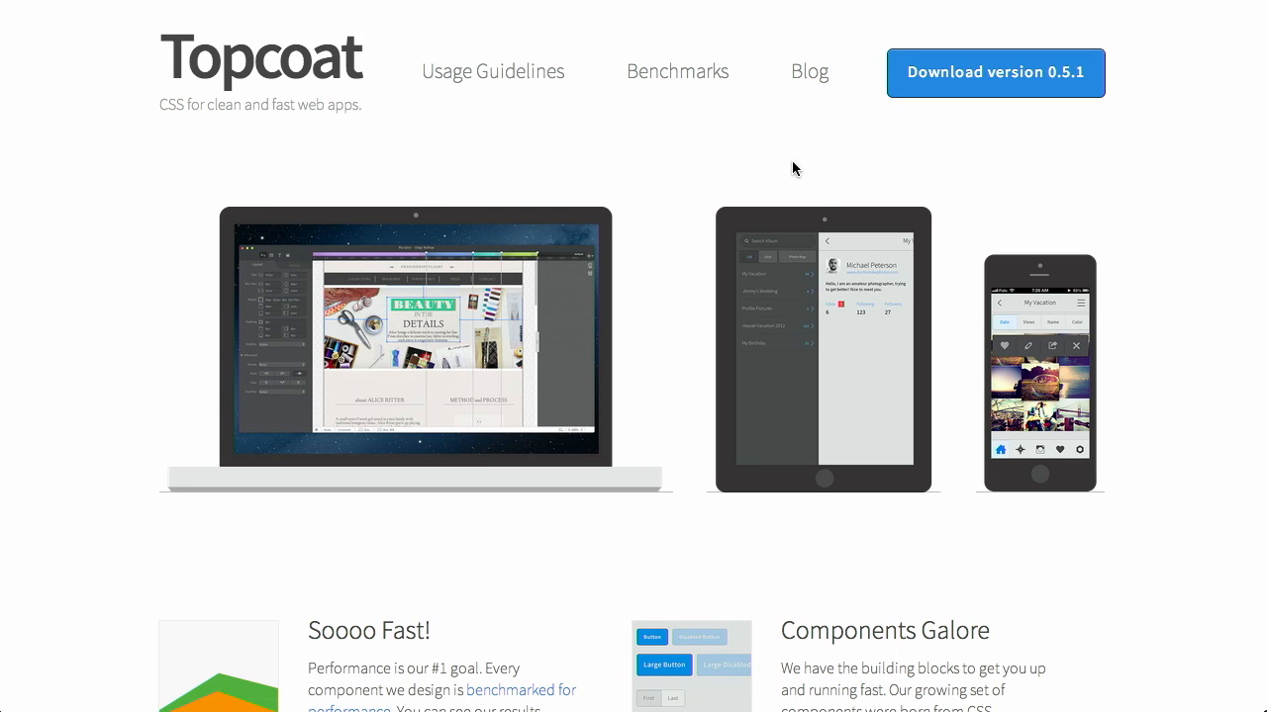
{"action": "scroll", "scroll_direction": "down", "scroll_amount": 3}
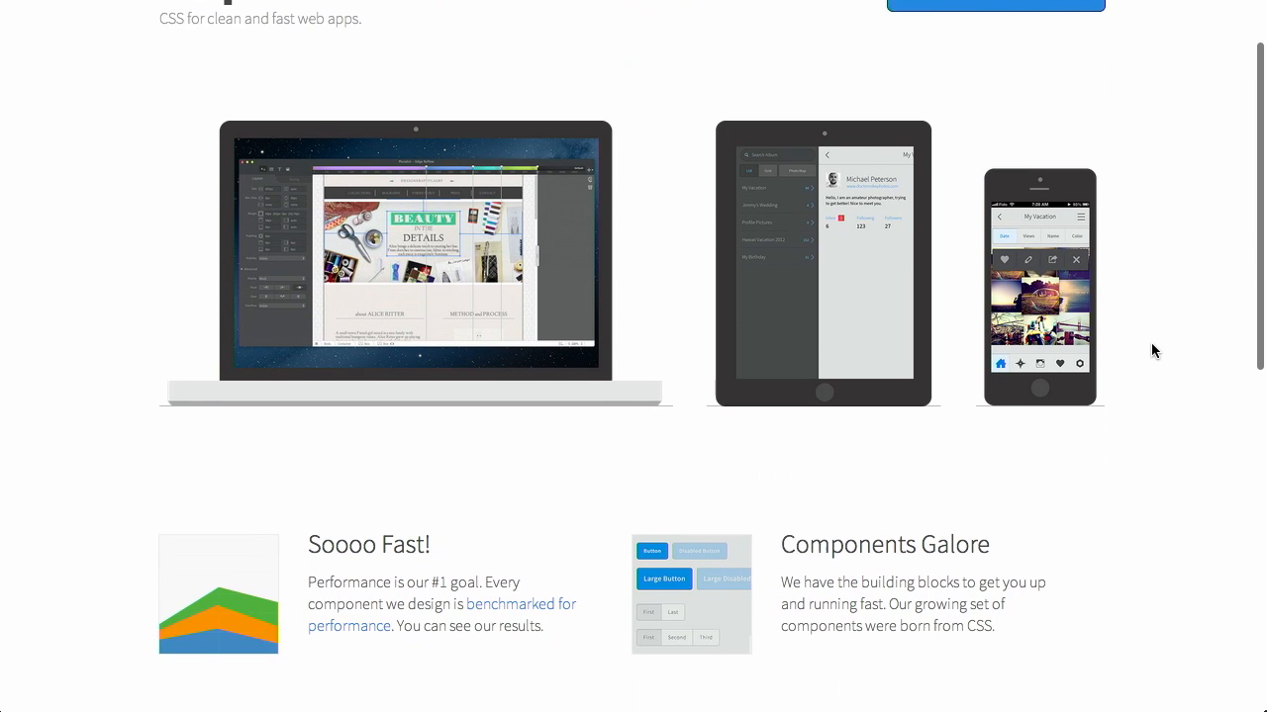
{"action": "scroll", "scroll_direction": "down", "scroll_amount": 3}
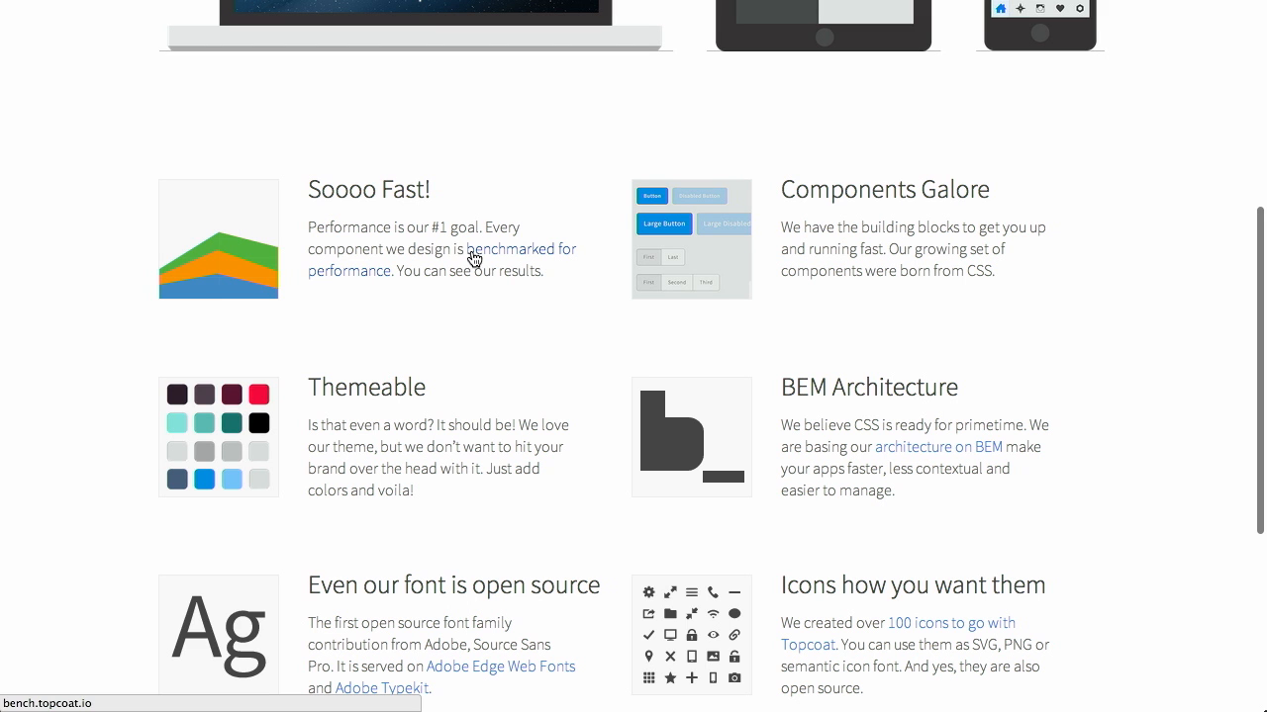
{"action": "scroll", "scroll_direction": "up", "scroll_amount": 3}
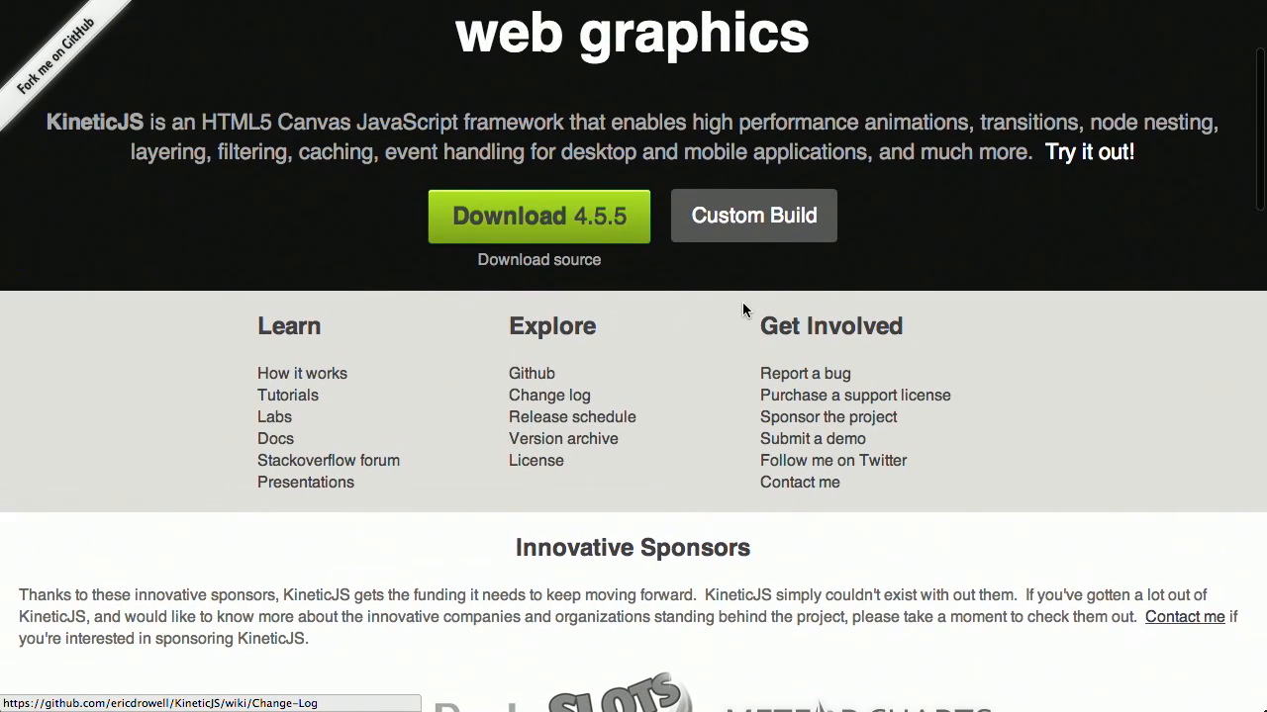
- Scroll the KineticJS site down to the Community demos and open Humans Aliens Robots
{"action": "scroll", "scroll_direction": "up", "scroll_amount": 3}
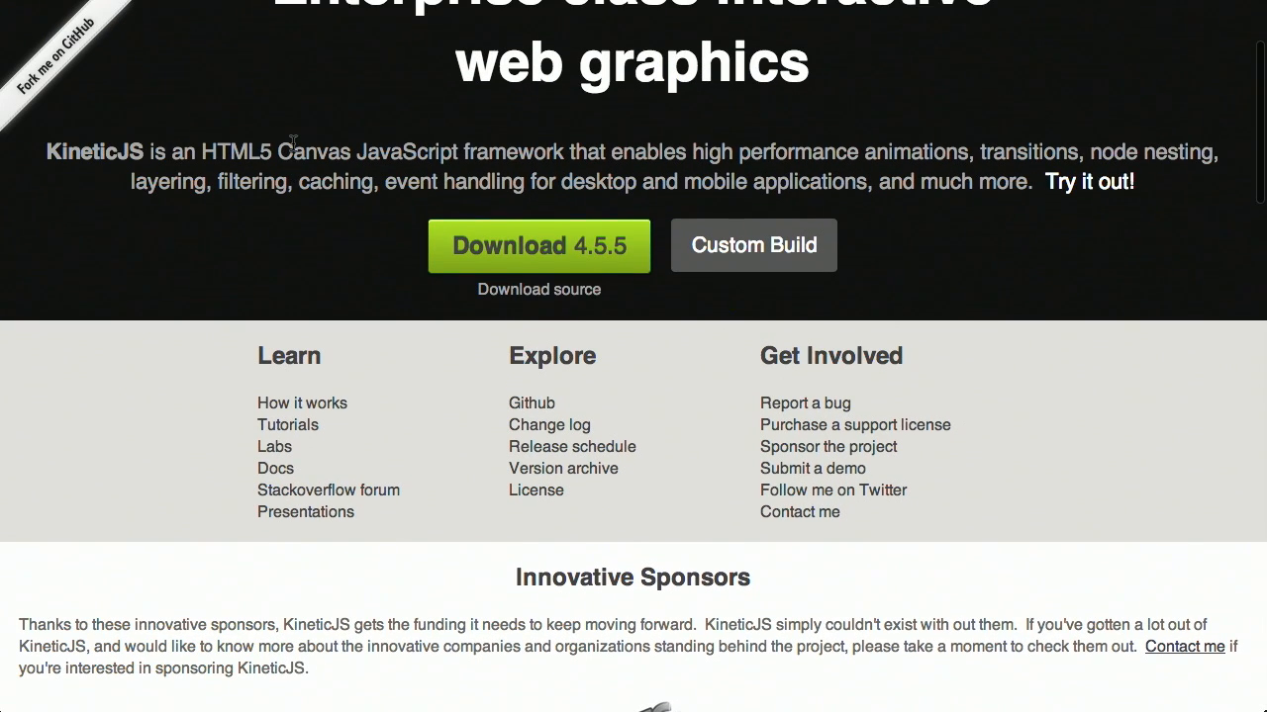
{"action": "scroll", "scroll_direction": "down", "scroll_amount": 3}
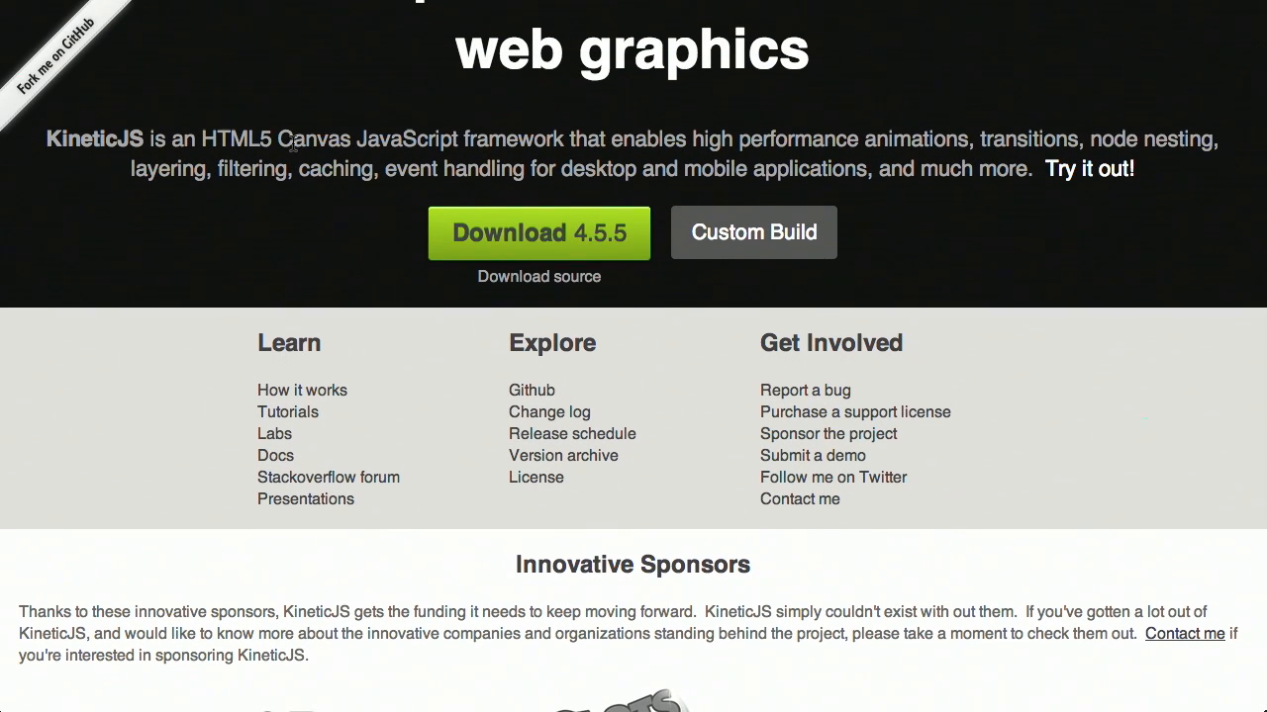
{"action": "scroll", "scroll_direction": "down", "scroll_amount": 3}
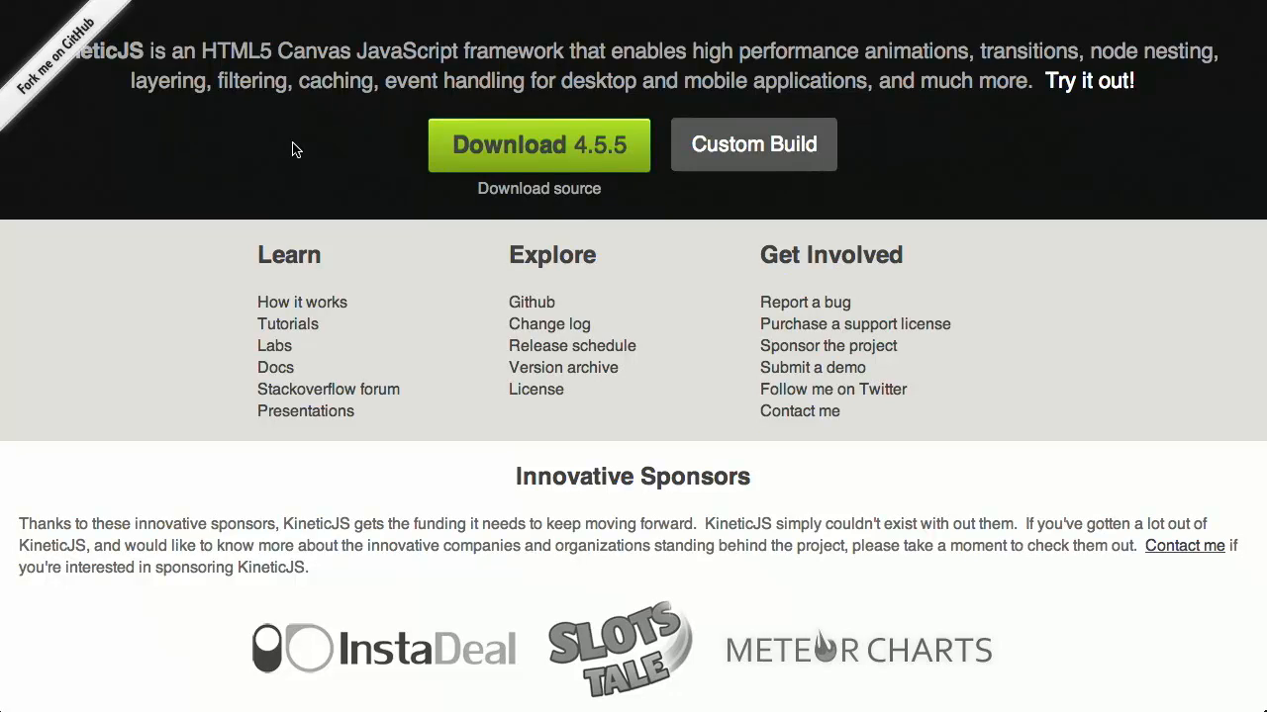
{"action": "scroll", "scroll_direction": "down", "scroll_amount": 3}
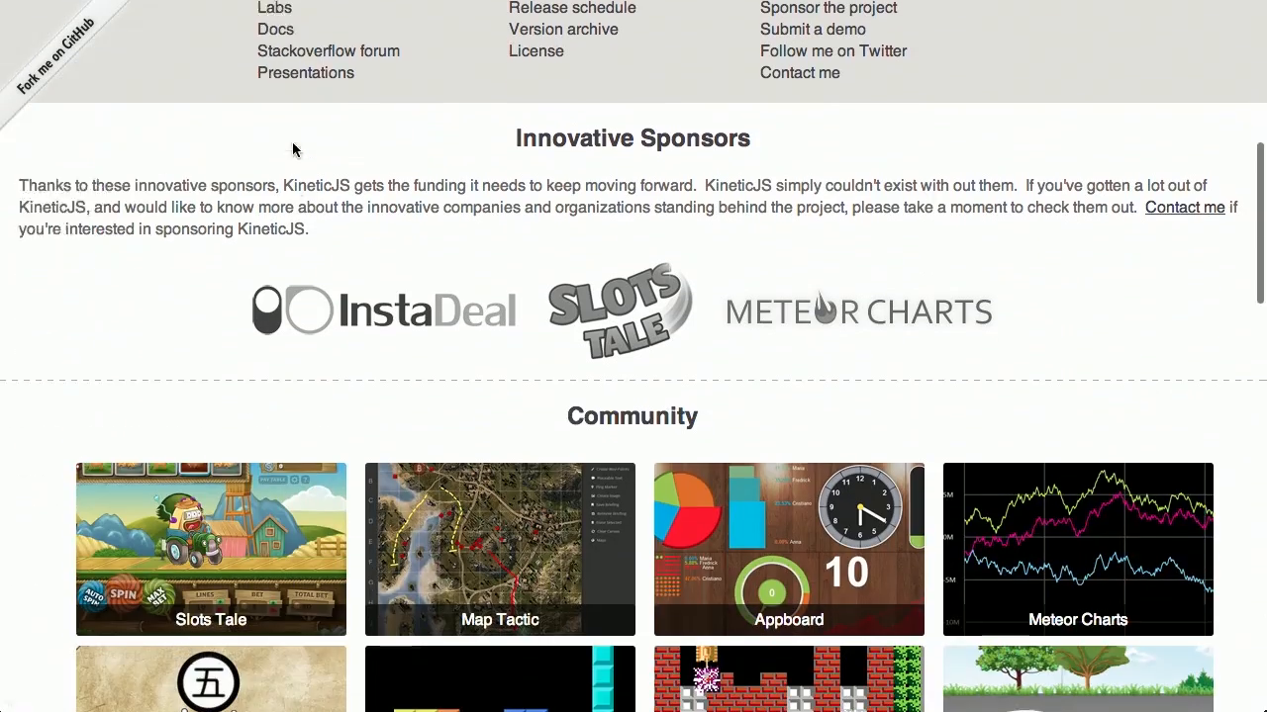
{"action": "scroll", "scroll_direction": "down", "scroll_amount": 3}
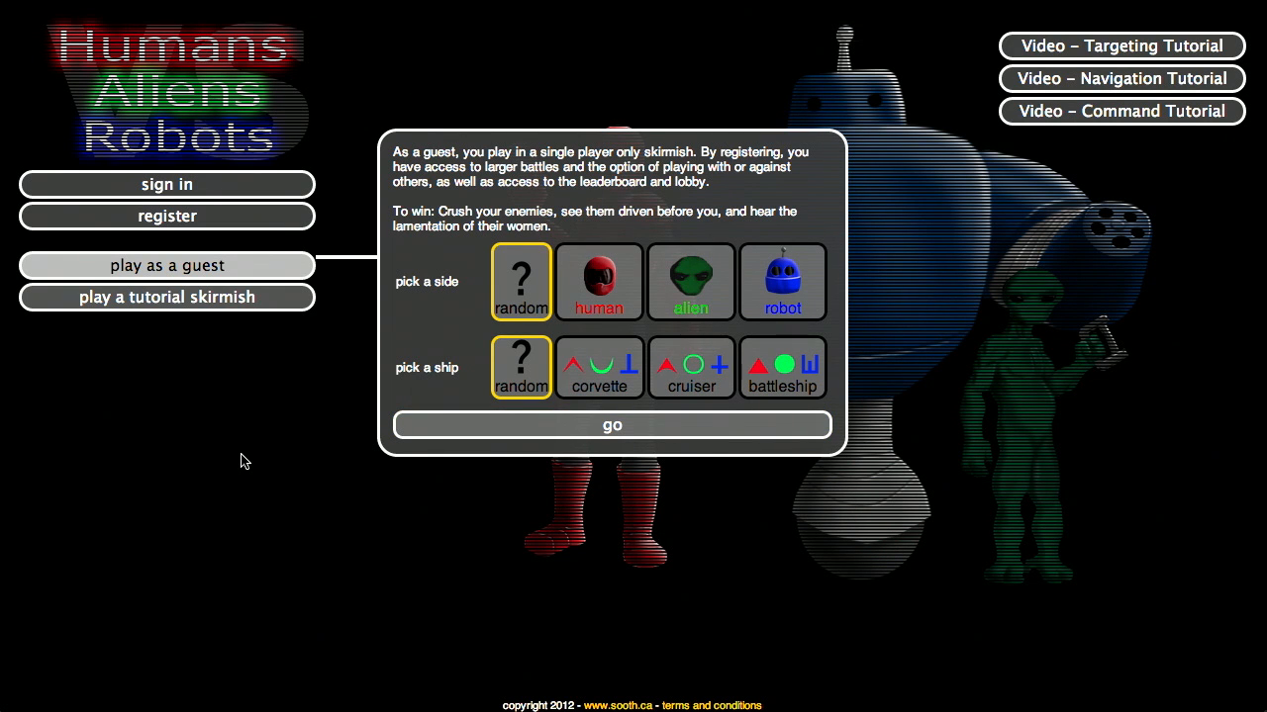
{"action": "mouse_move", "coordinate": [589, 452]}
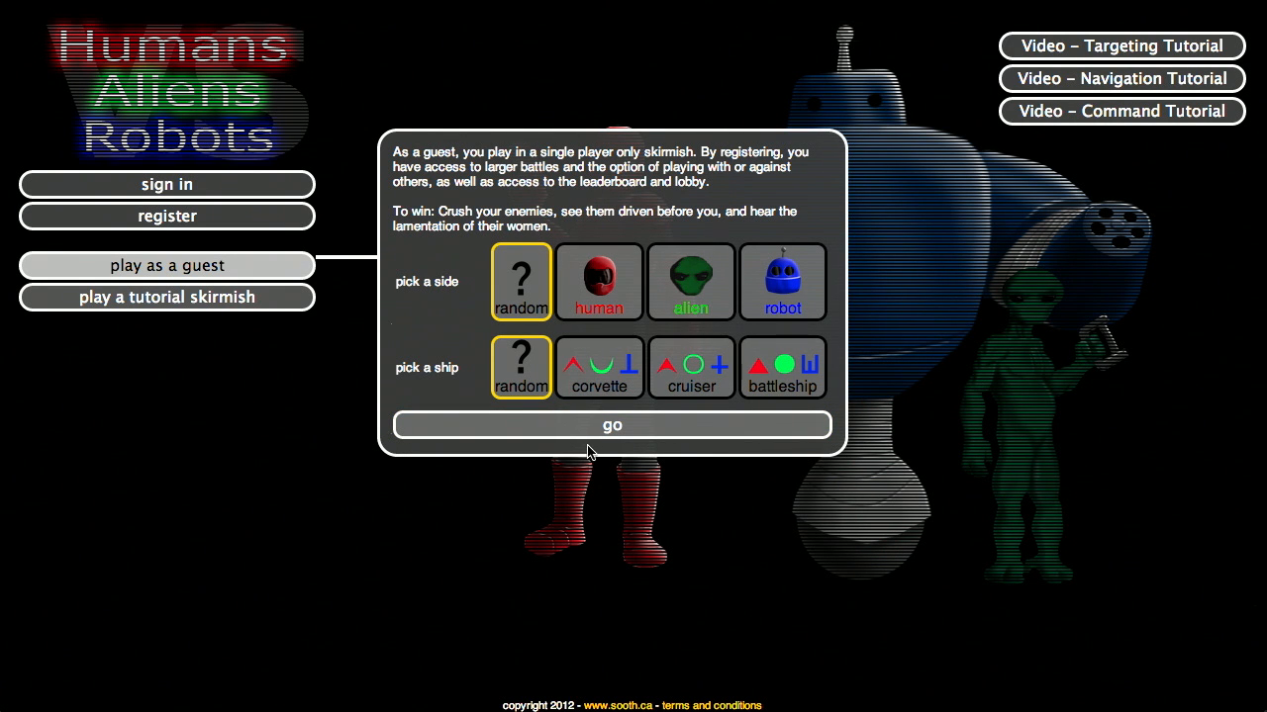
- Launch the guest skirmish with random side and ship, and narrow the sensor range
{"action": "left_click", "coordinate": [611, 426]}
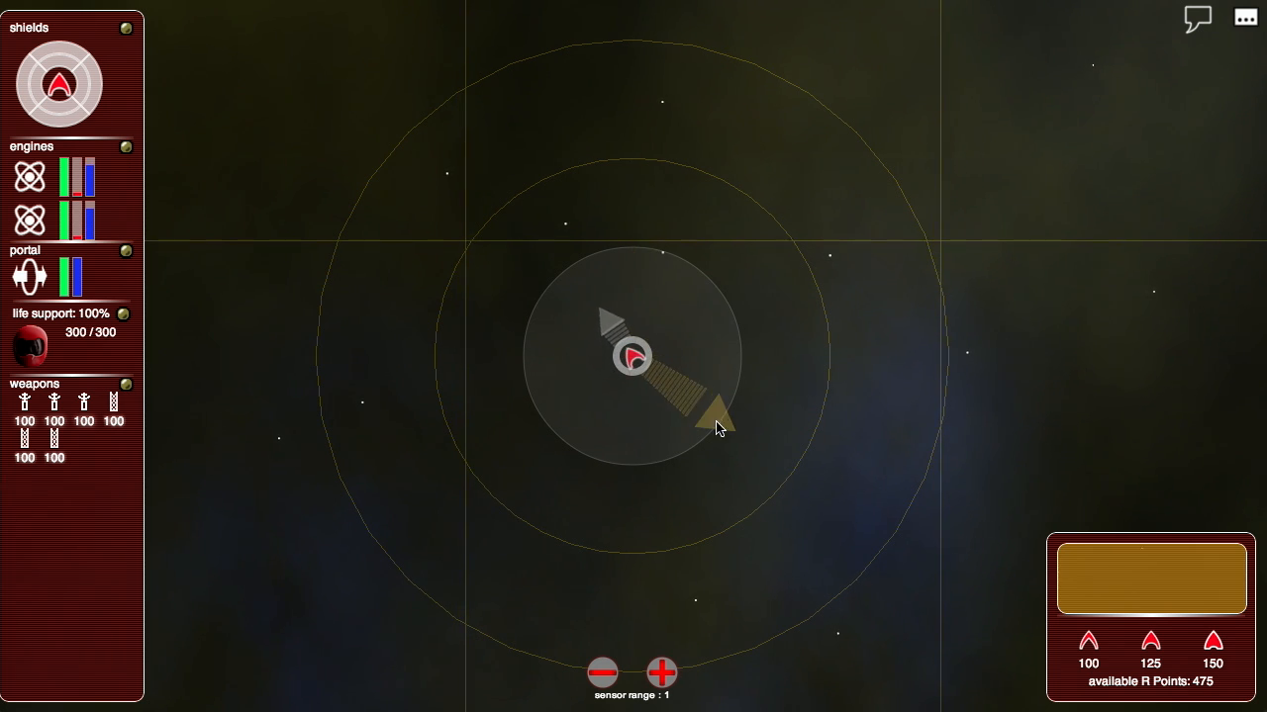
{"action": "left_click", "coordinate": [601, 673]}
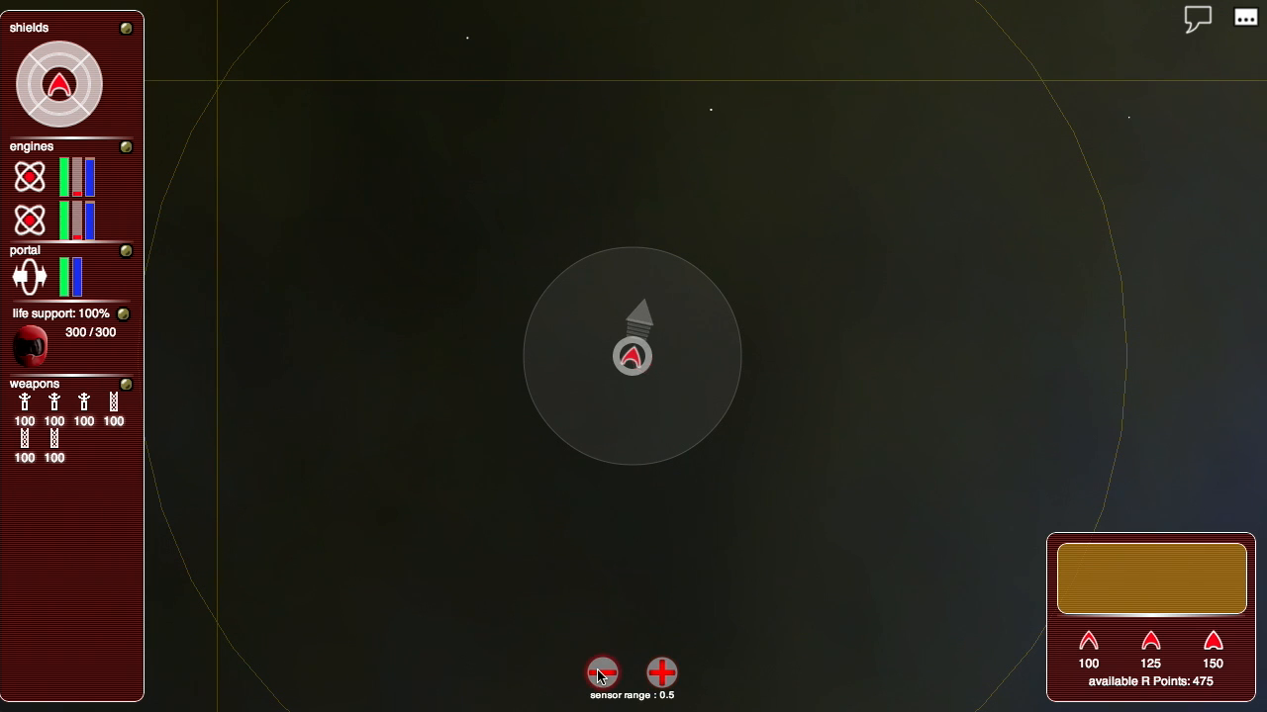
{"action": "left_click", "coordinate": [661, 672]}
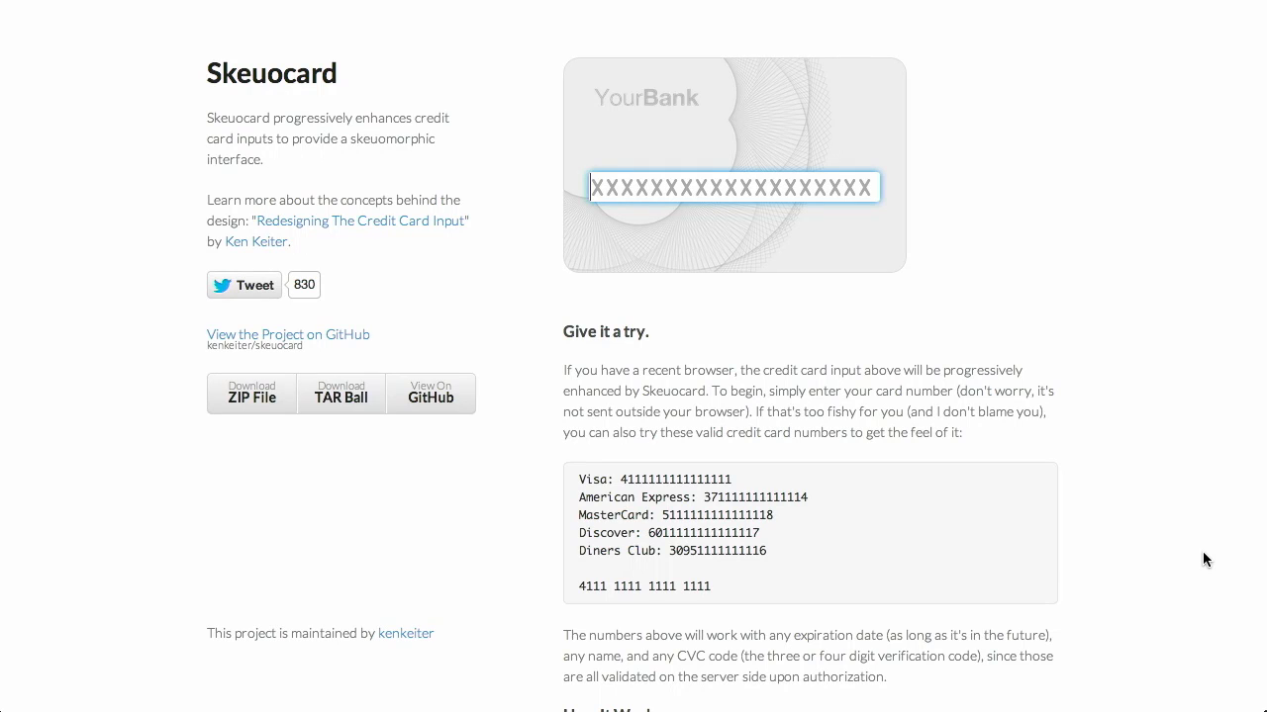
{"action": "mouse_move", "coordinate": [985, 246]}
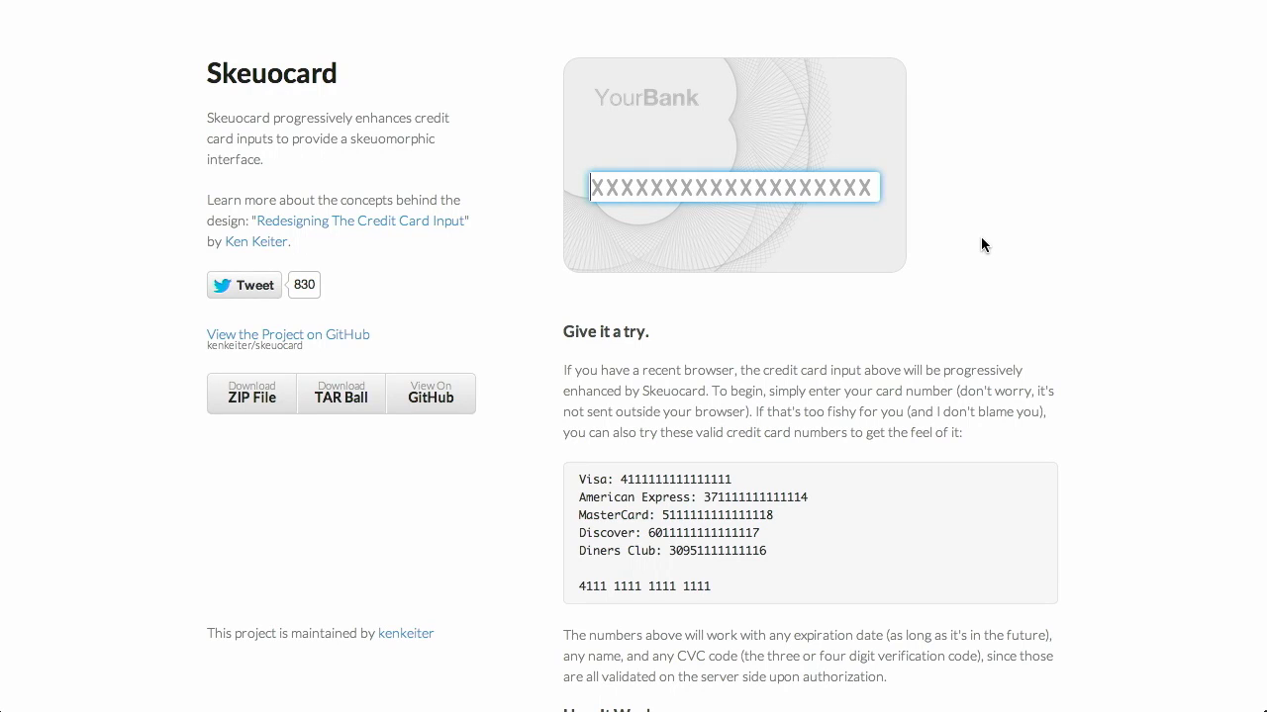
{"action": "mouse_move", "coordinate": [773, 478]}
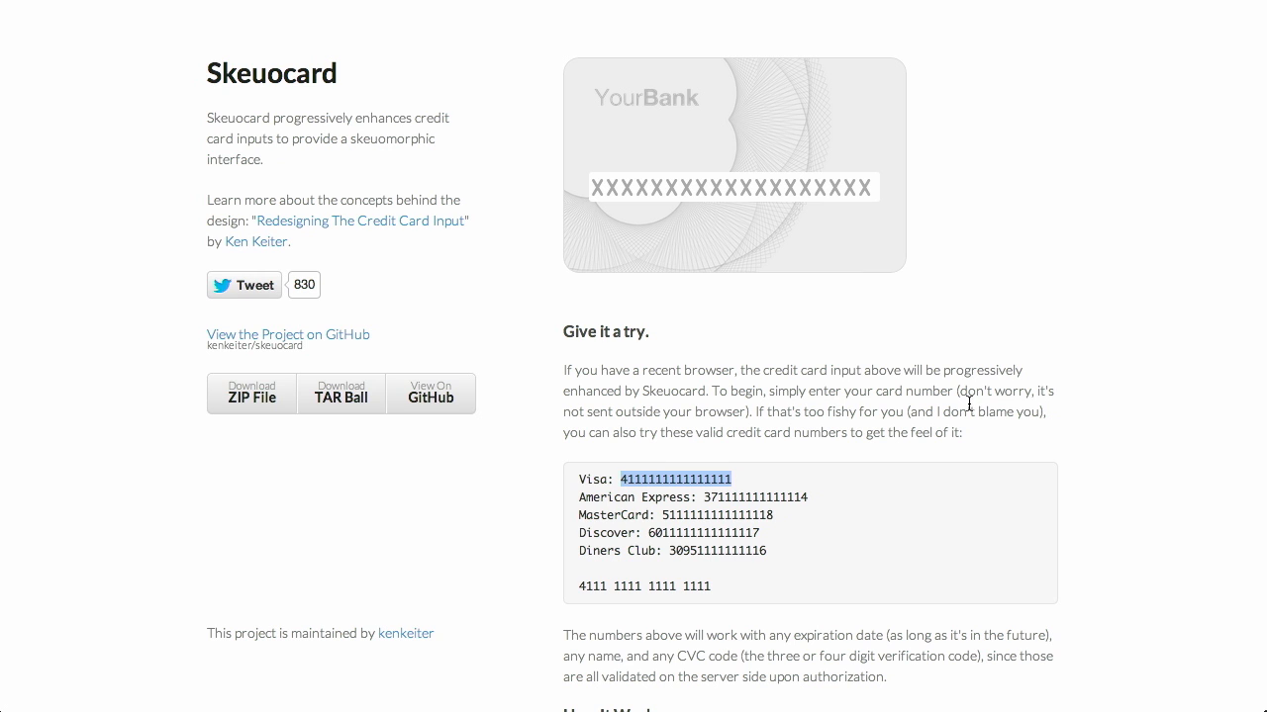
{"action": "left_click", "coordinate": [732, 186]}
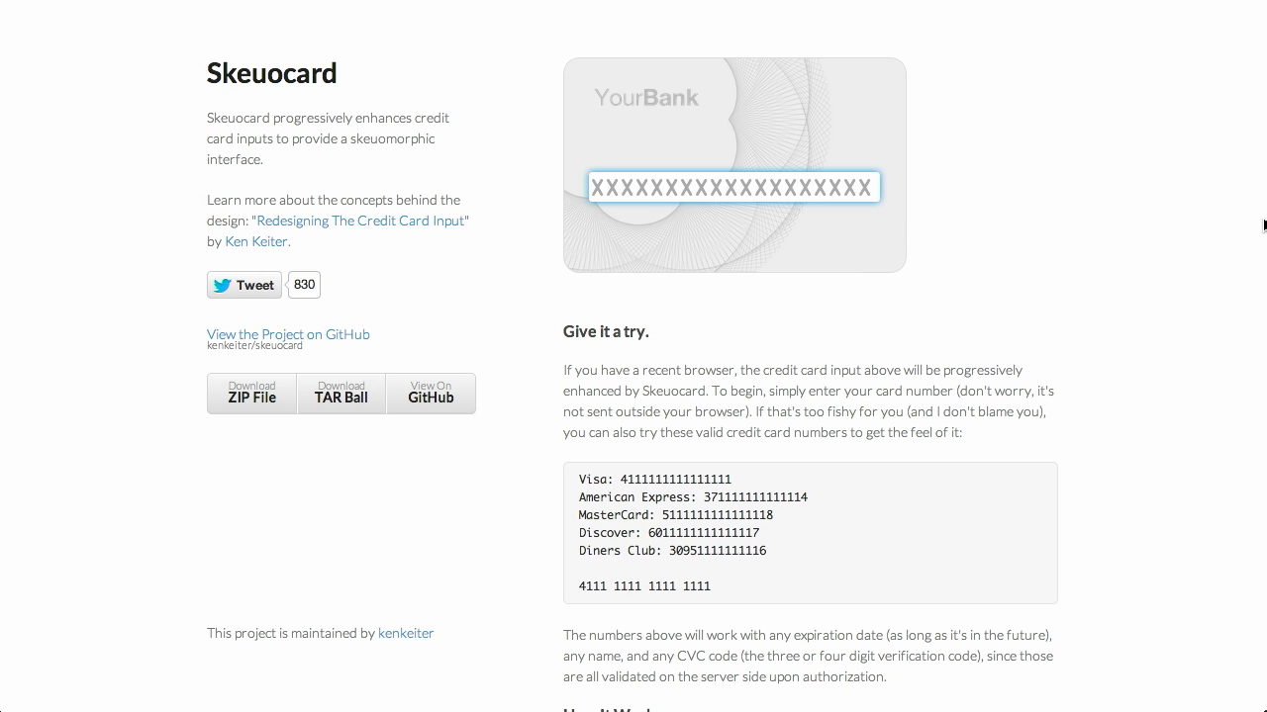
{"action": "type", "text": "4111111111111111"}
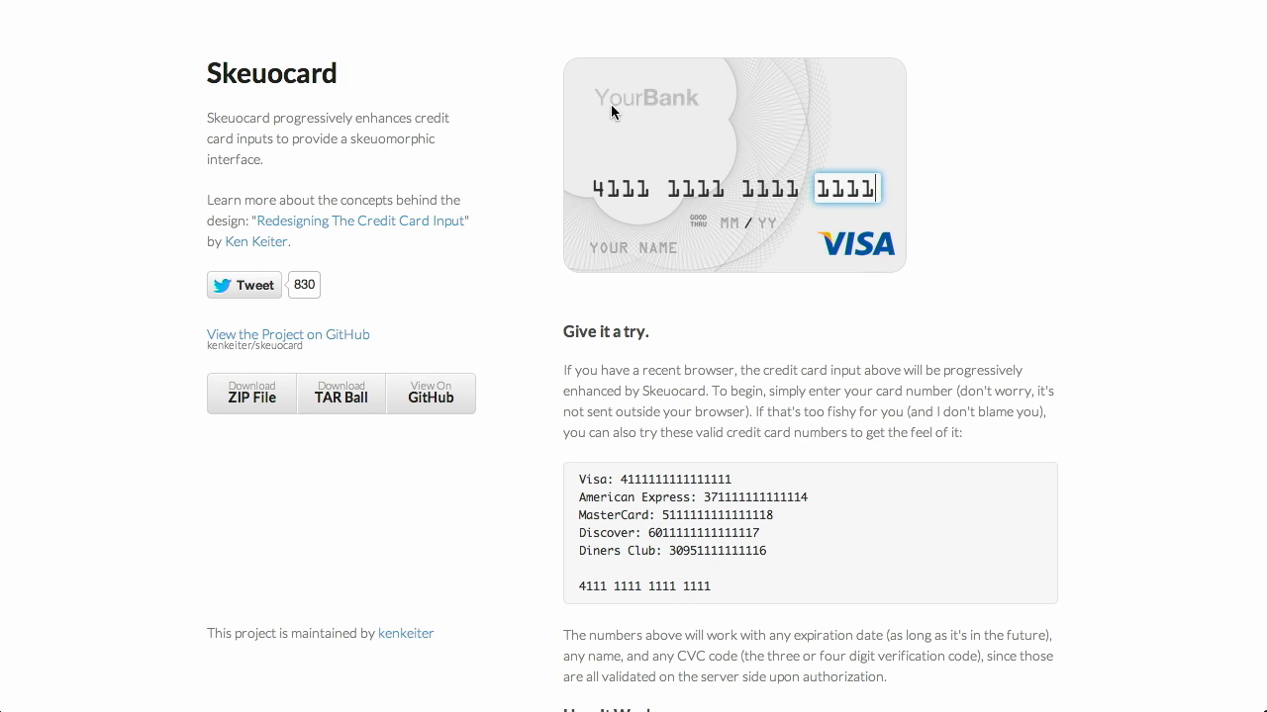
{"action": "mouse_move", "coordinate": [965, 251]}
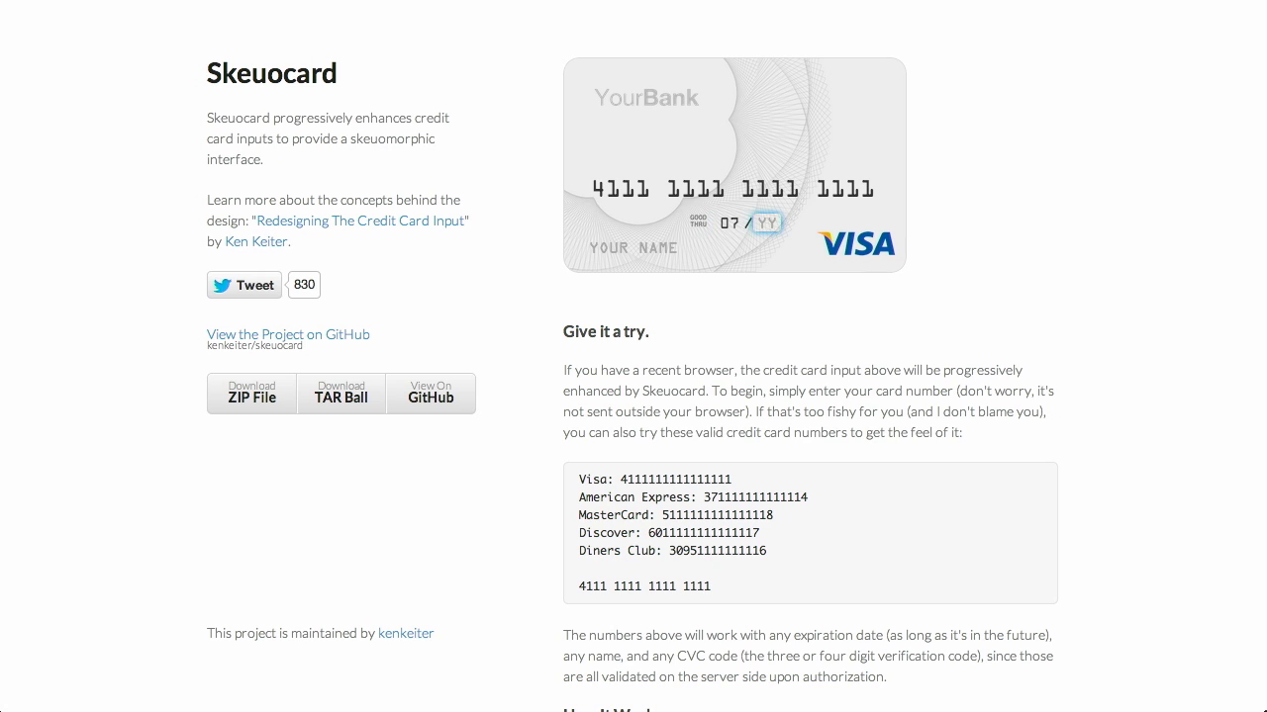
{"action": "type", "text": "14"}
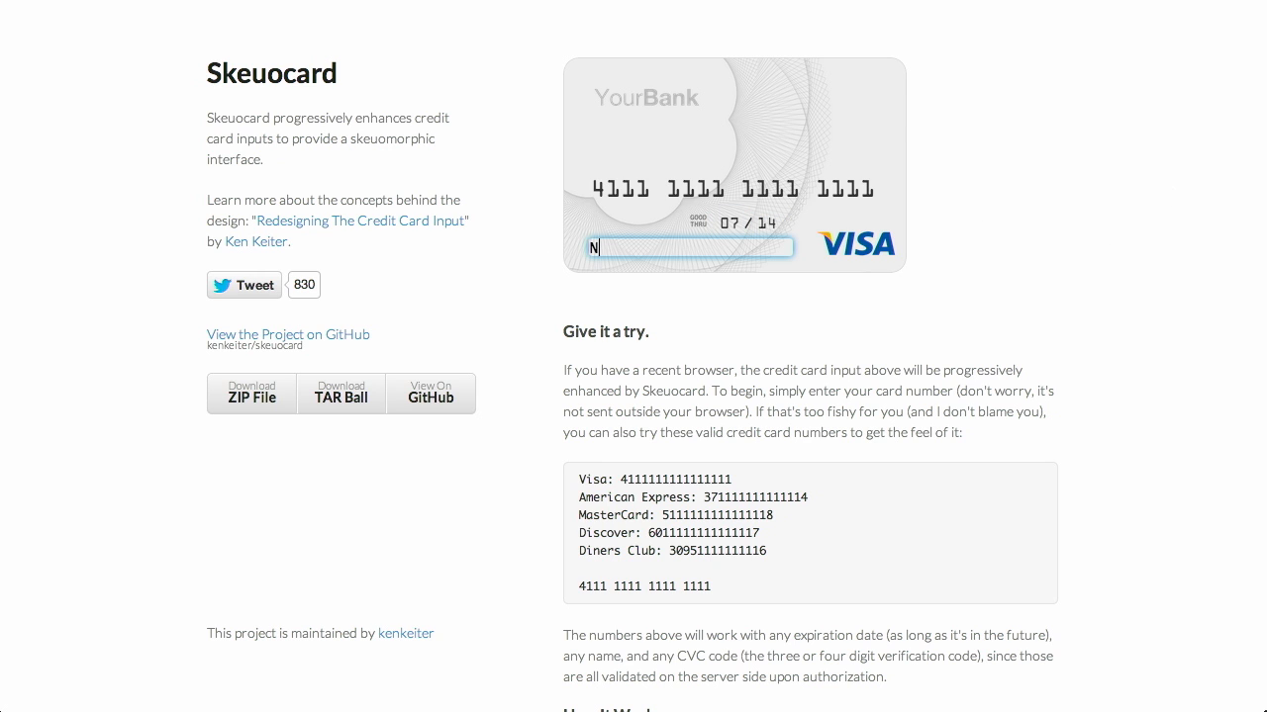
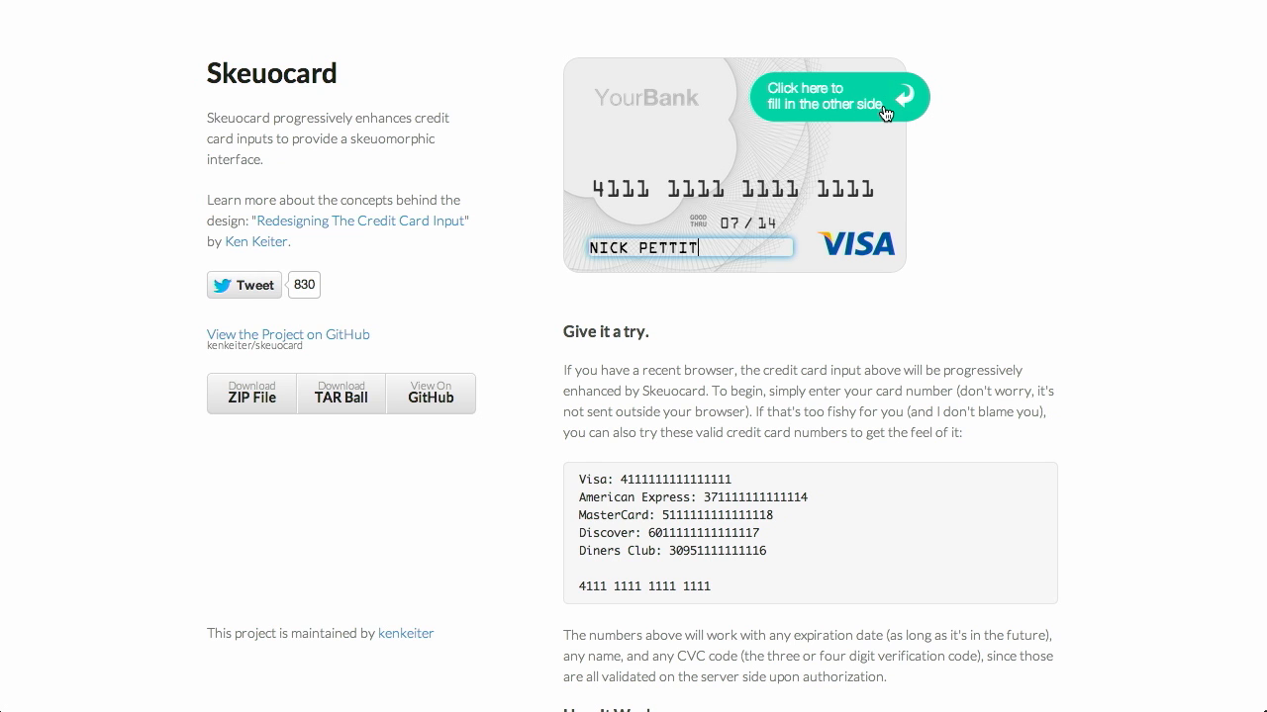
- Flip the card, enter security code 123, and flip it back to the front
{"action": "left_click", "coordinate": [838, 97]}
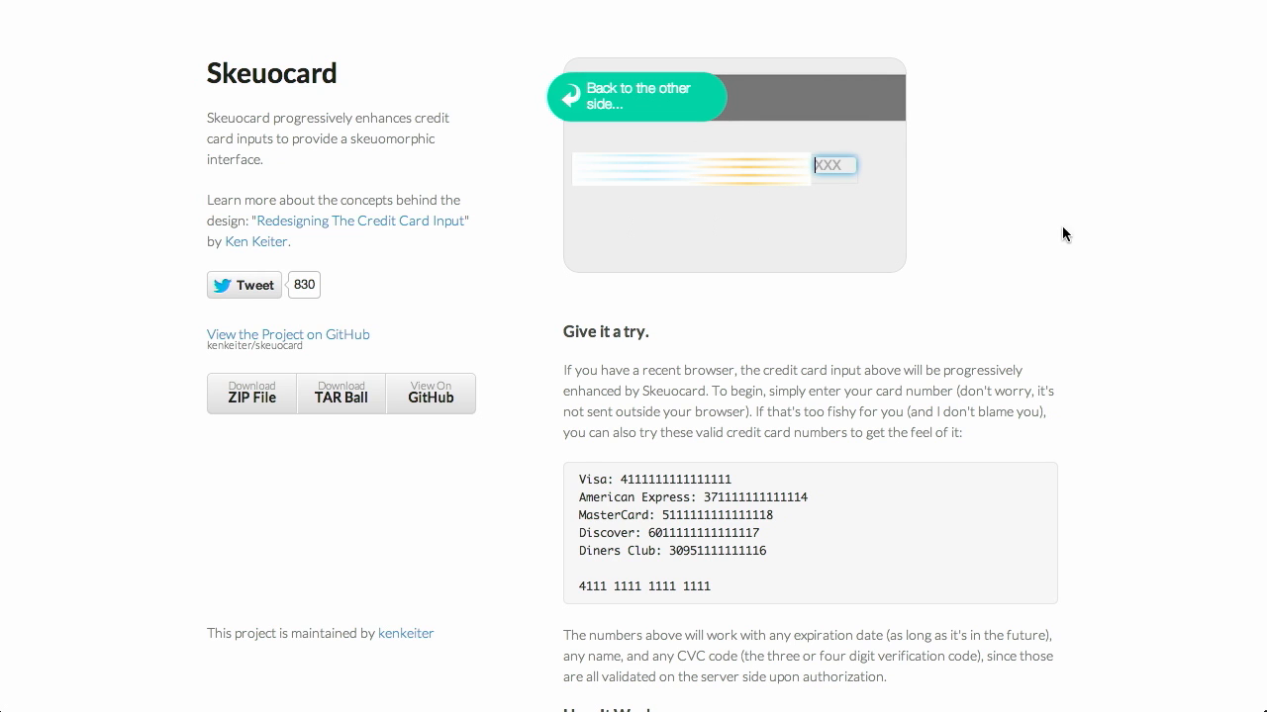
{"action": "mouse_move", "coordinate": [1032, 179]}
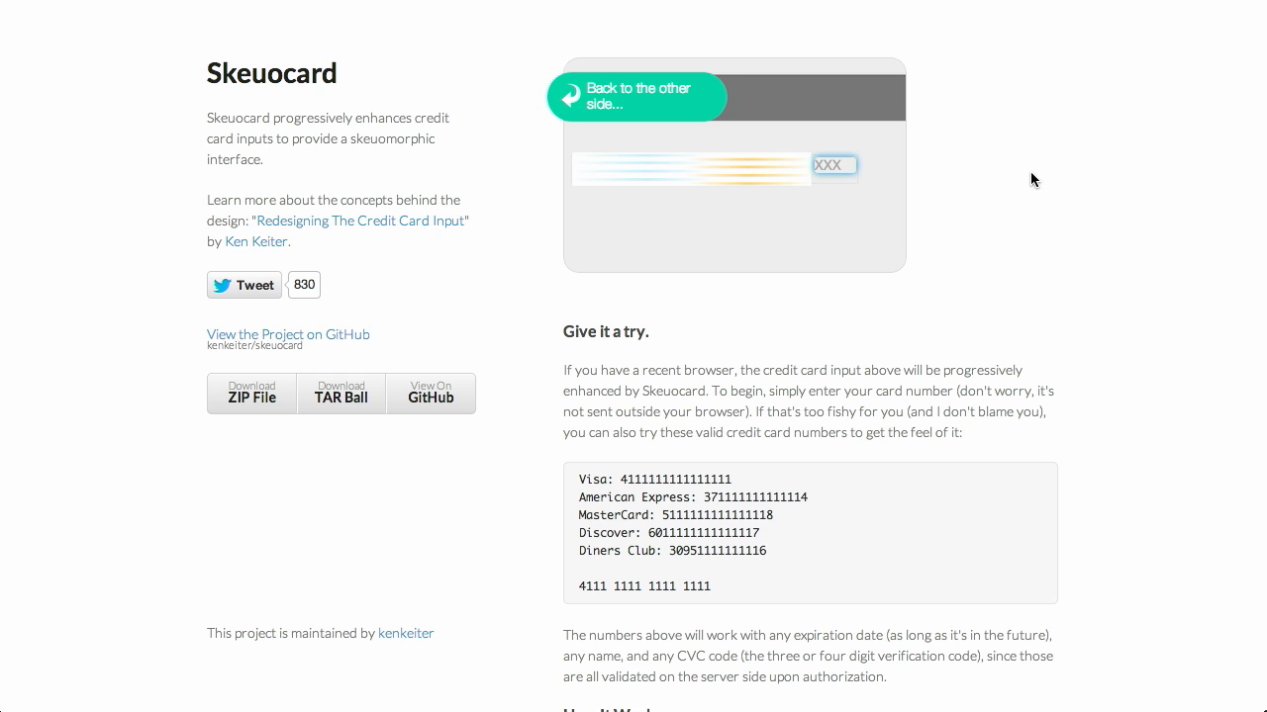
{"action": "type", "text": "123"}
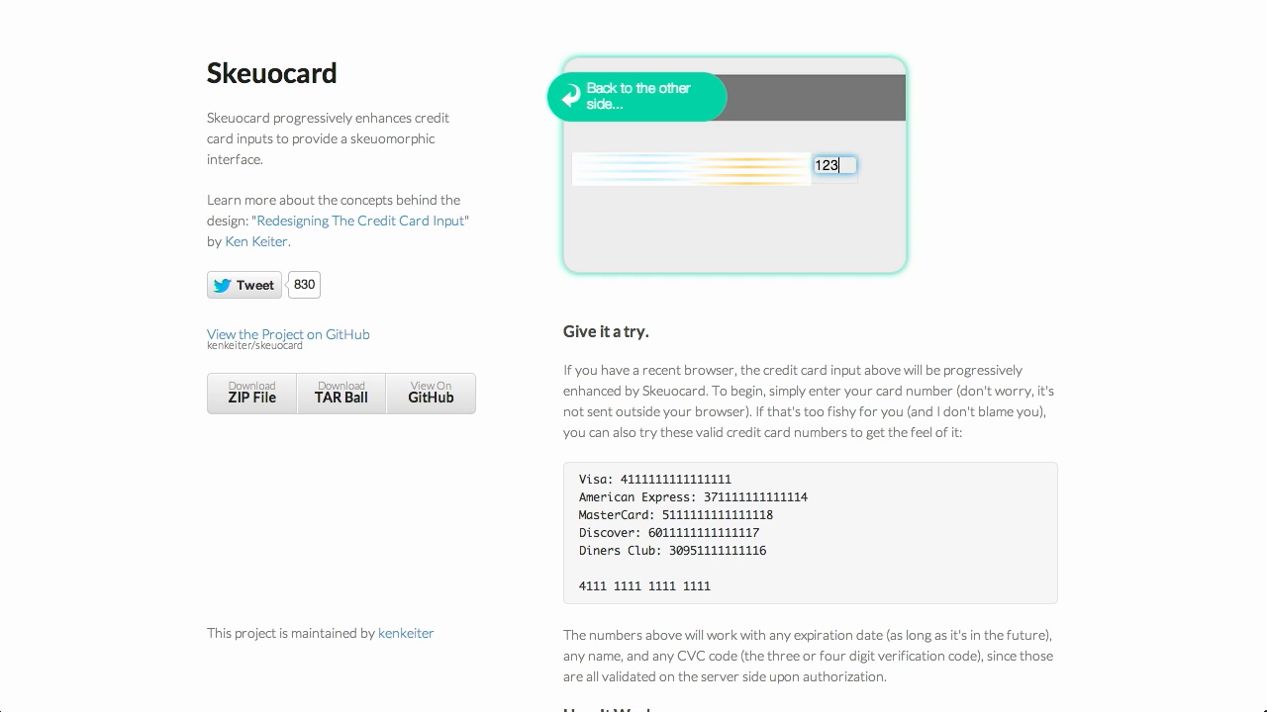
{"action": "left_click", "coordinate": [637, 96]}
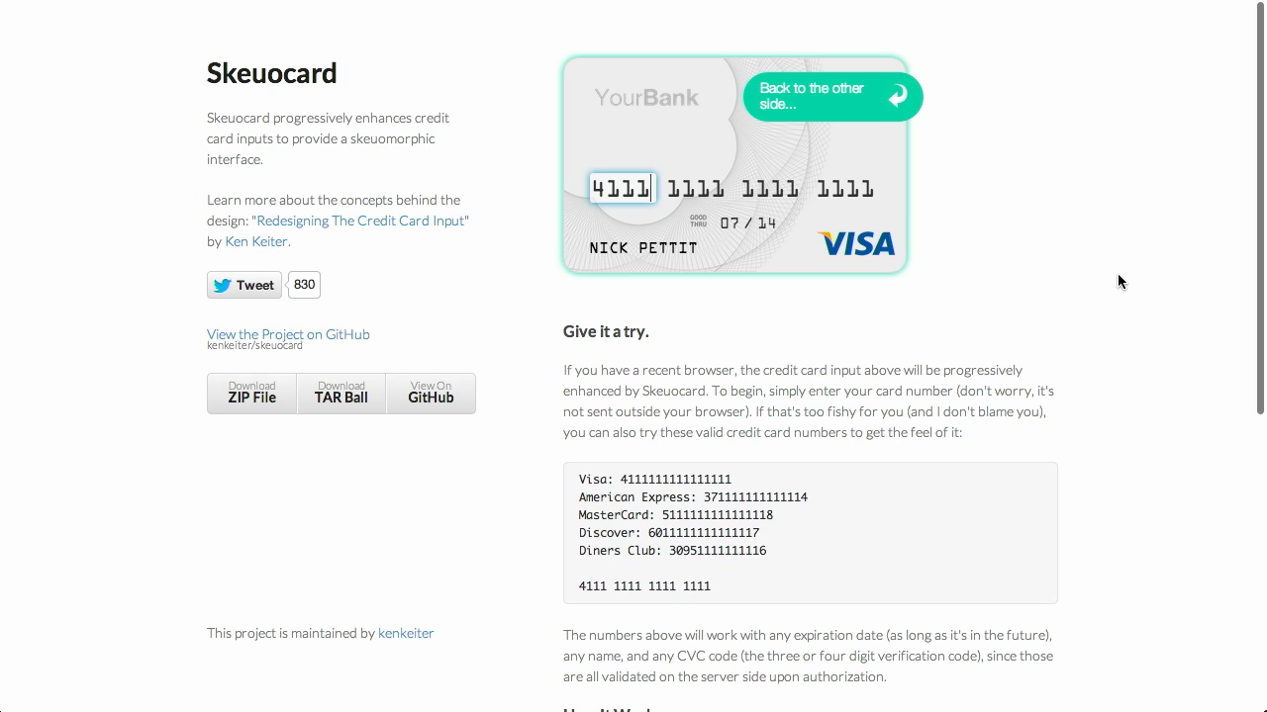
{"action": "mouse_move", "coordinate": [1026, 155]}
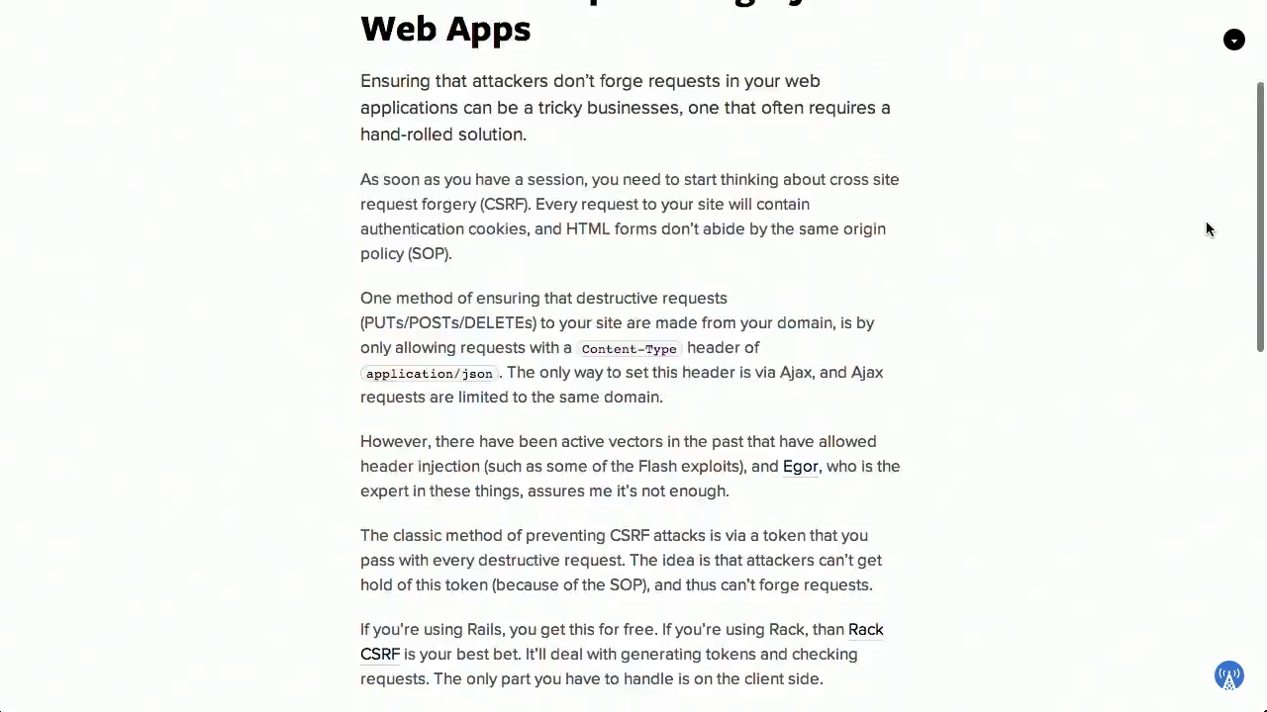
- Scroll the CSRF article down to the jQuery ajaxPrefilter code example
{"action": "scroll", "scroll_direction": "down", "scroll_amount": 3}
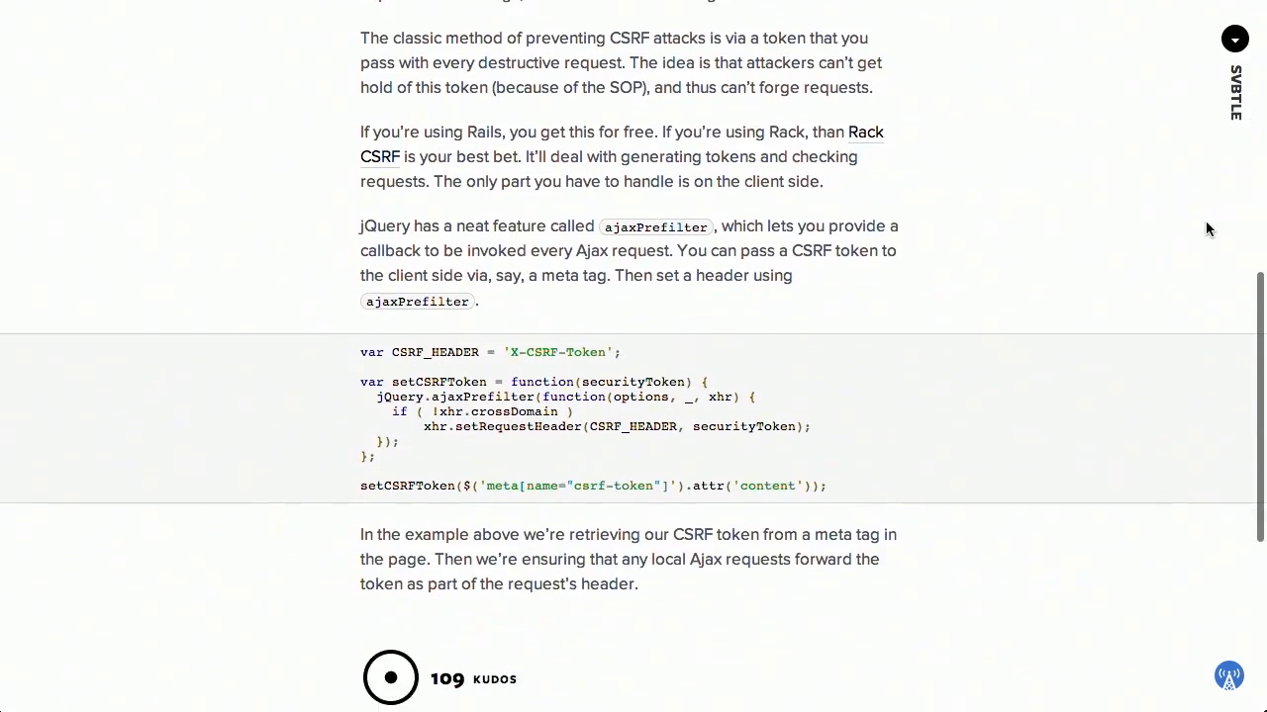
{"action": "scroll", "scroll_direction": "down", "scroll_amount": 3}
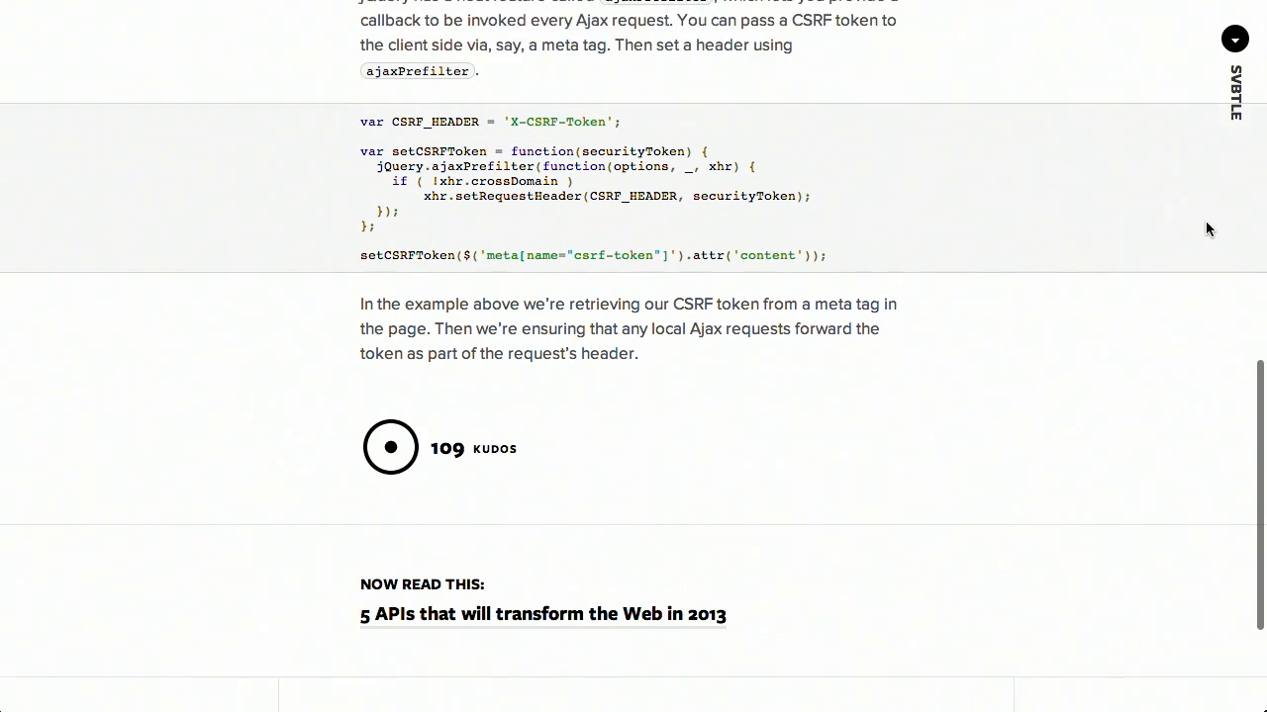
{"action": "scroll", "scroll_direction": "down", "scroll_amount": 3}
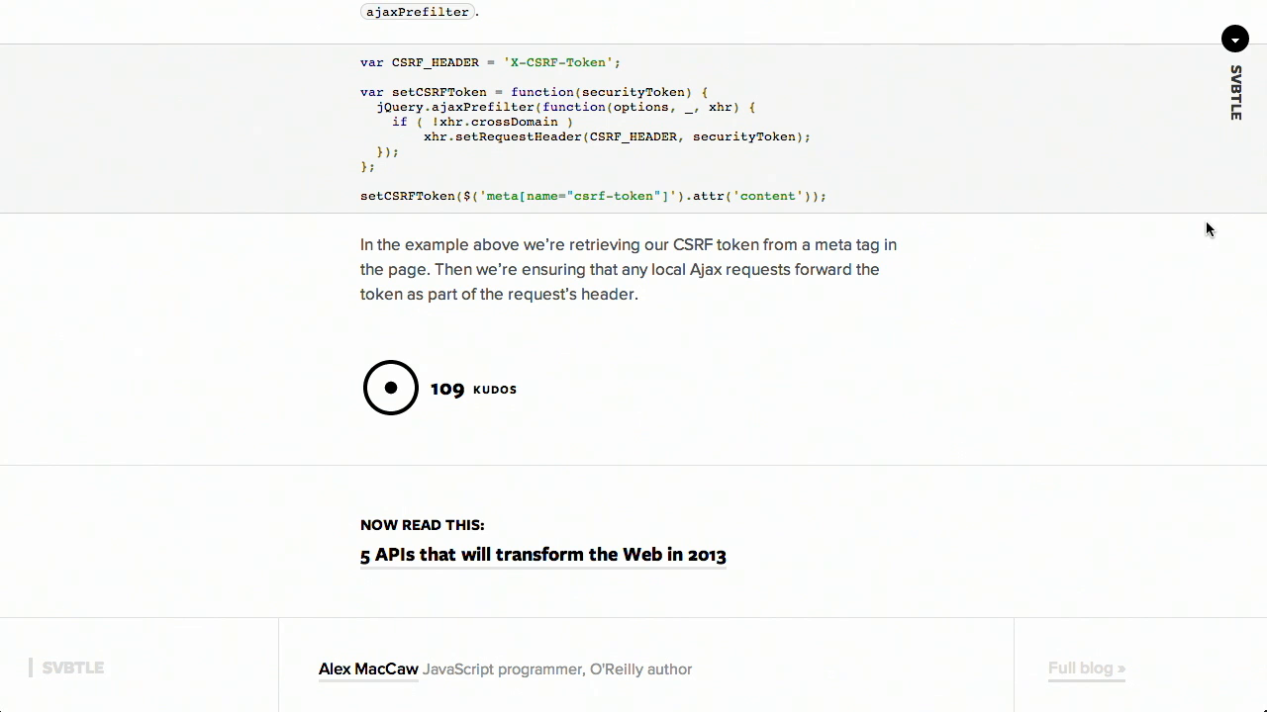
{"action": "scroll", "scroll_direction": "up", "scroll_amount": 3}
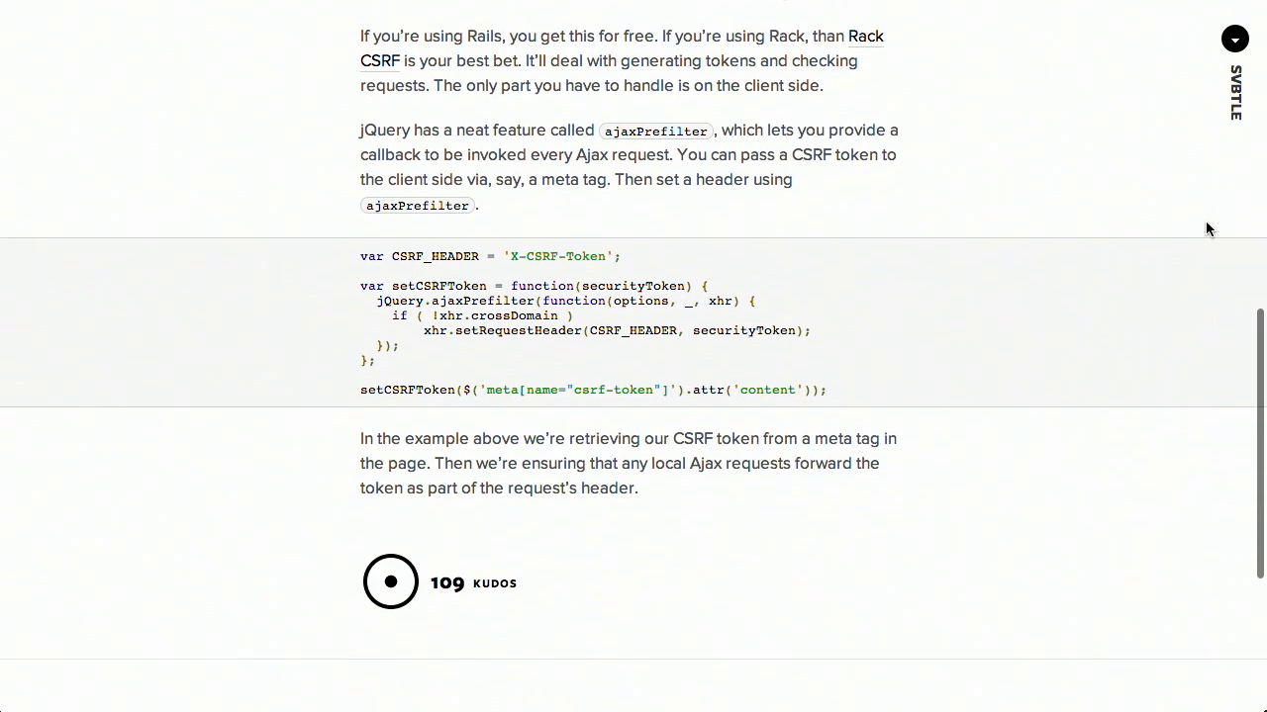
{"action": "scroll", "scroll_direction": "down", "scroll_amount": 3}
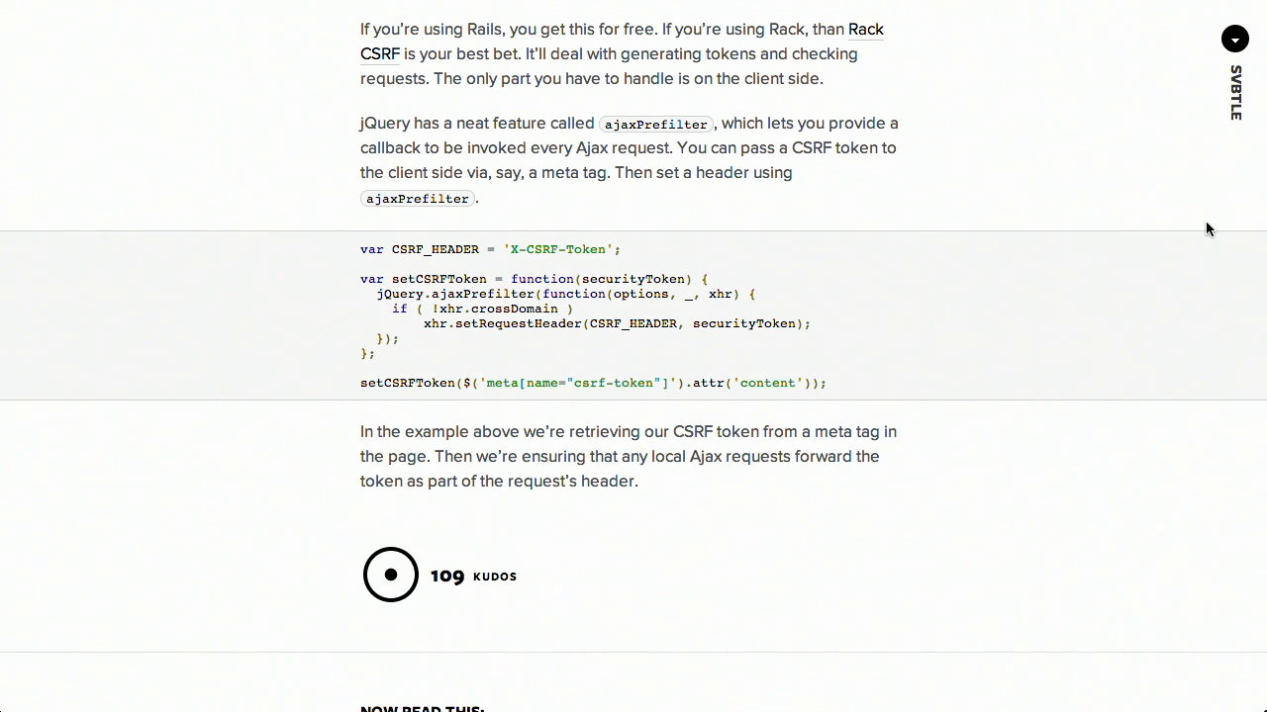
{"action": "mouse_move", "coordinate": [552, 252]}
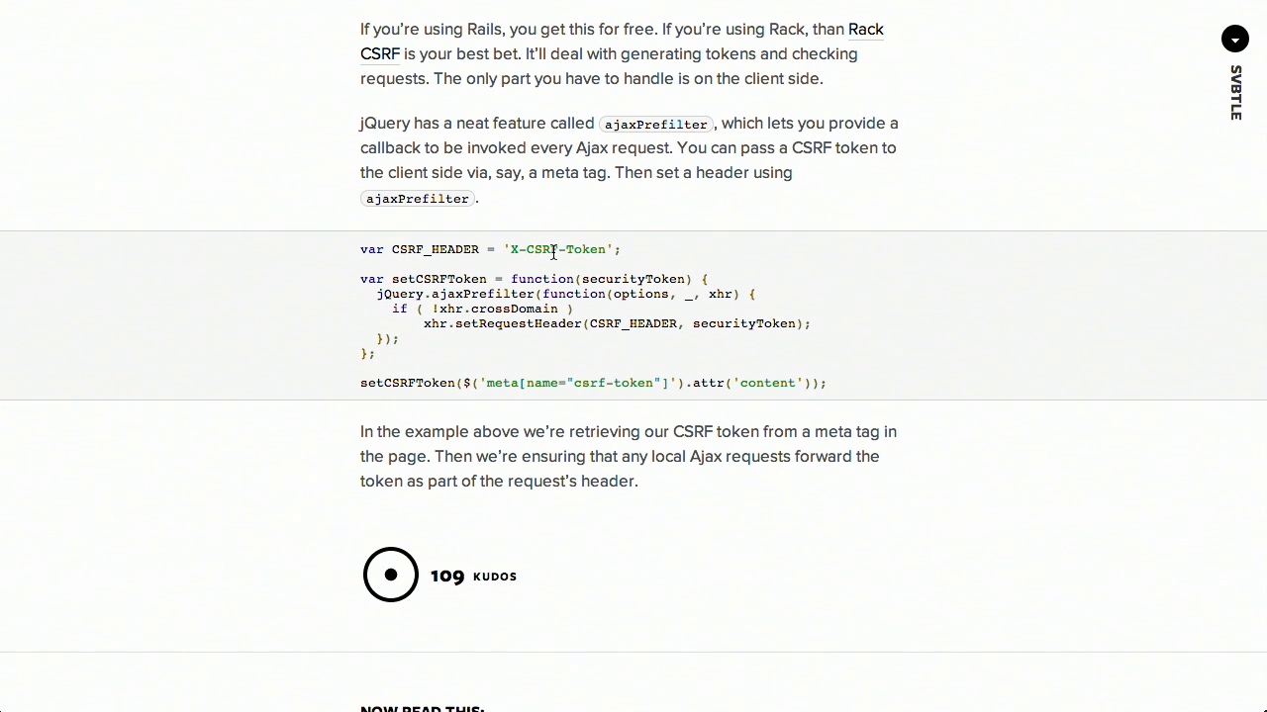
{"action": "mouse_move", "coordinate": [573, 320]}
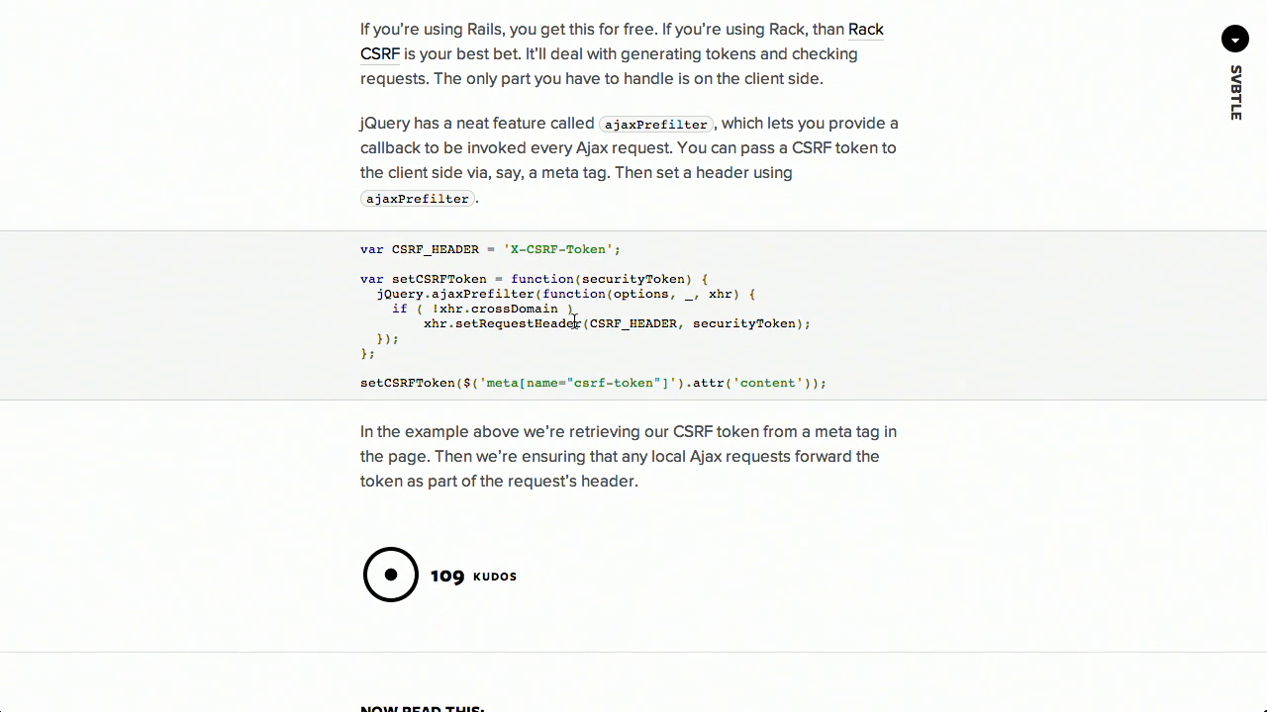
{"action": "mouse_move", "coordinate": [461, 287]}
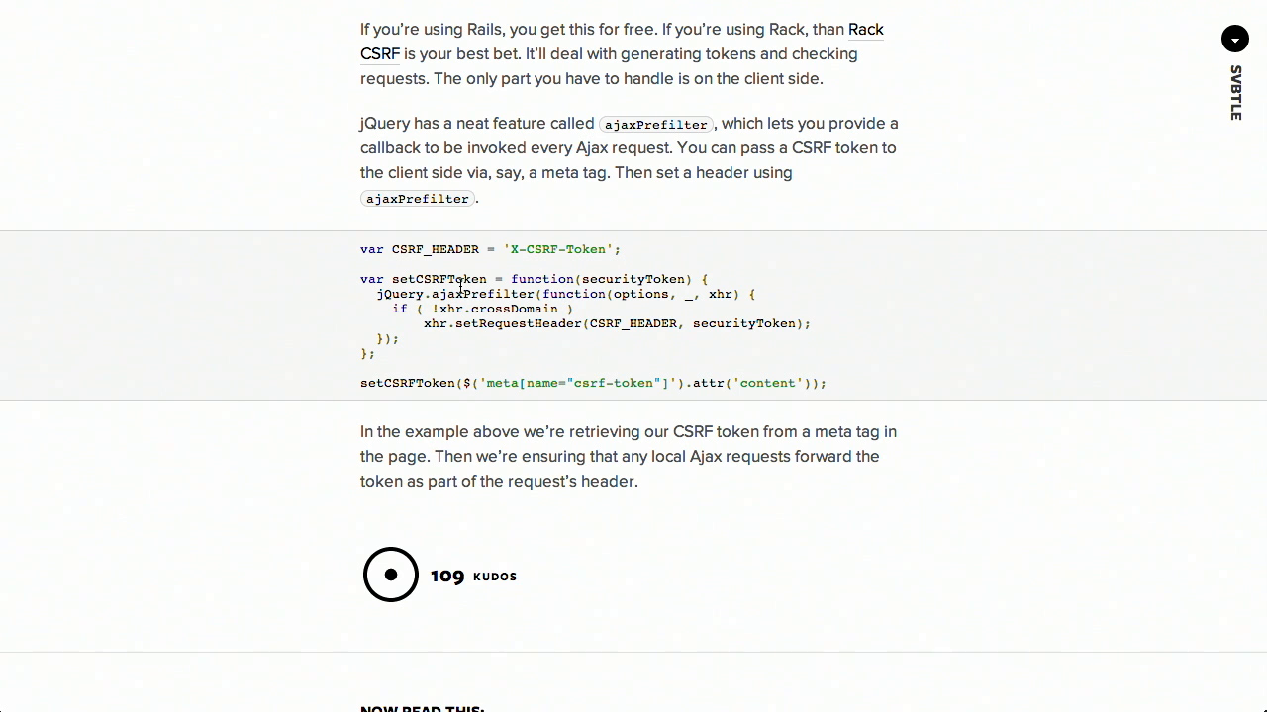
{"action": "mouse_move", "coordinate": [433, 248]}
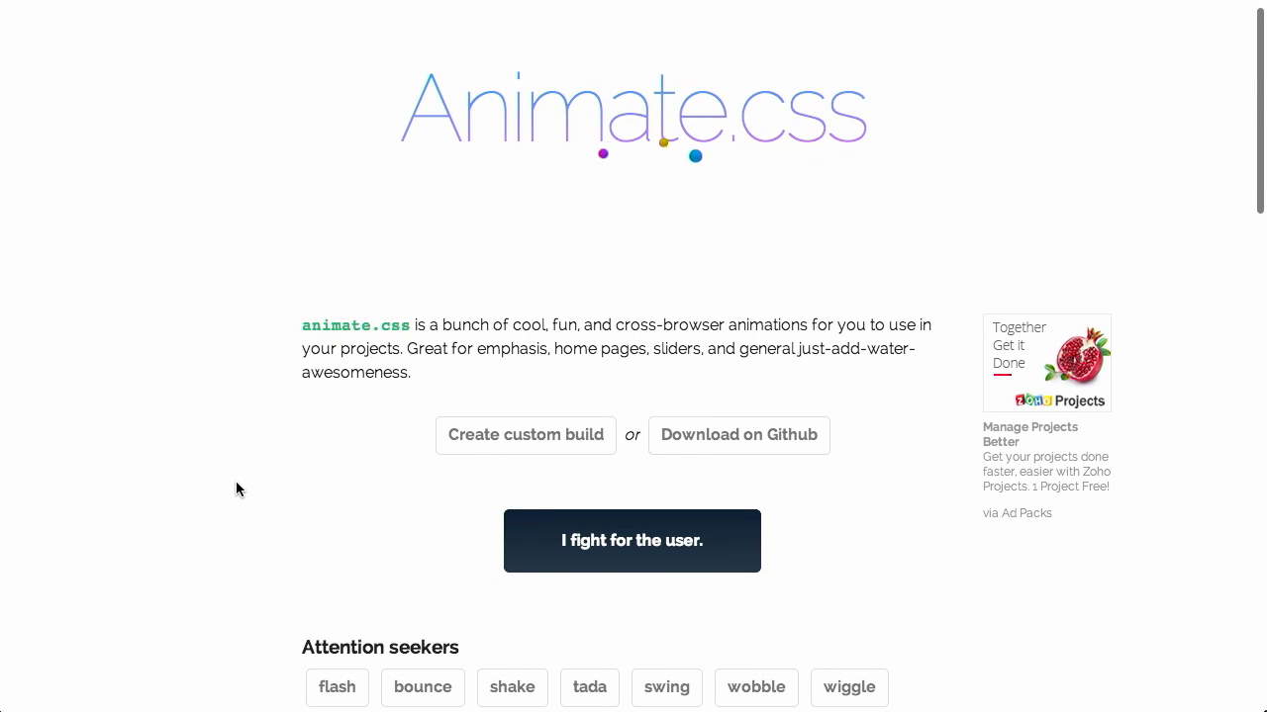
{"action": "scroll", "scroll_direction": "down", "scroll_amount": 3}
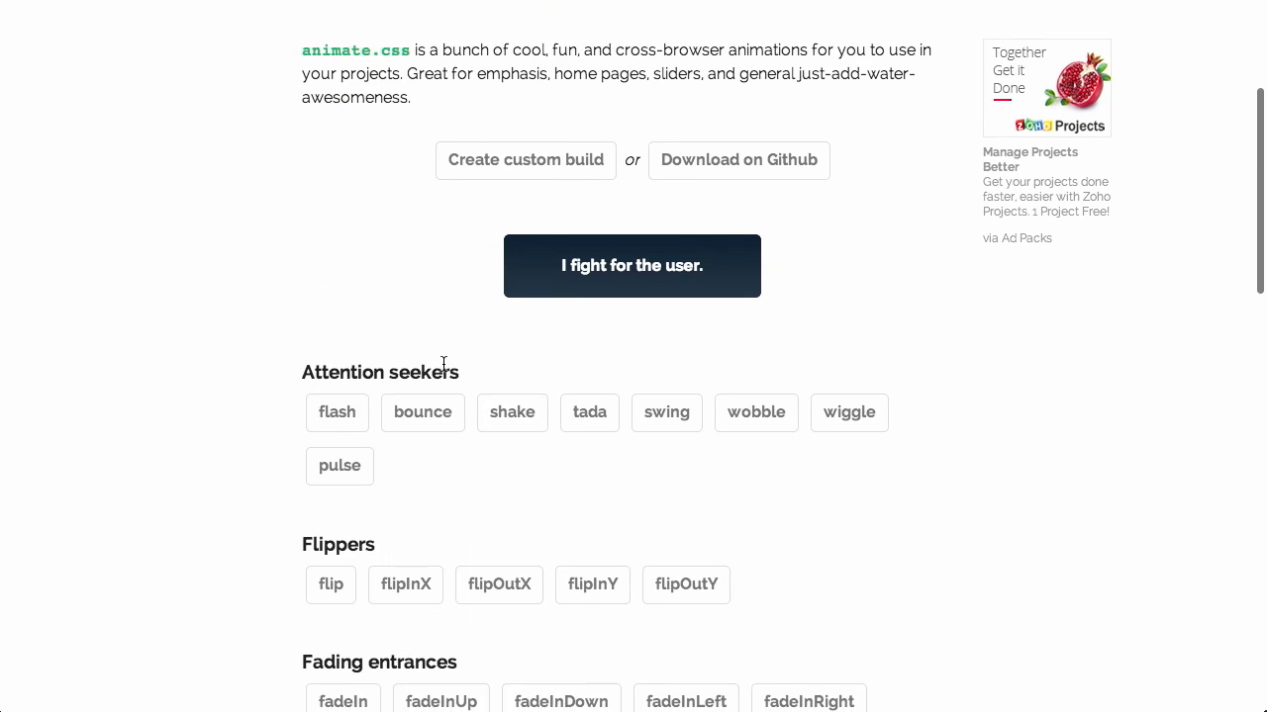
{"action": "left_click", "coordinate": [422, 412]}
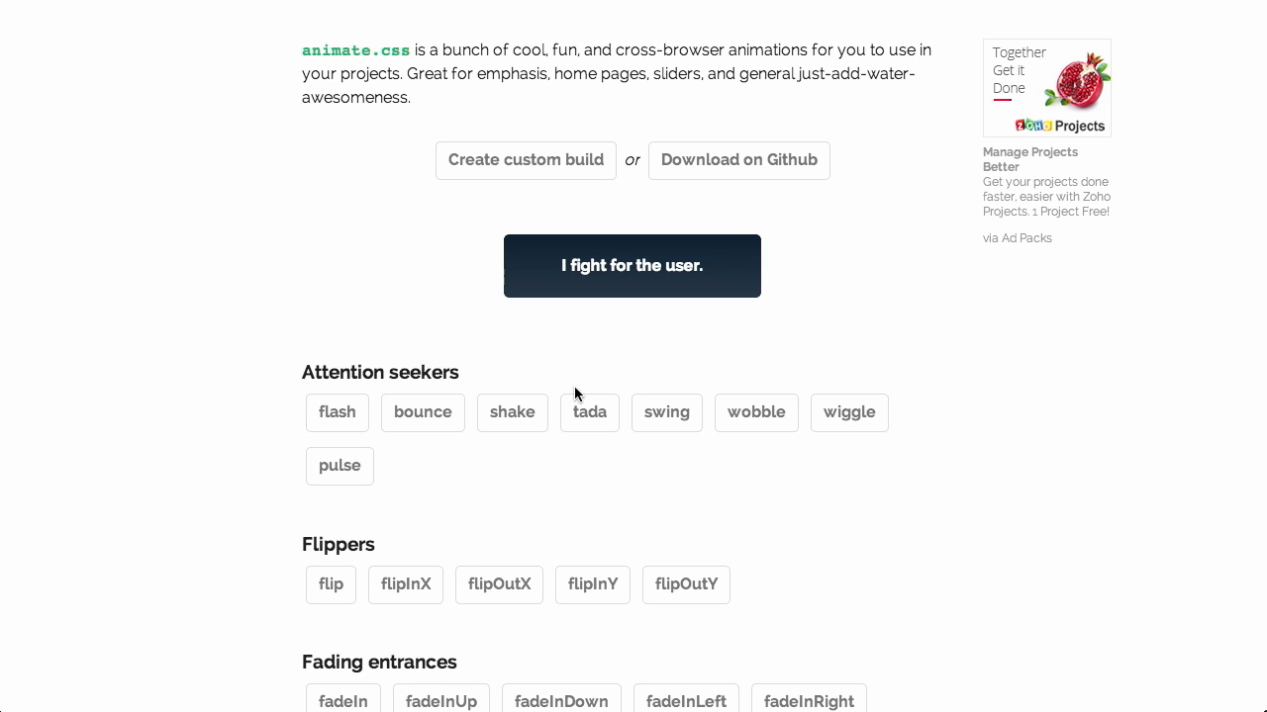
{"action": "left_click", "coordinate": [589, 412]}
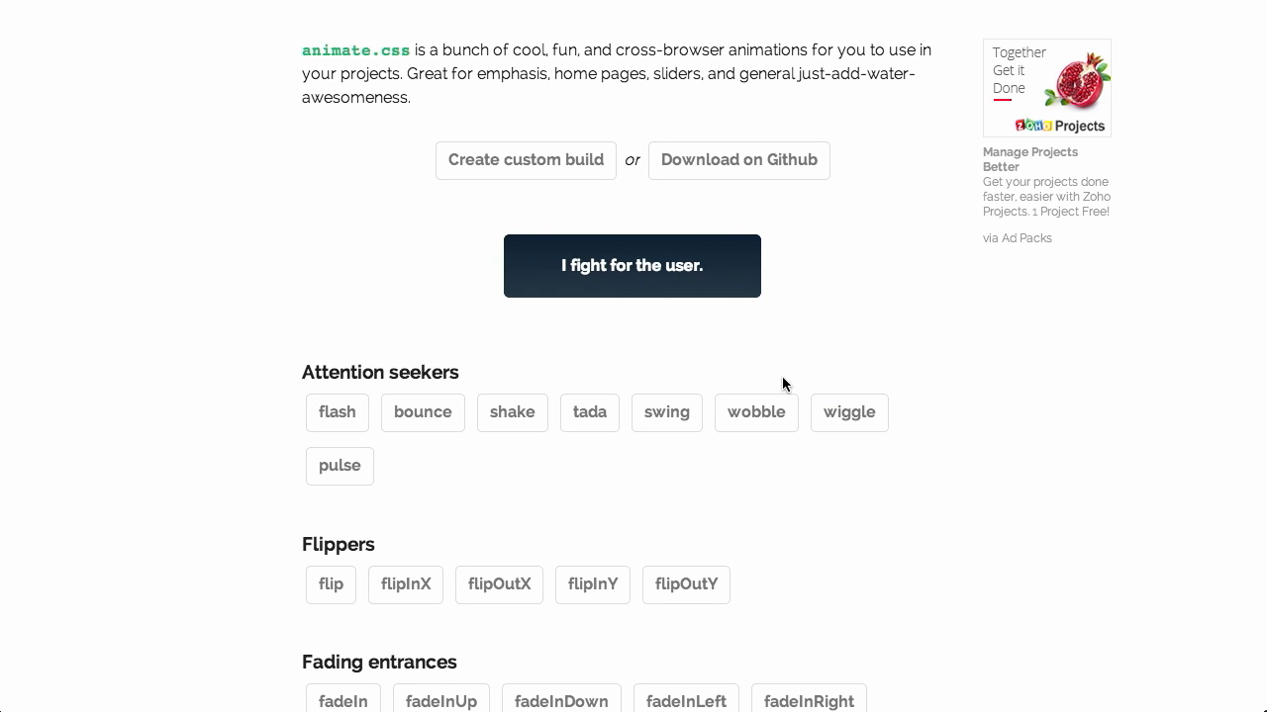
{"action": "left_click", "coordinate": [849, 412]}
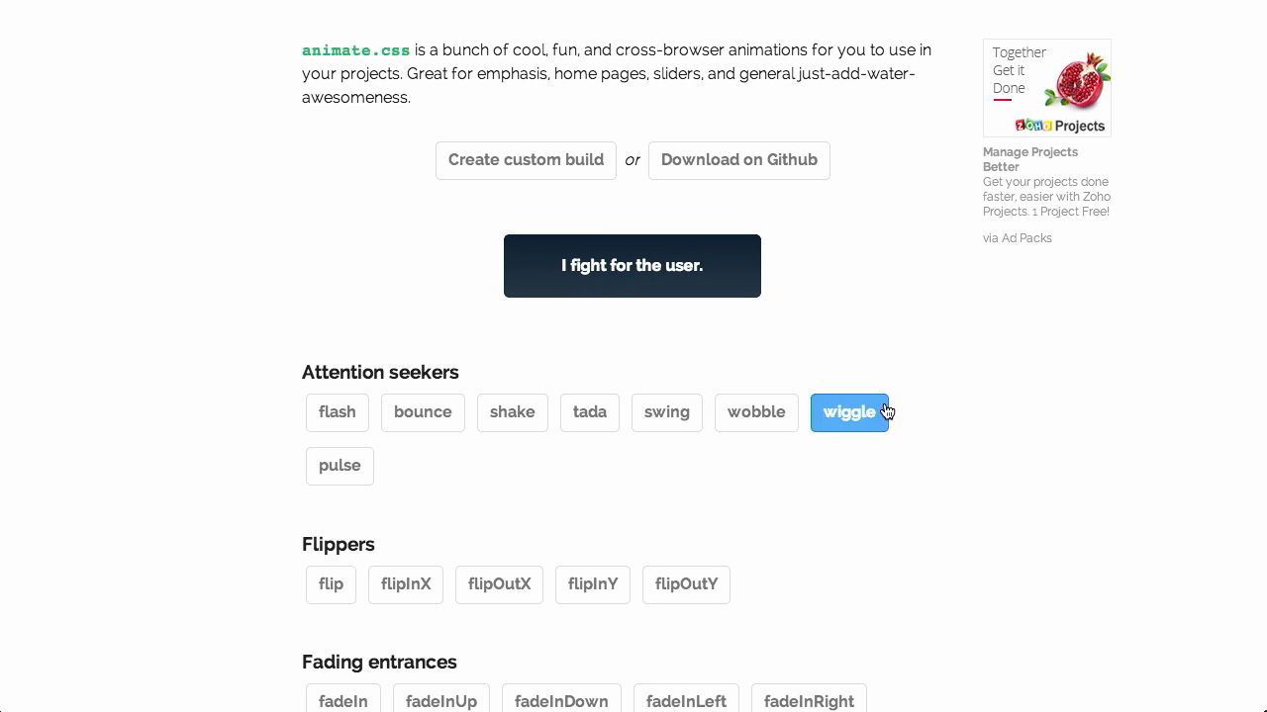
{"action": "left_click", "coordinate": [849, 412]}
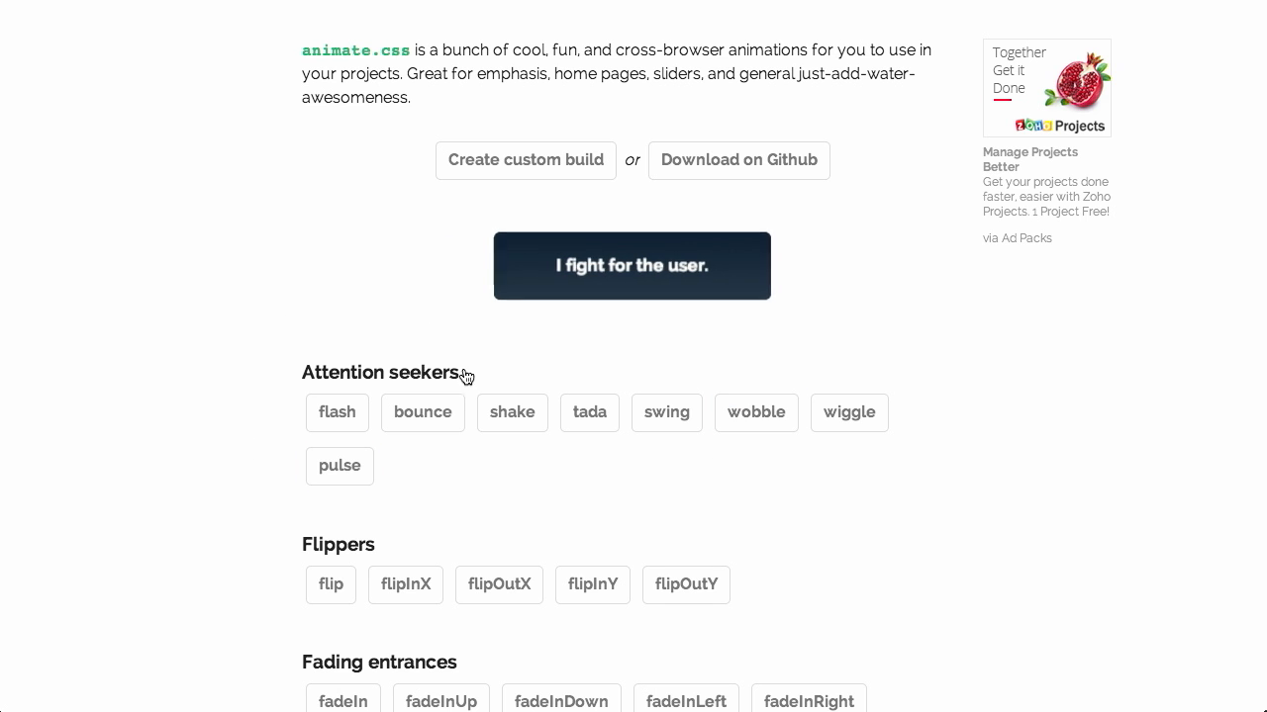
{"action": "scroll", "scroll_direction": "down", "scroll_amount": 3}
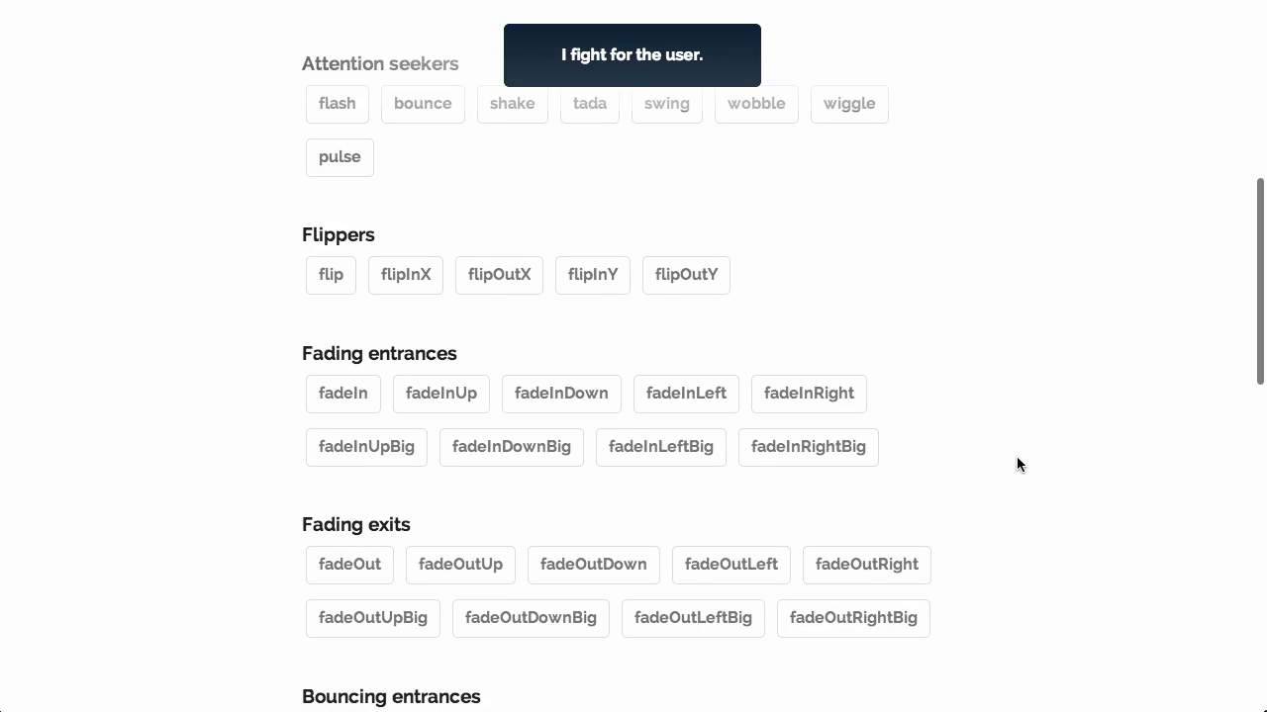
{"action": "scroll", "scroll_direction": "down", "scroll_amount": 3}
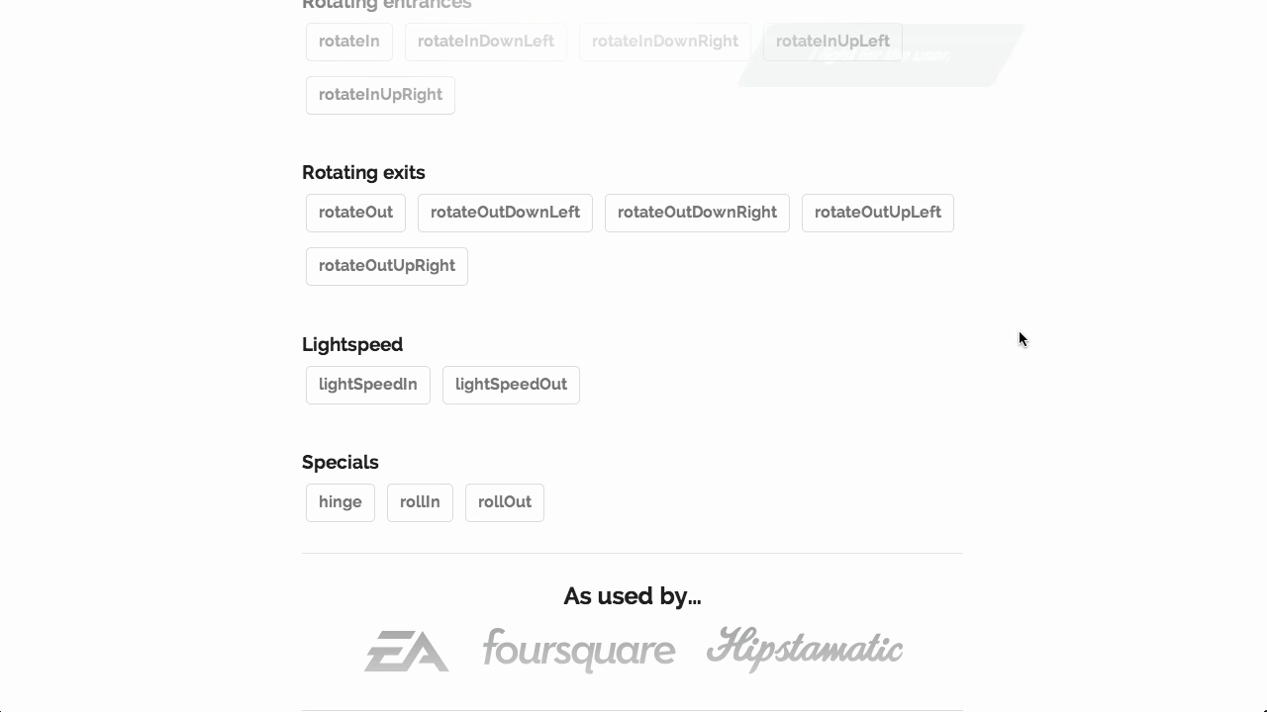
{"action": "left_click", "coordinate": [339, 502]}
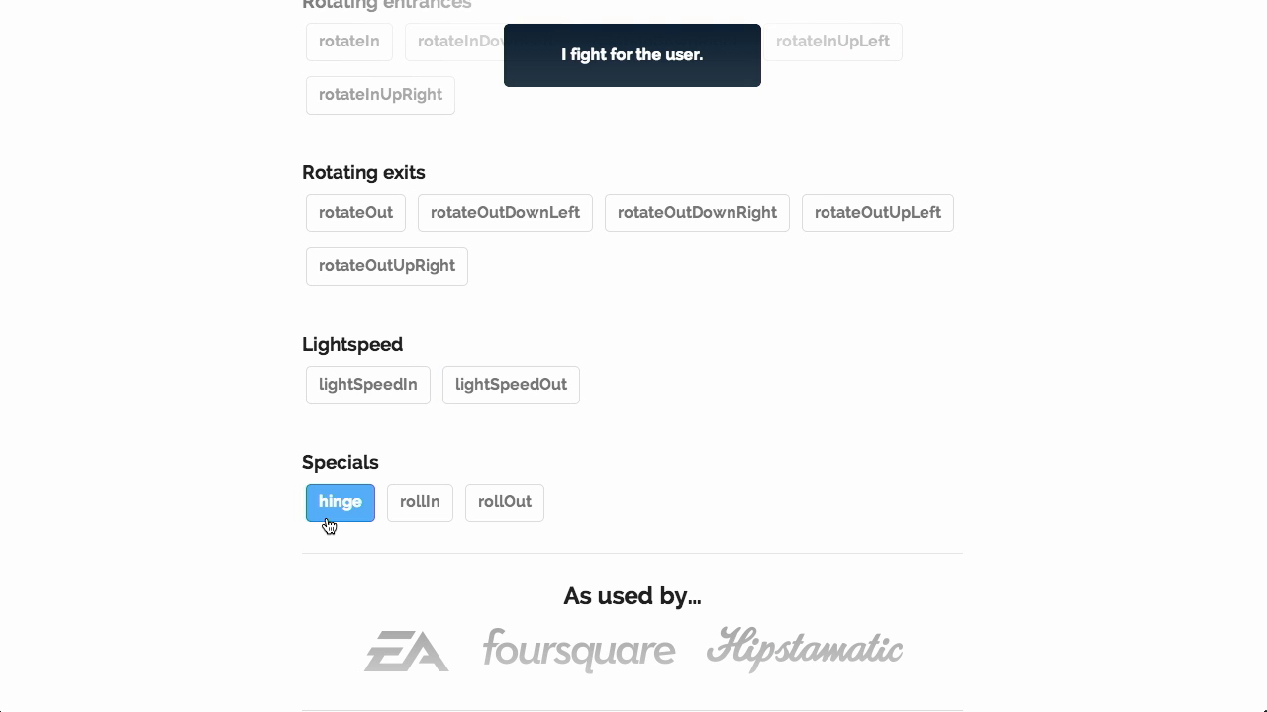
{"action": "left_click", "coordinate": [420, 503]}
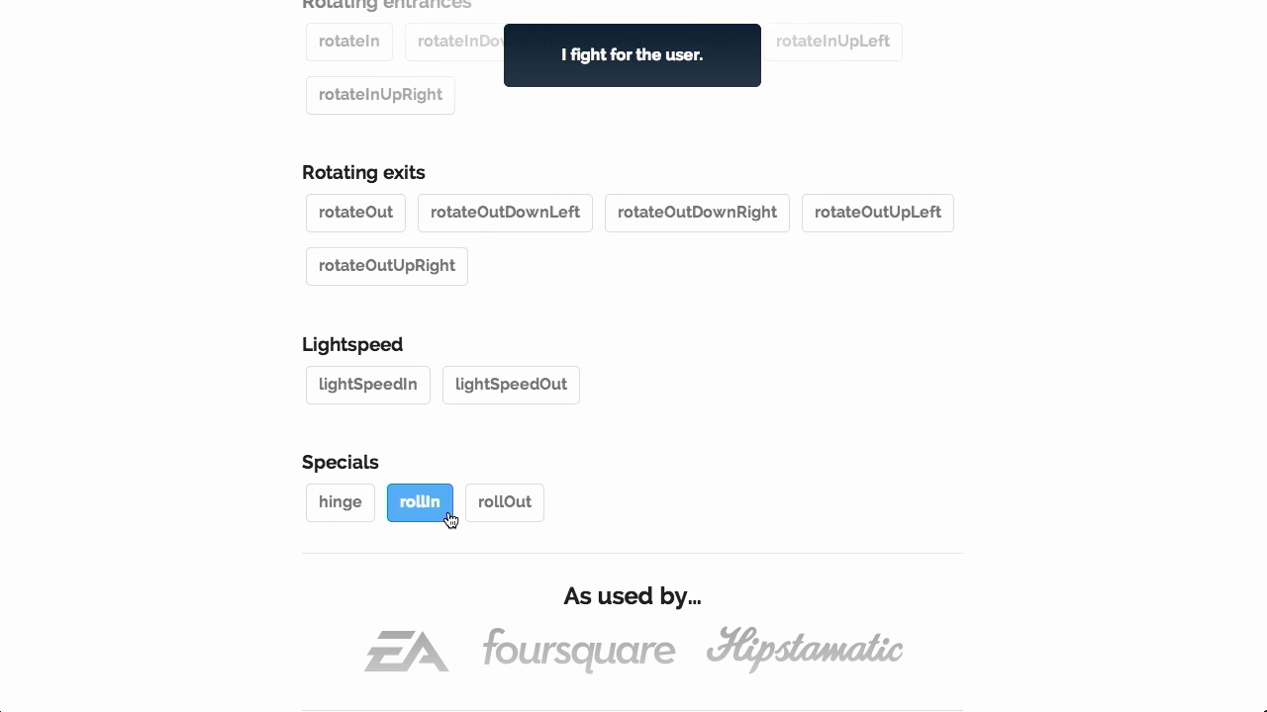
{"action": "scroll", "scroll_direction": "down", "scroll_amount": 3}
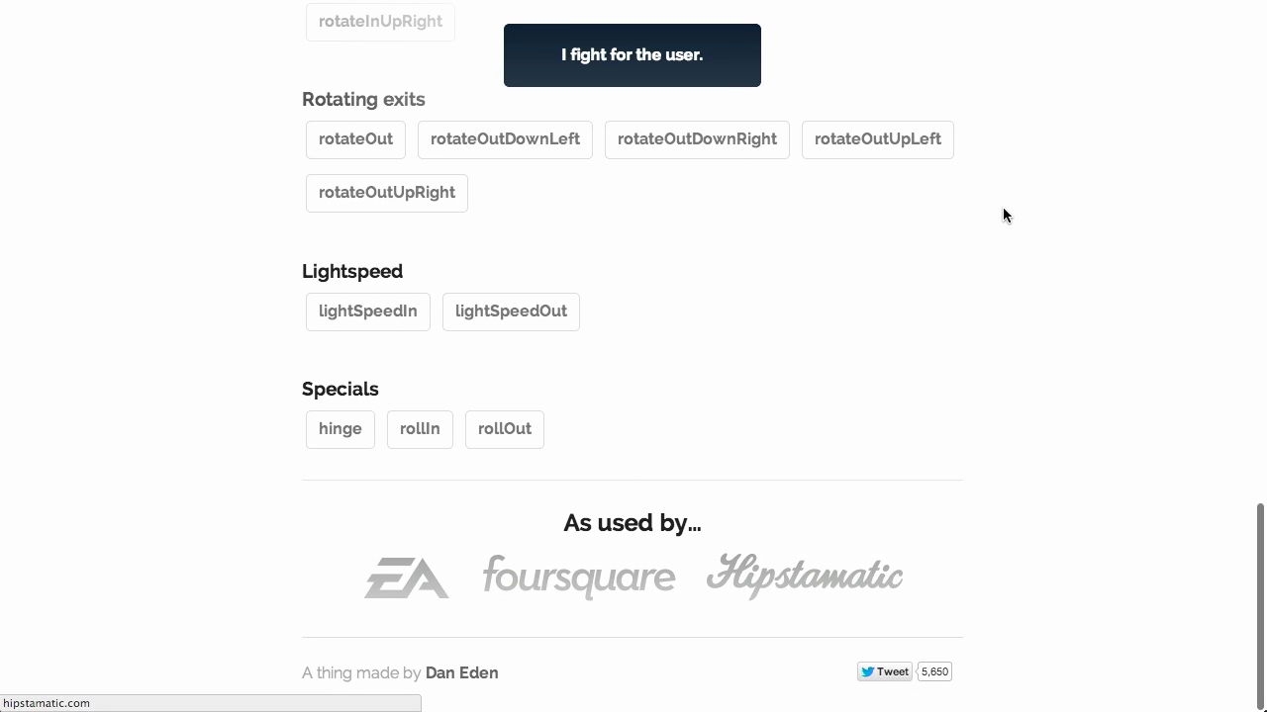
{"action": "scroll", "scroll_direction": "up", "scroll_amount": 3}
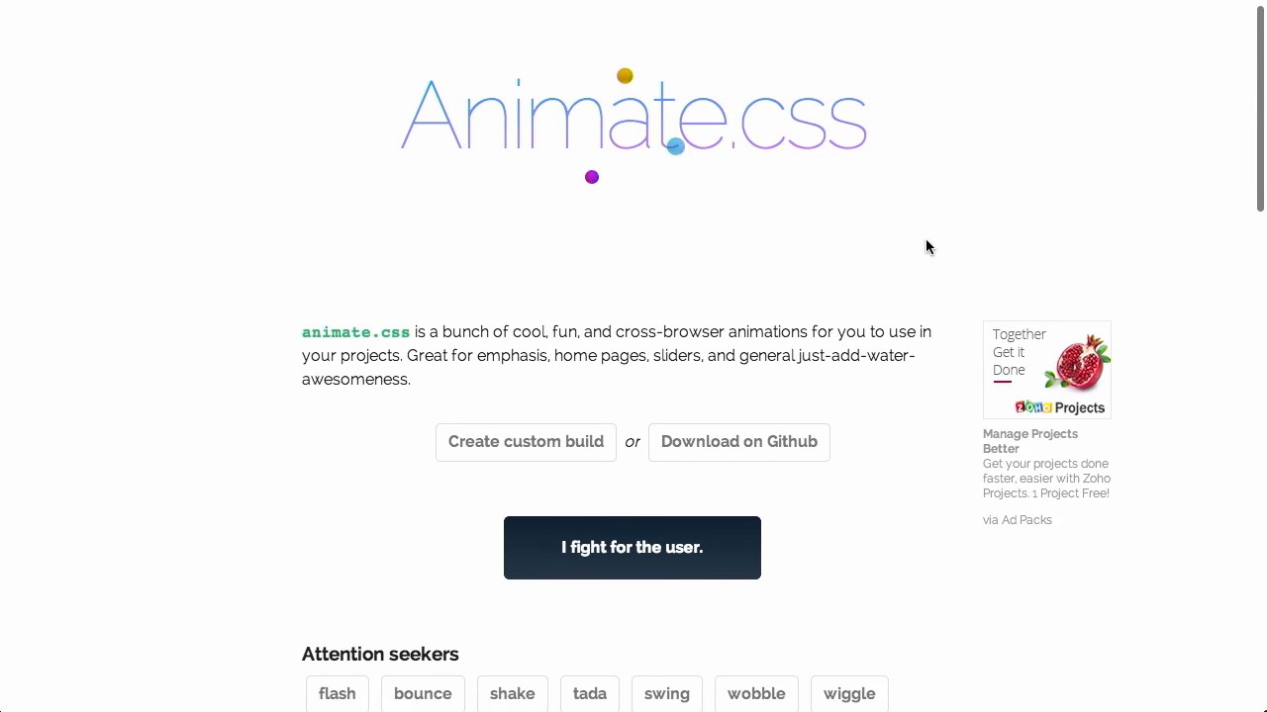